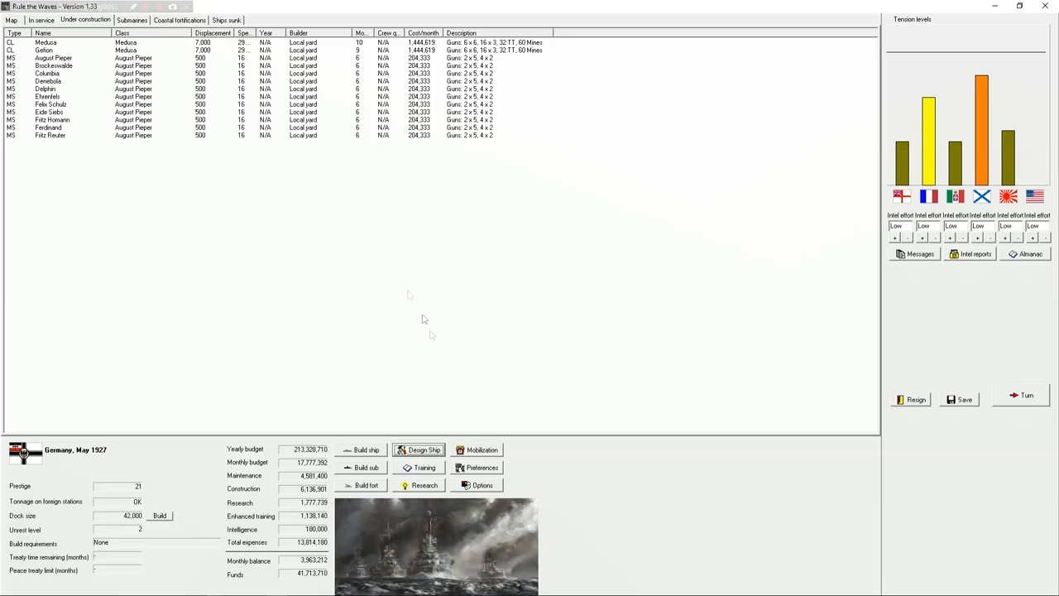
pyautogui.moveTo(403, 410)
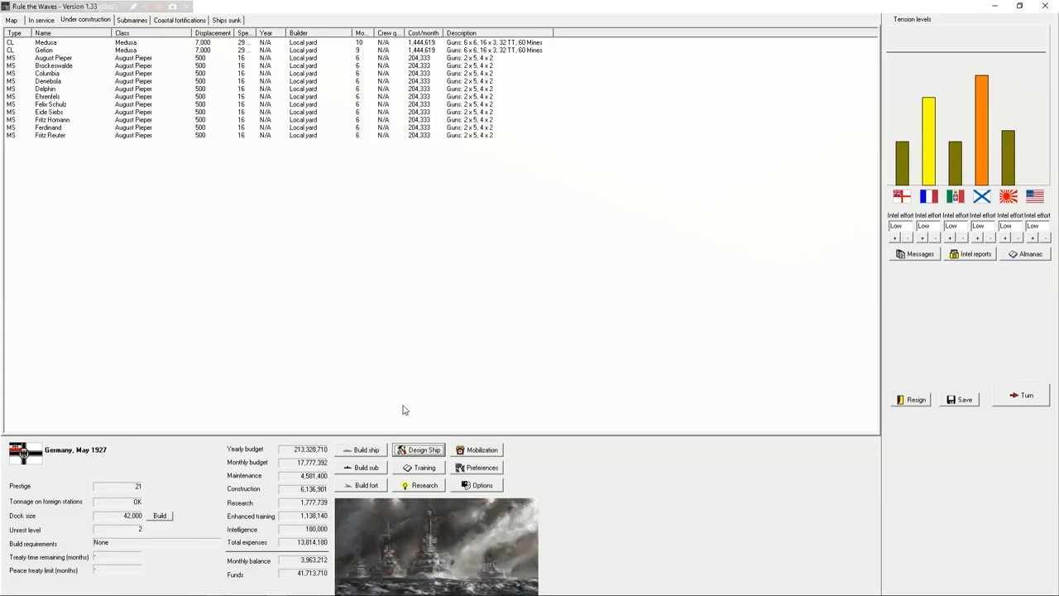
# Order two Medusa-class light cruisers and a batch of minelaying submarines.
pyautogui.click(364, 450)
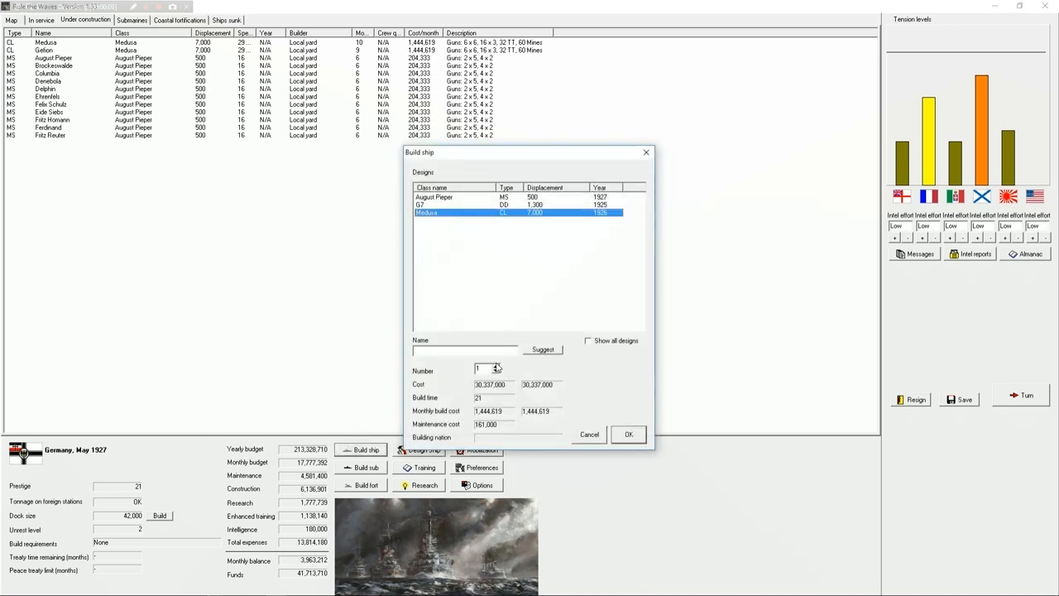
pyautogui.click(490, 366)
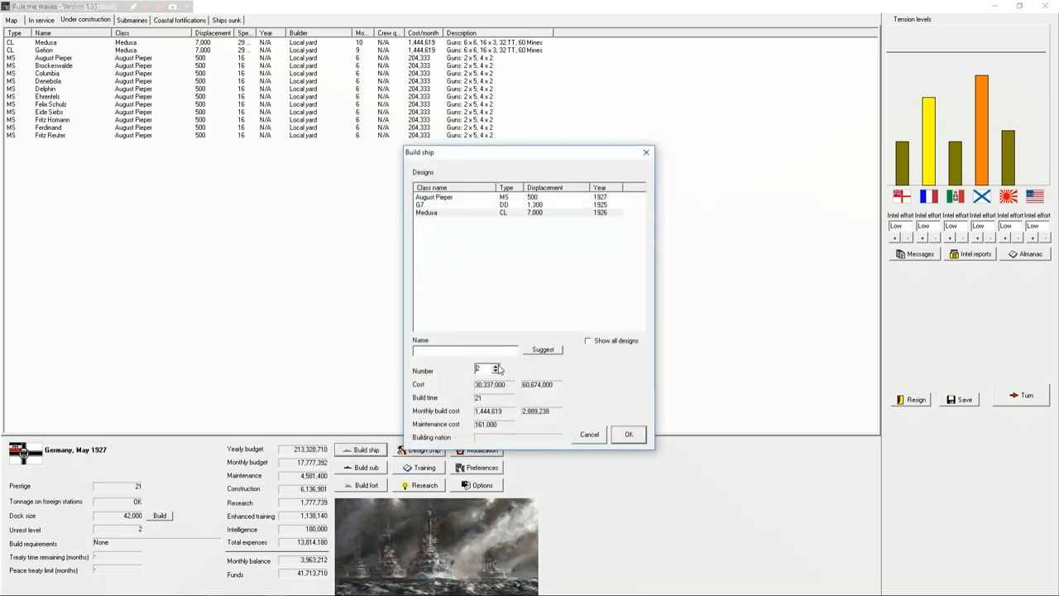
pyautogui.click(627, 434)
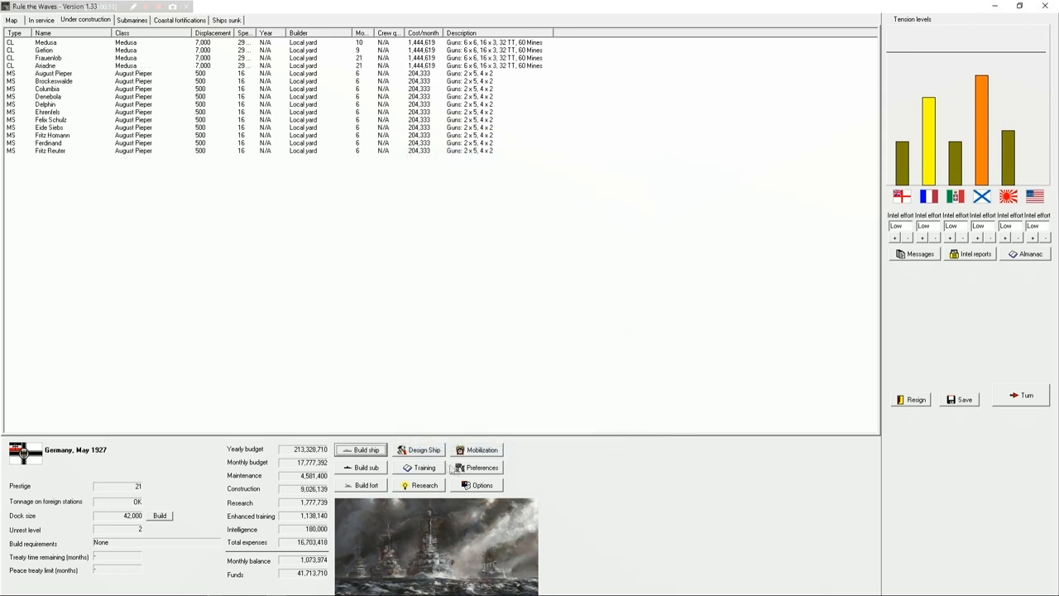
pyautogui.click(361, 466)
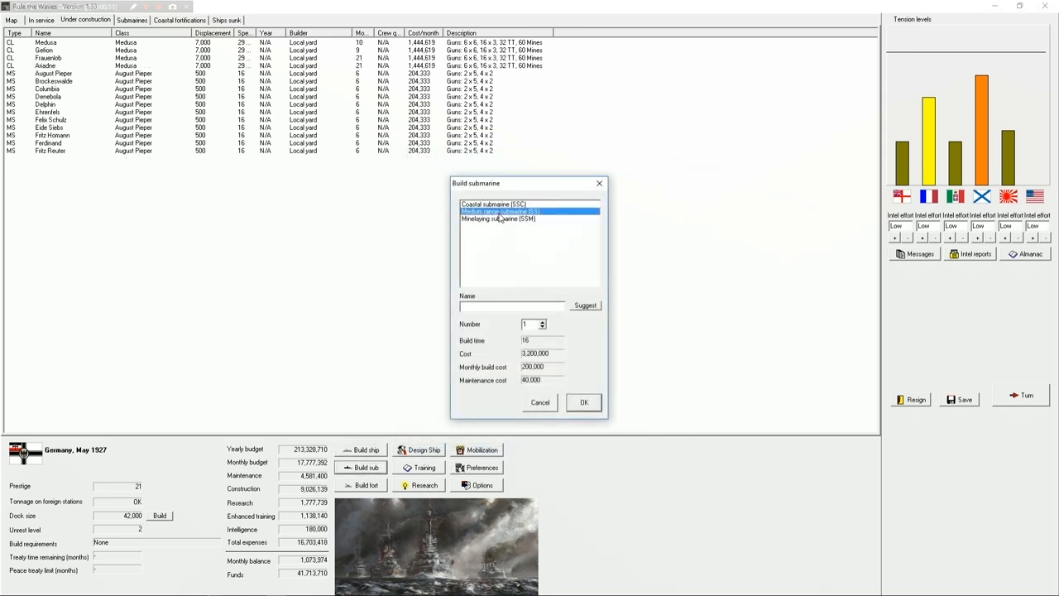
pyautogui.click(498, 218)
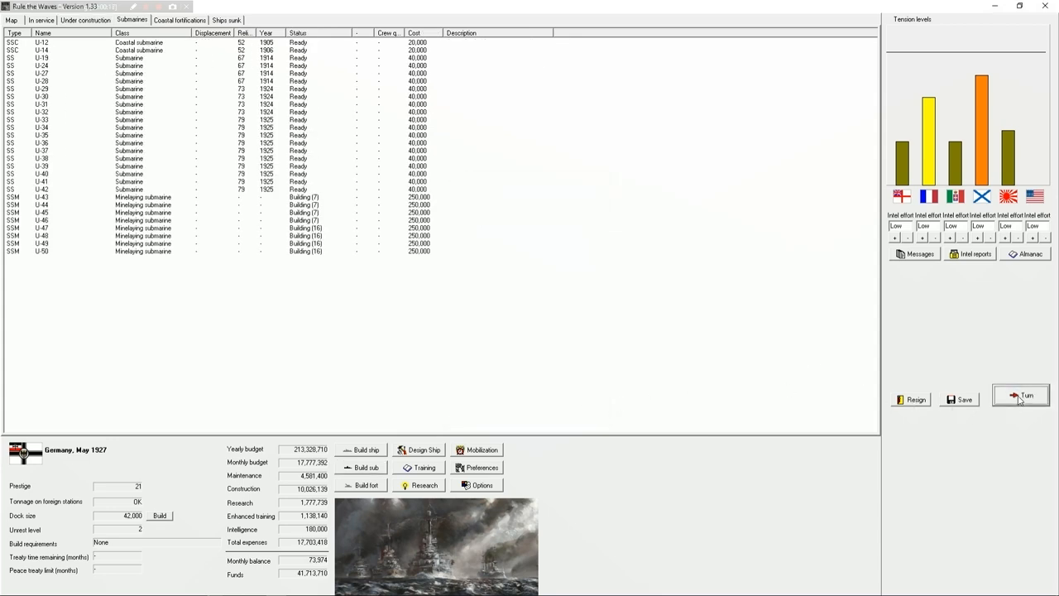
# Advance to July 1927, blame Russian meddling for the Balkan fighting, and accept war with Russia.
pyautogui.click(1023, 397)
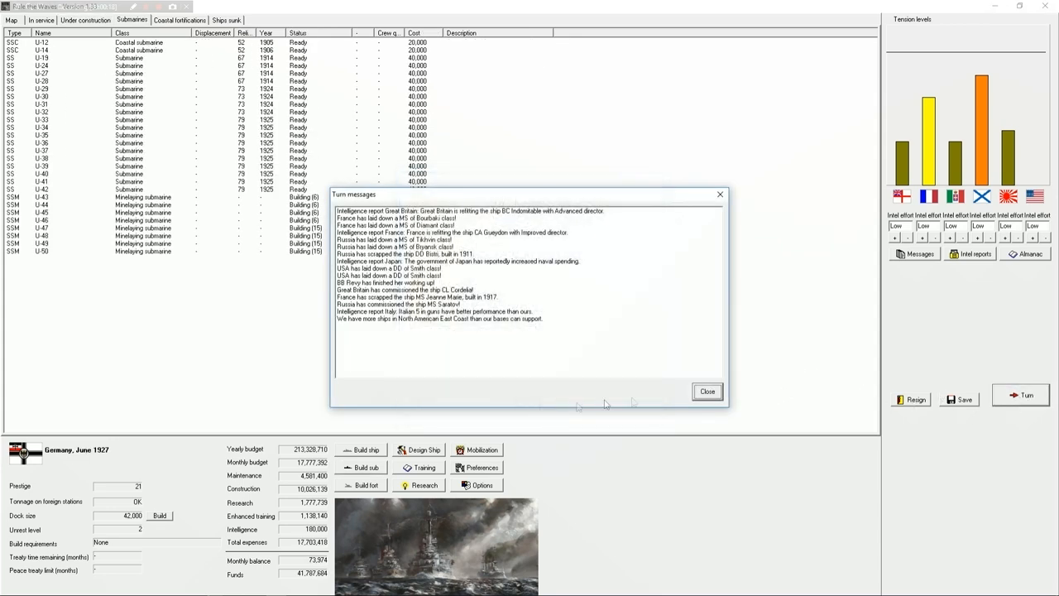
pyautogui.click(1026, 397)
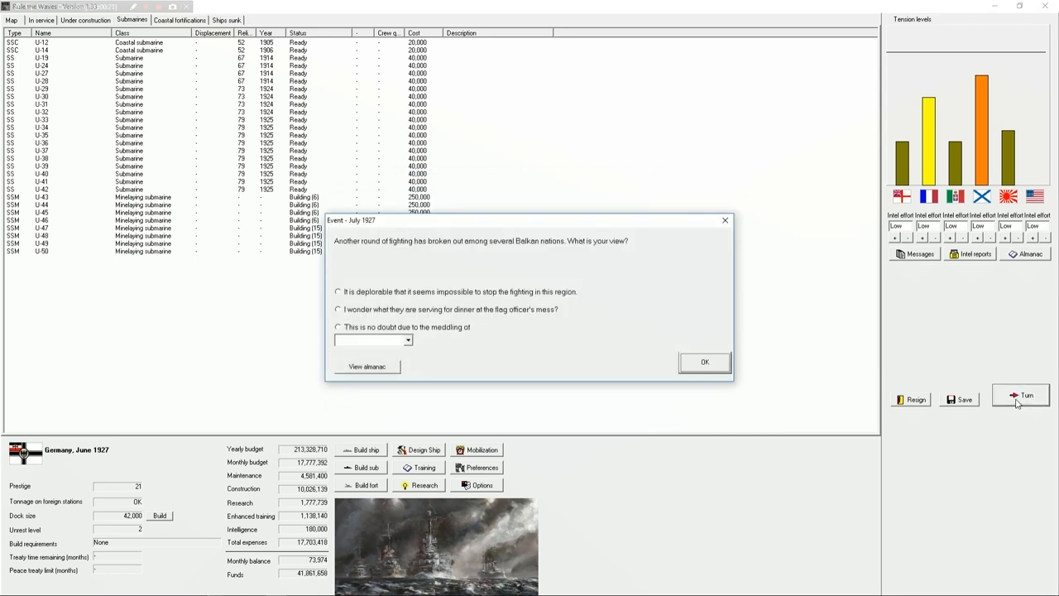
pyautogui.moveTo(983, 399)
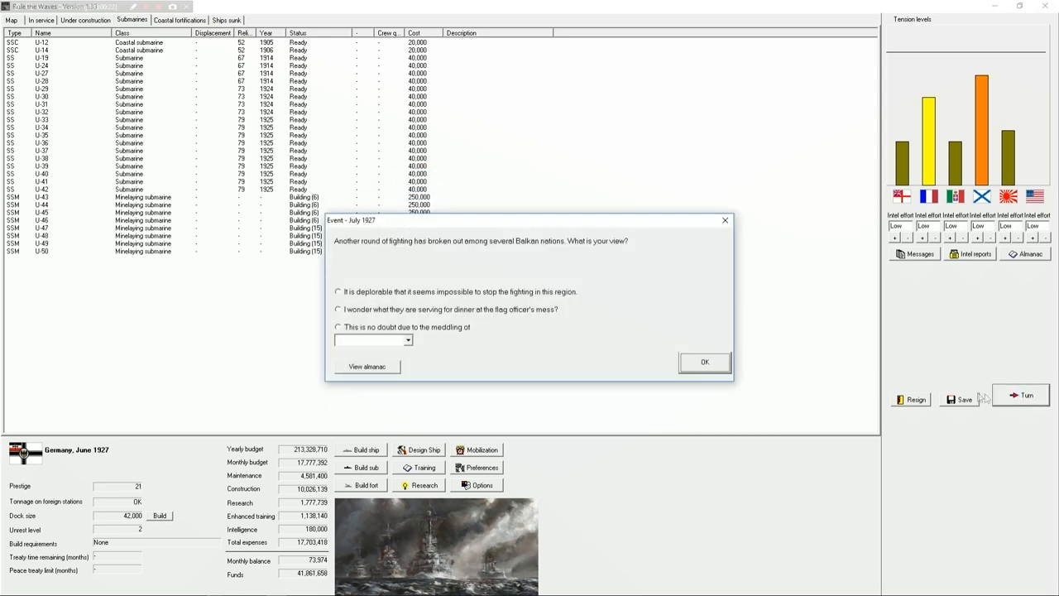
pyautogui.click(410, 339)
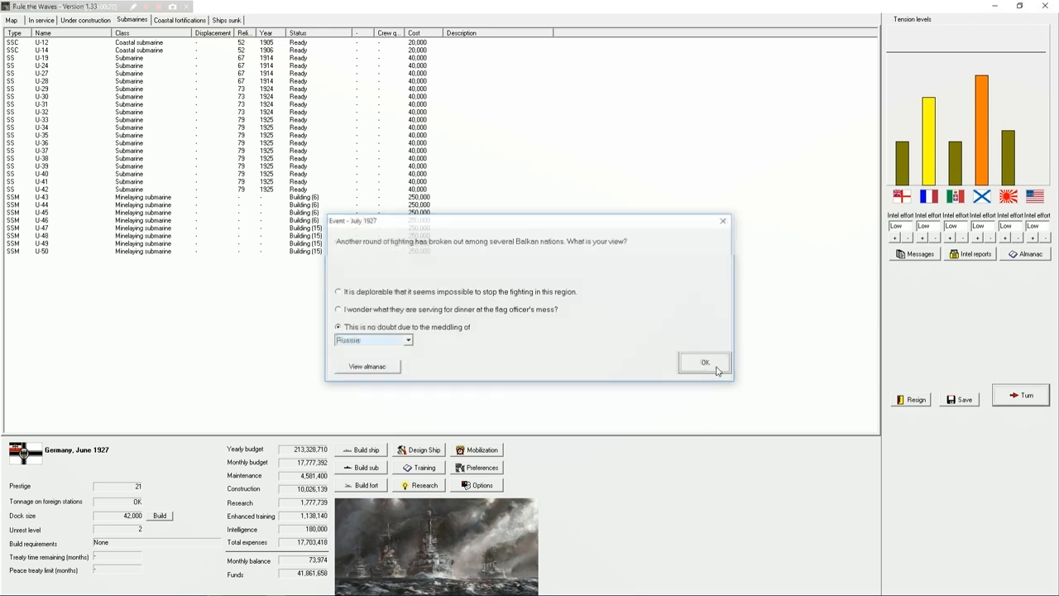
pyautogui.click(705, 362)
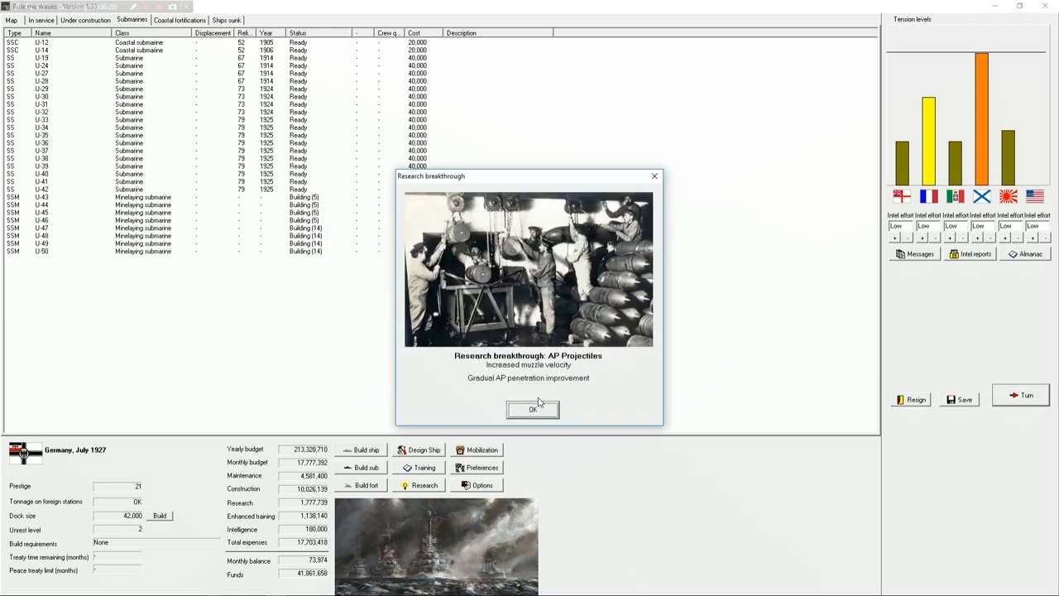
pyautogui.click(531, 409)
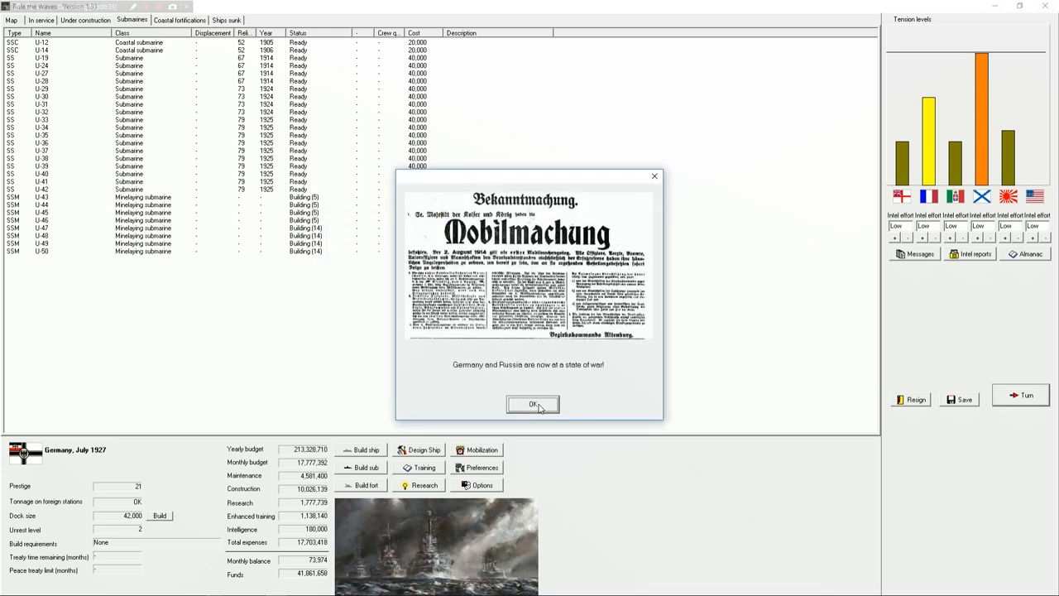
pyautogui.click(526, 404)
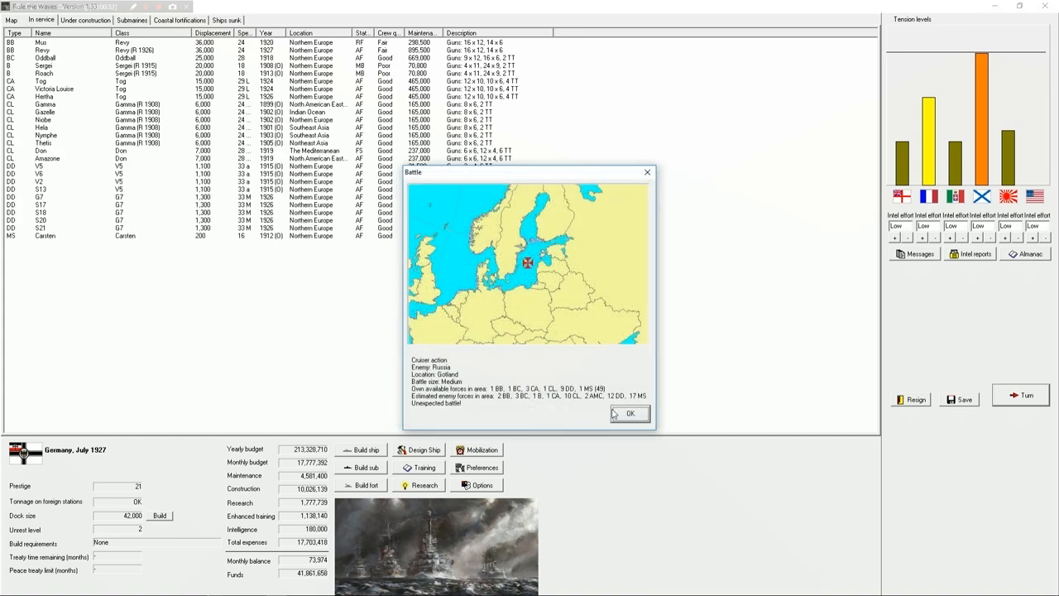
# Begin the Gotland cruiser action, inspect destroyer S17 and acknowledge the unknown ship sighting.
pyautogui.click(629, 413)
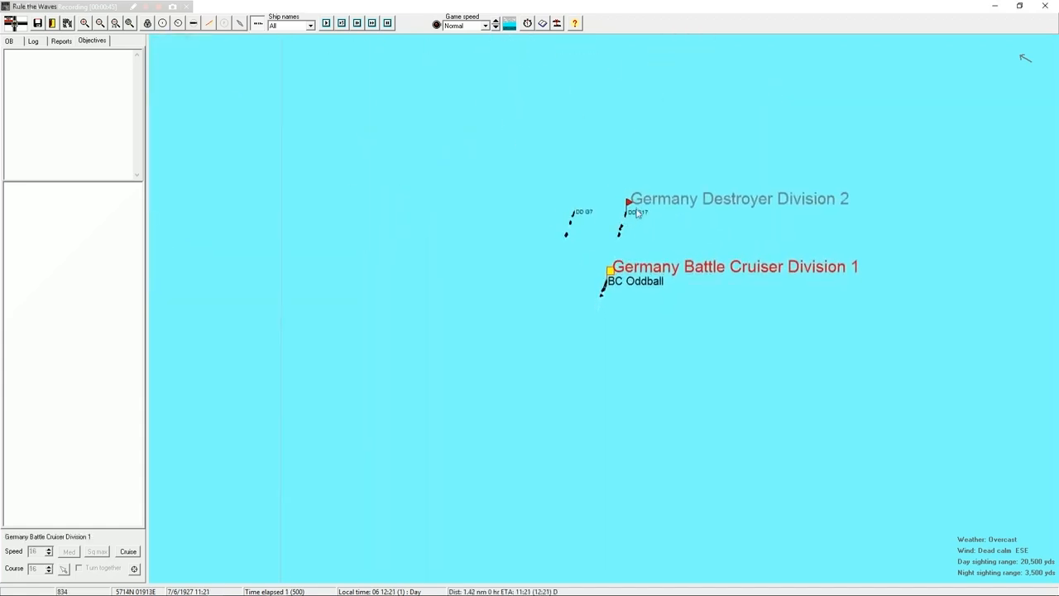
pyautogui.doubleClick(634, 213)
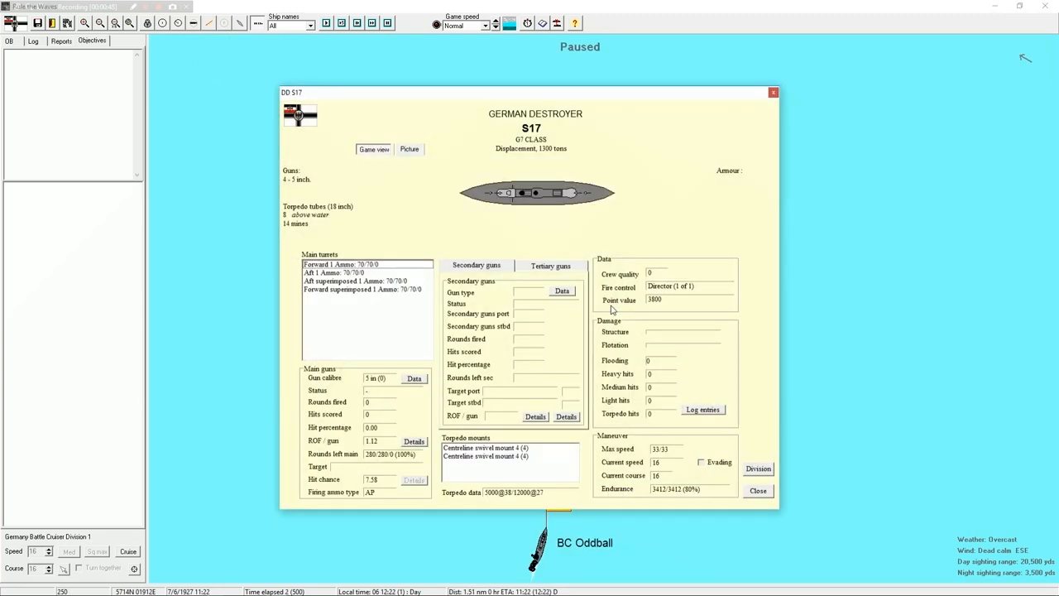
pyautogui.moveTo(300, 225)
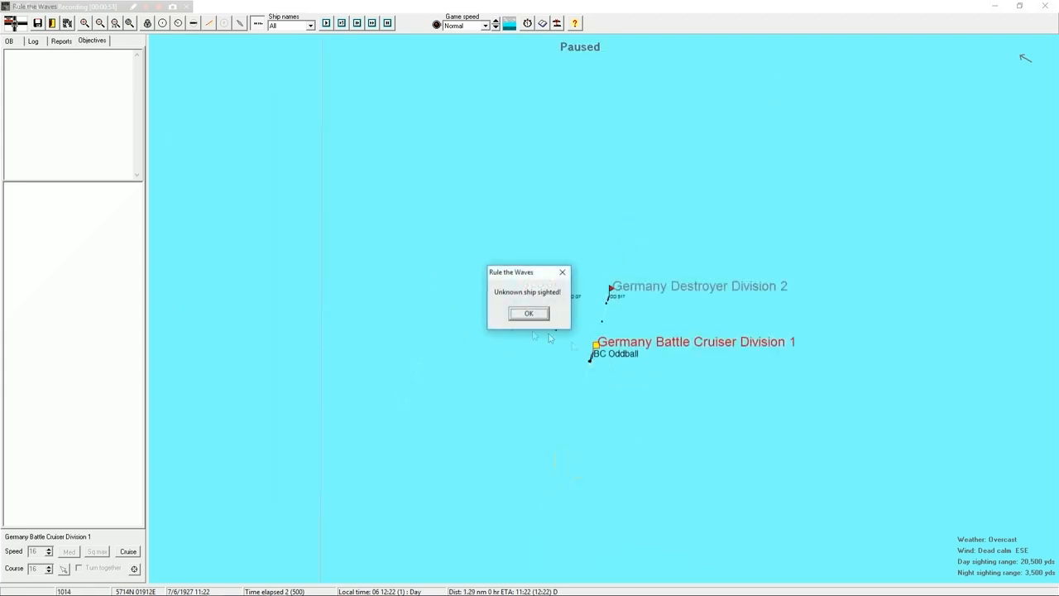
pyautogui.click(528, 313)
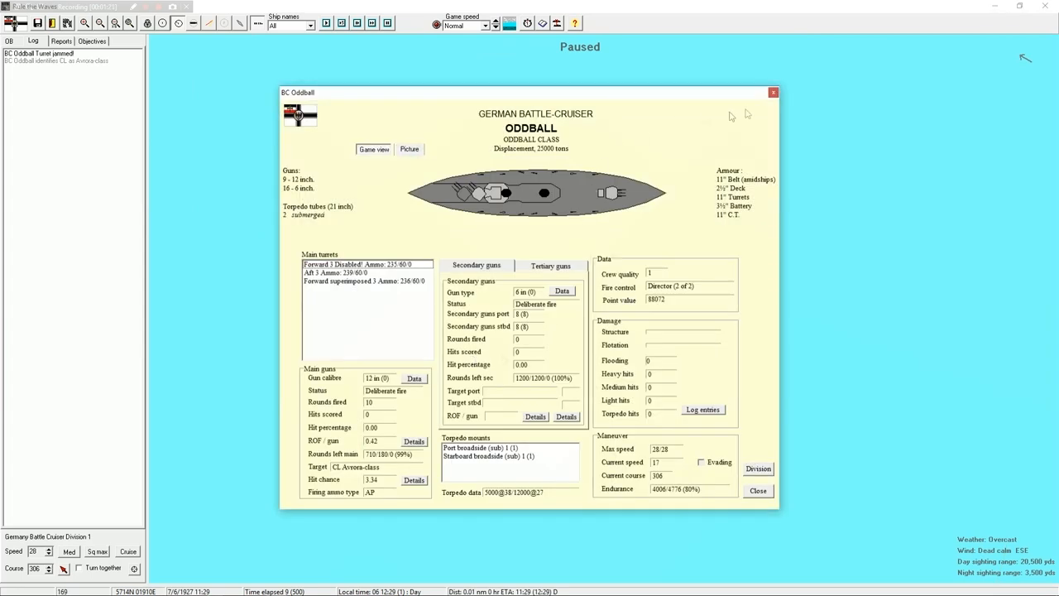
pyautogui.click(771, 91)
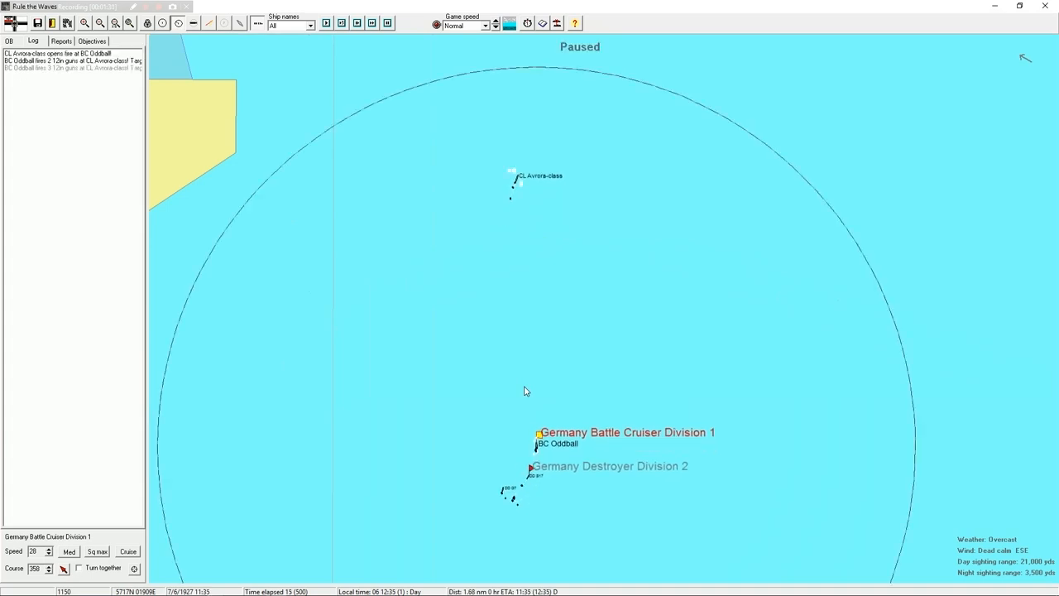
# Identify the Avrora-class cruiser contact twice as Oddball engages, then dismiss Oddball's details.
pyautogui.click(509, 178)
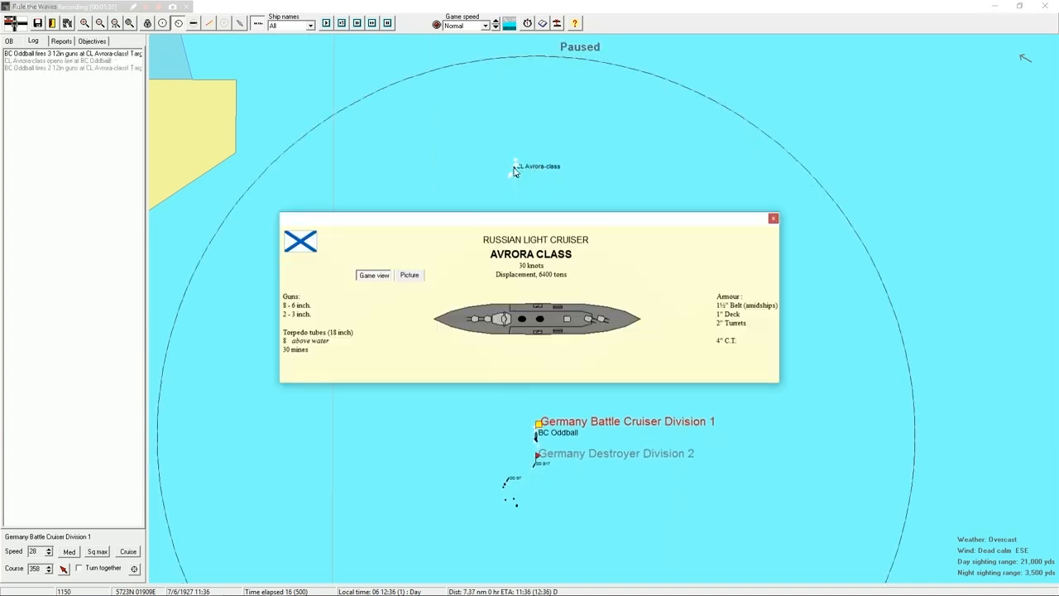
pyautogui.moveTo(773, 218)
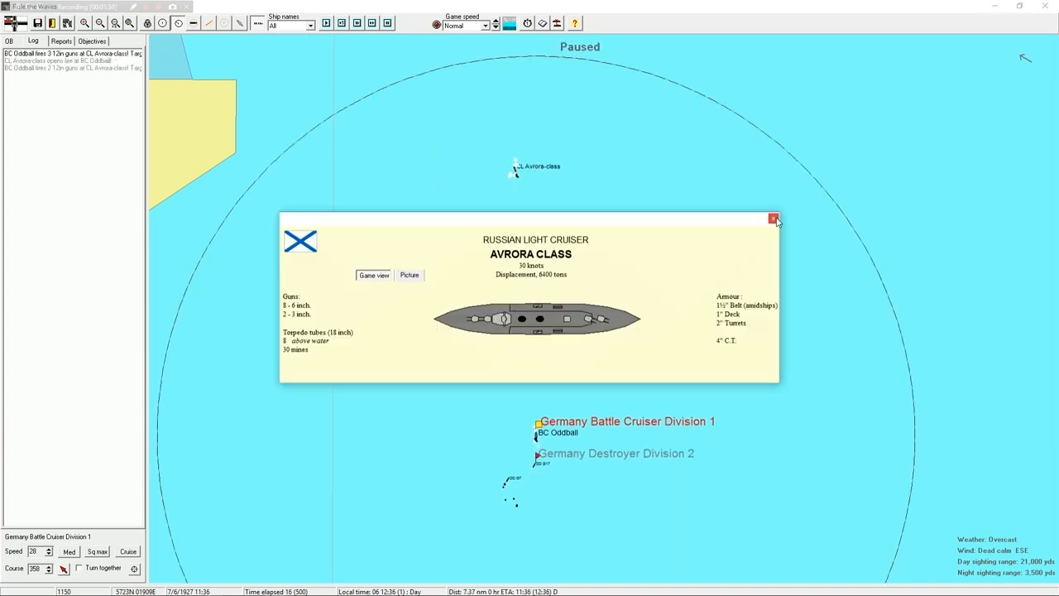
pyautogui.click(773, 219)
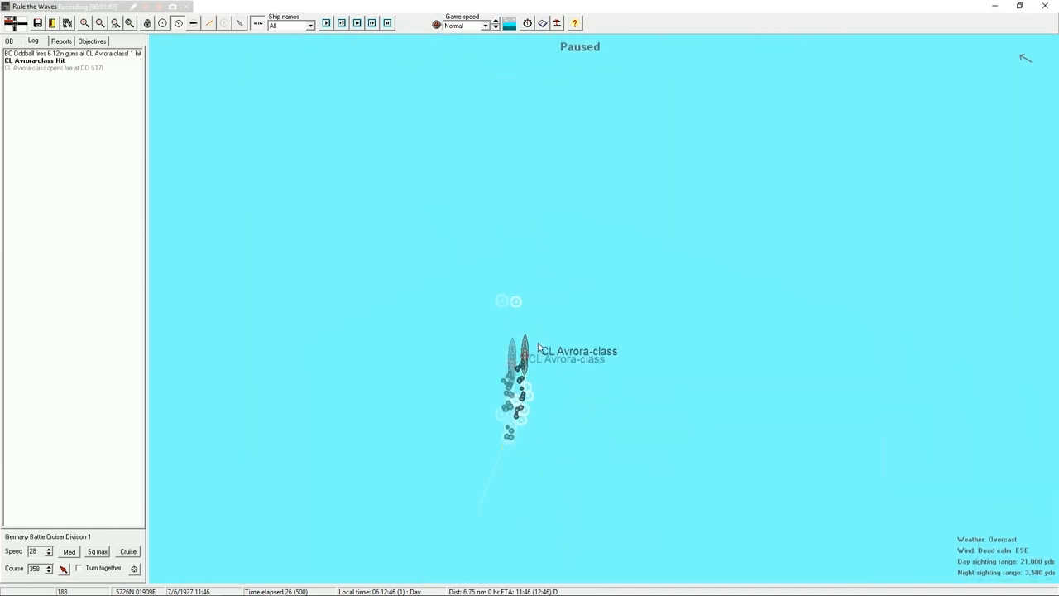
pyautogui.click(515, 361)
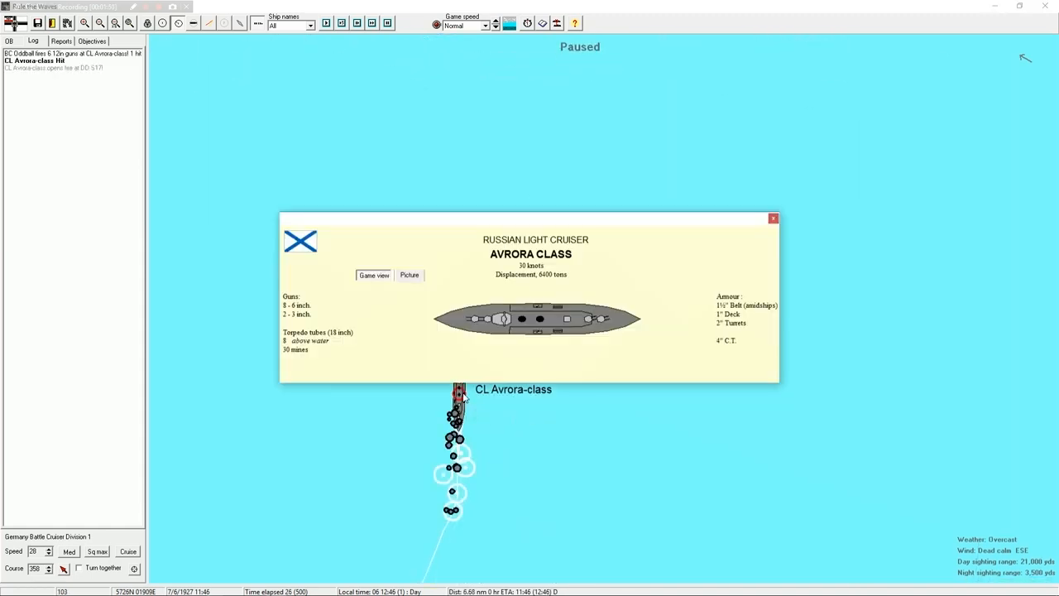
pyautogui.click(772, 219)
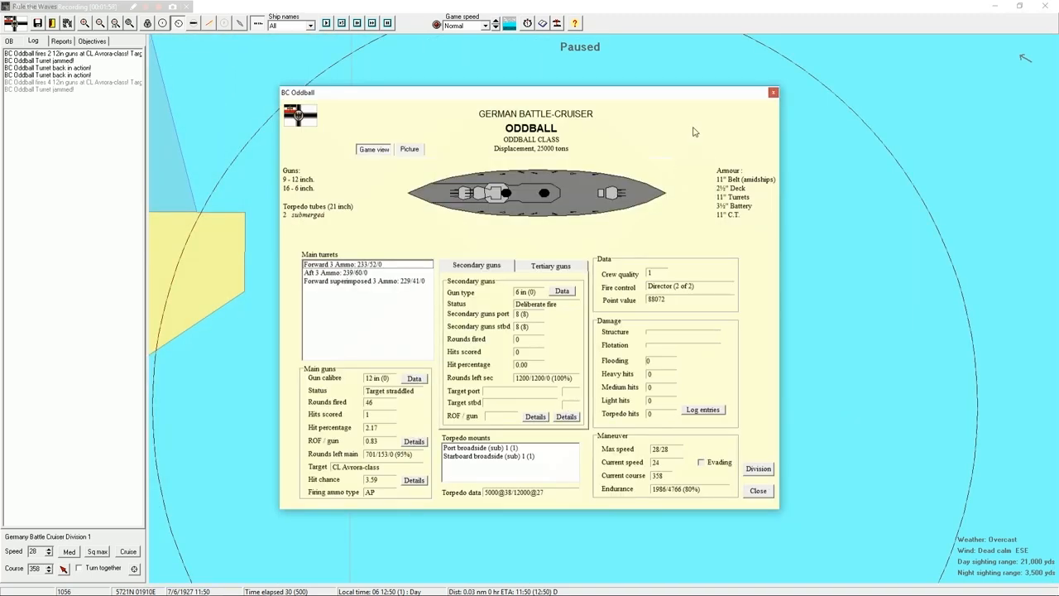
pyautogui.click(758, 490)
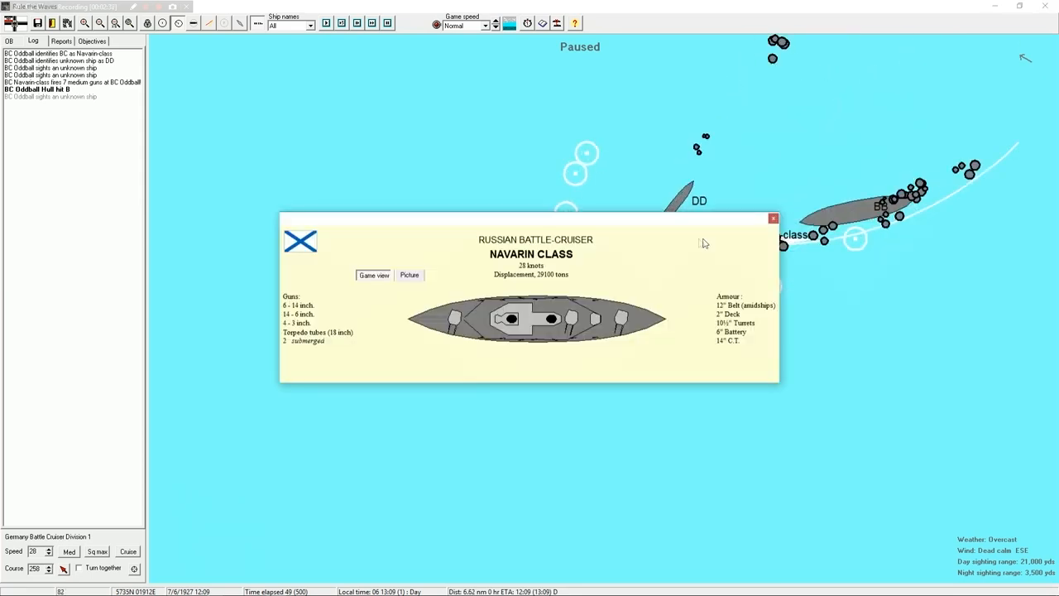
pyautogui.moveTo(291, 325)
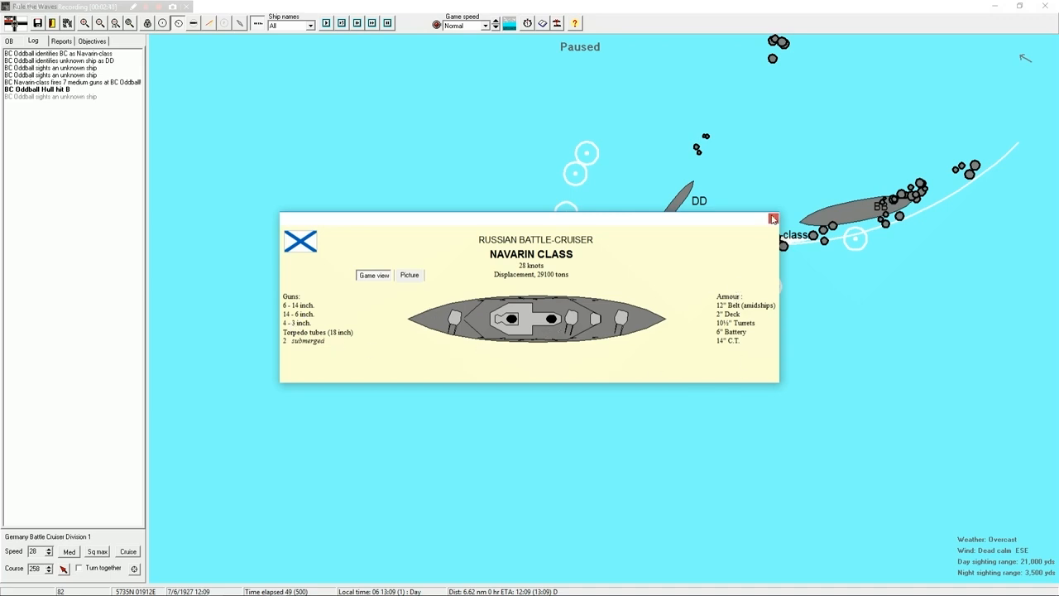
pyautogui.click(773, 218)
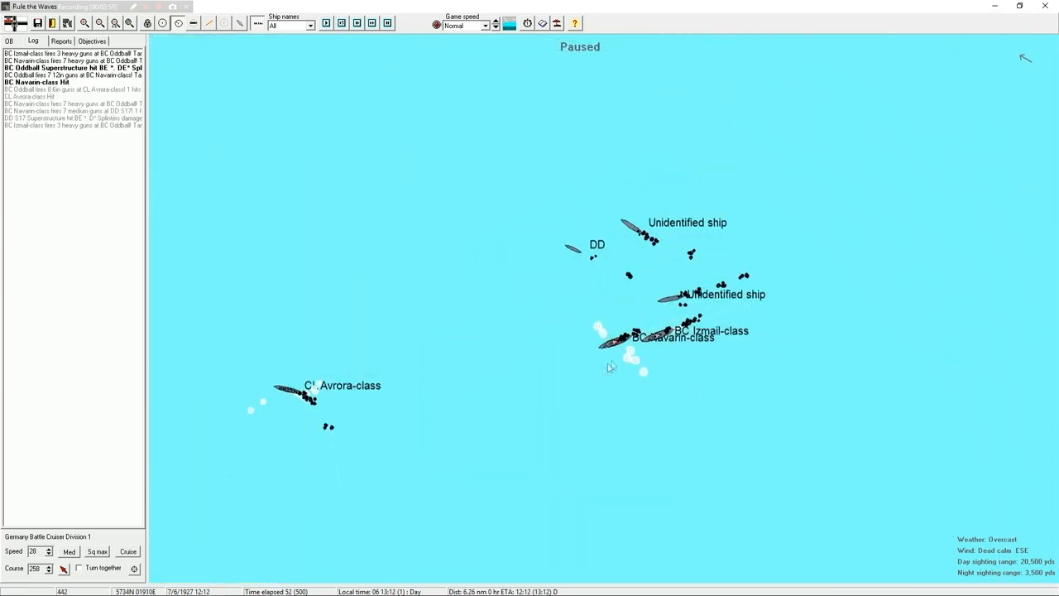
pyautogui.moveTo(609, 348)
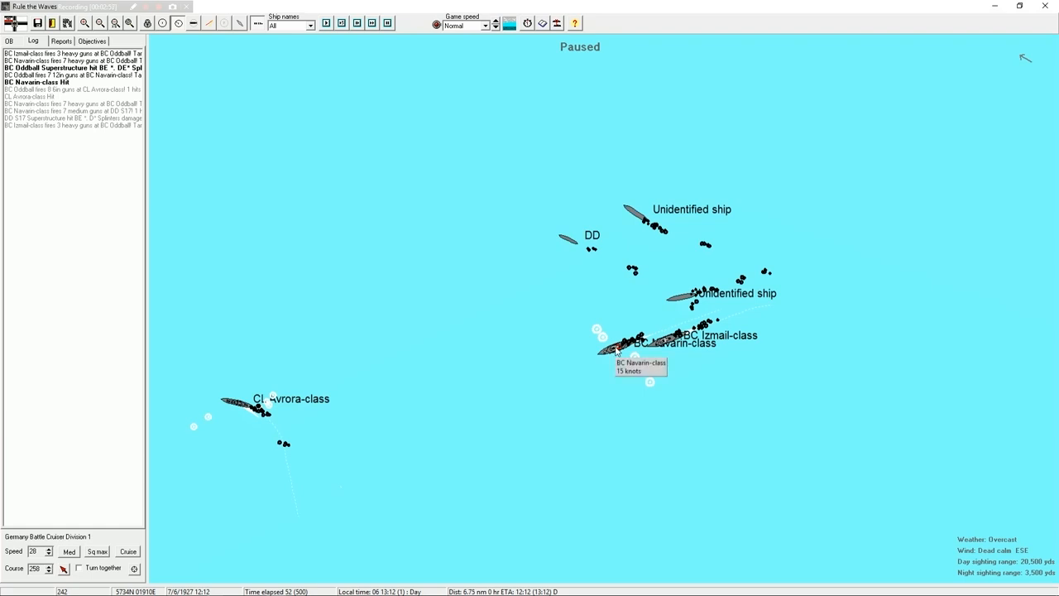
pyautogui.click(616, 346)
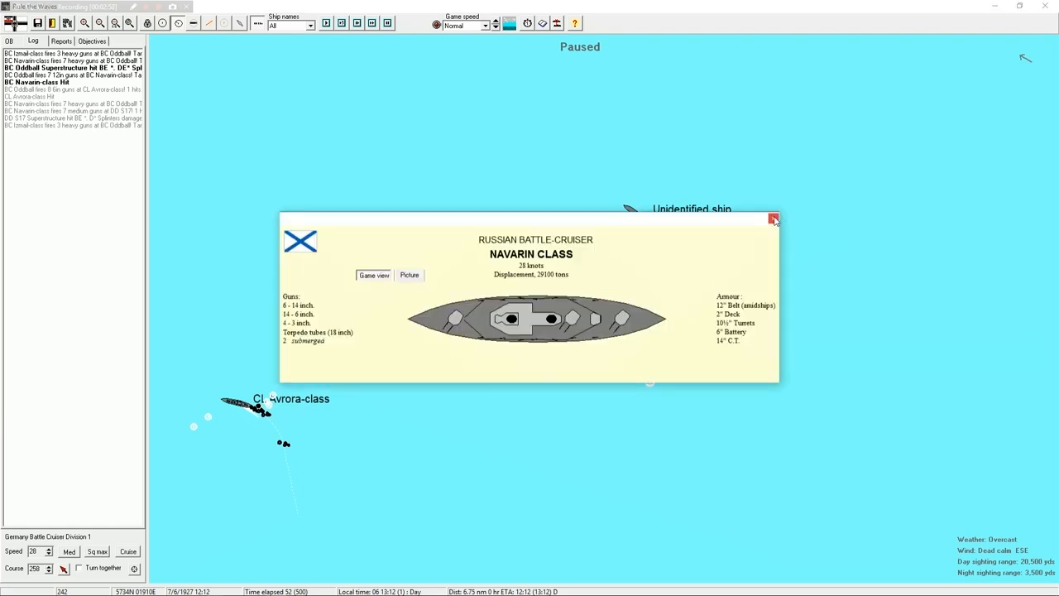
pyautogui.click(775, 219)
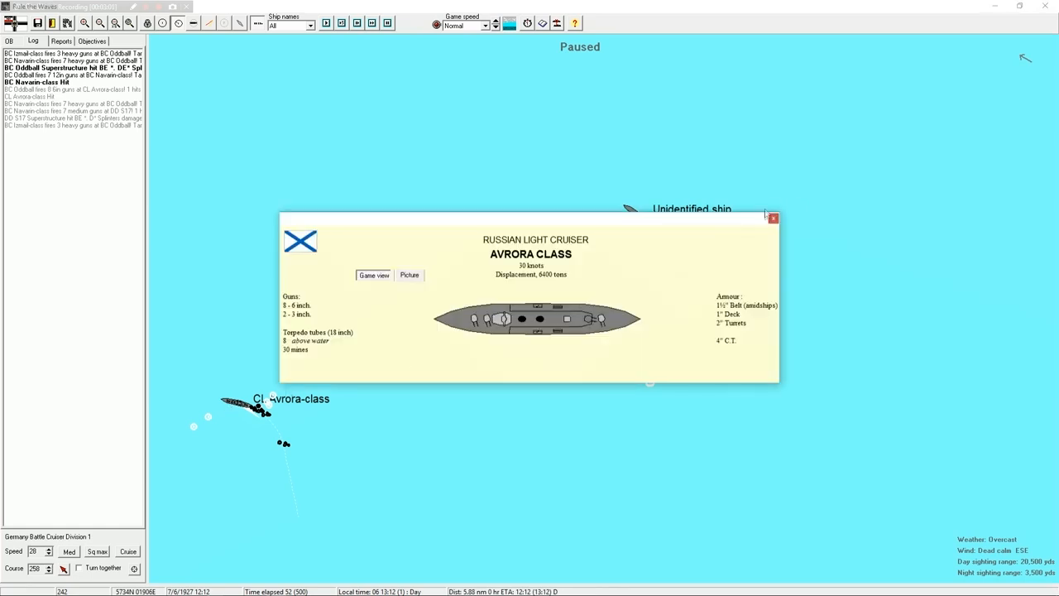
pyautogui.click(771, 218)
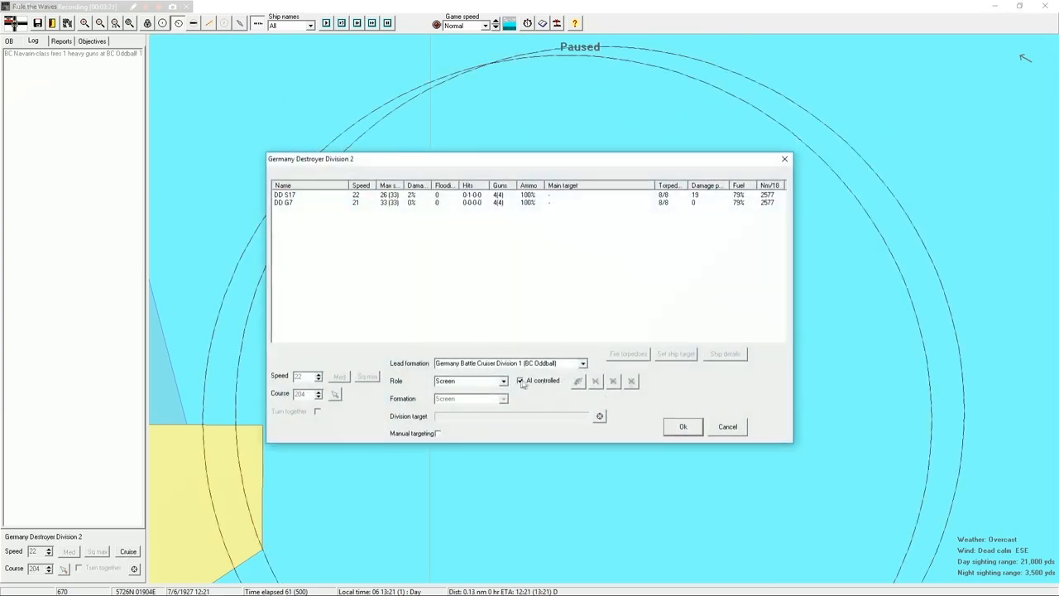
# Dismiss the Destroyer Division 2 orders and let the battle run on.
pyautogui.click(682, 427)
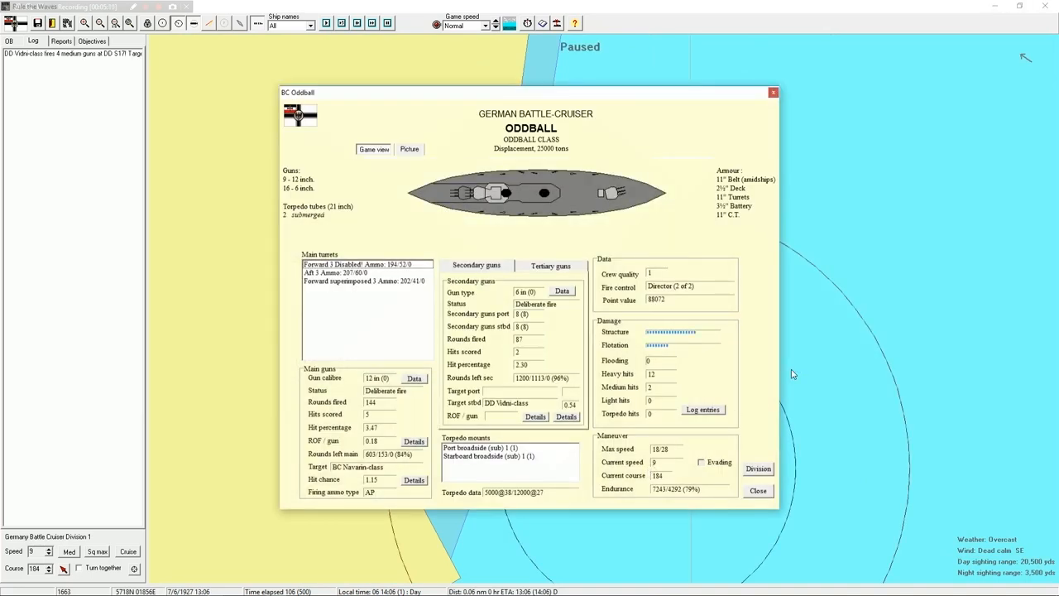
pyautogui.moveTo(523, 232)
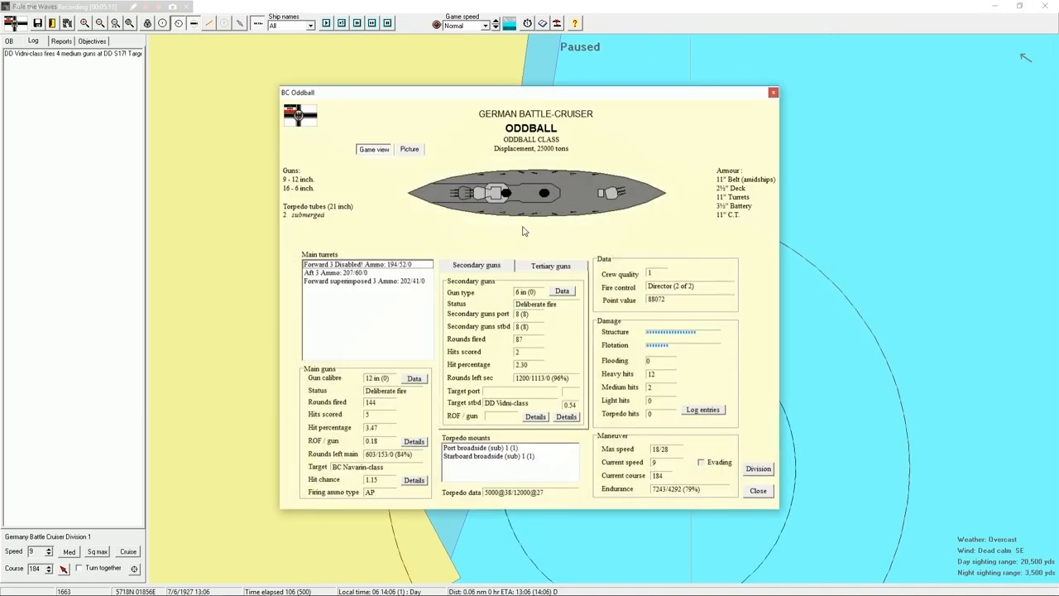
pyautogui.moveTo(606, 196)
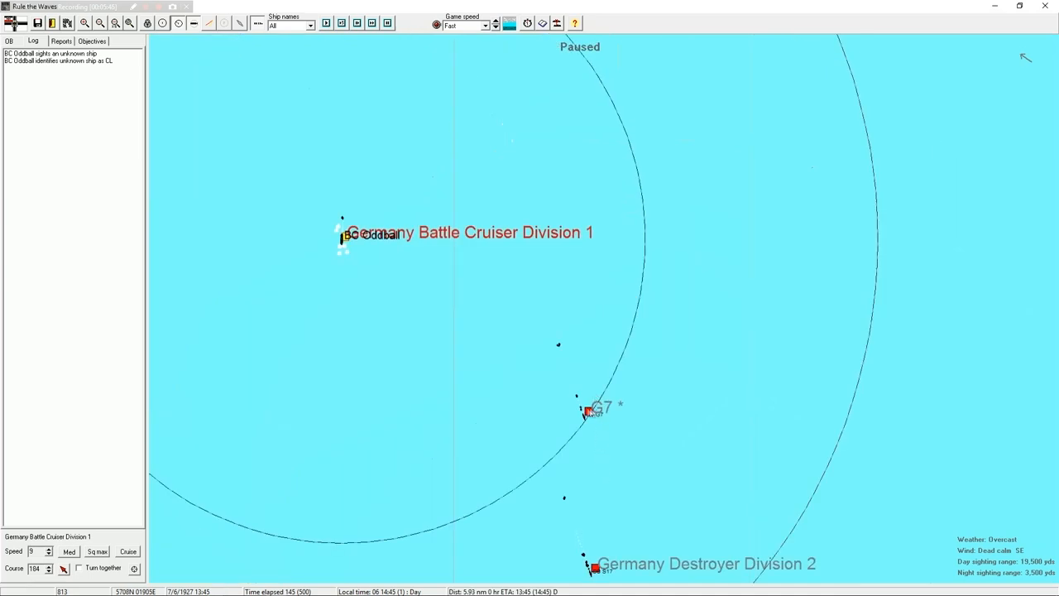
# Check the status sheets of destroyers G7 and S17 before Oddball's magazine hit.
pyautogui.click(587, 410)
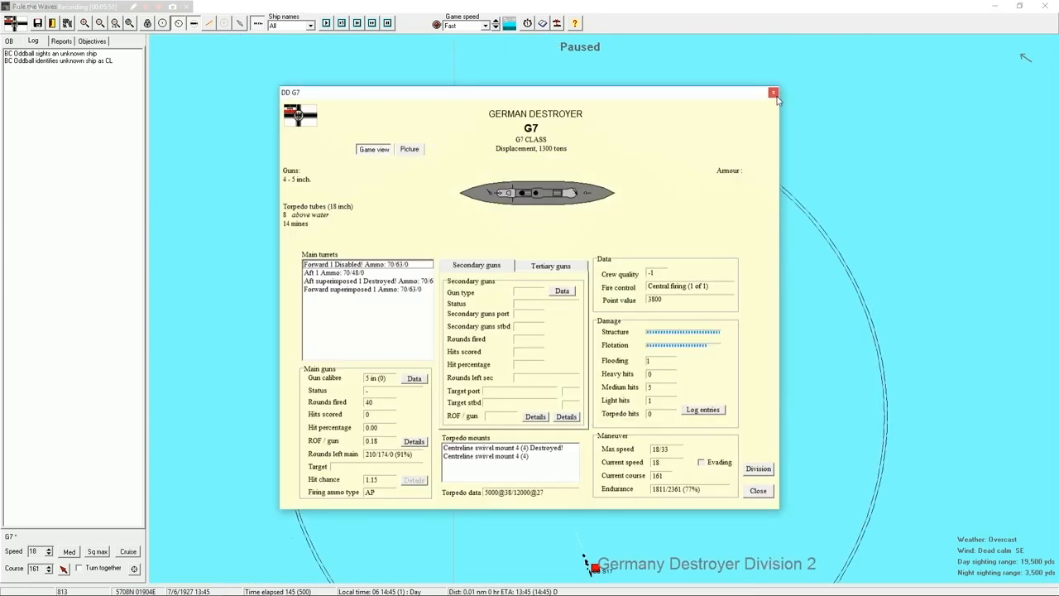
pyautogui.moveTo(771, 93)
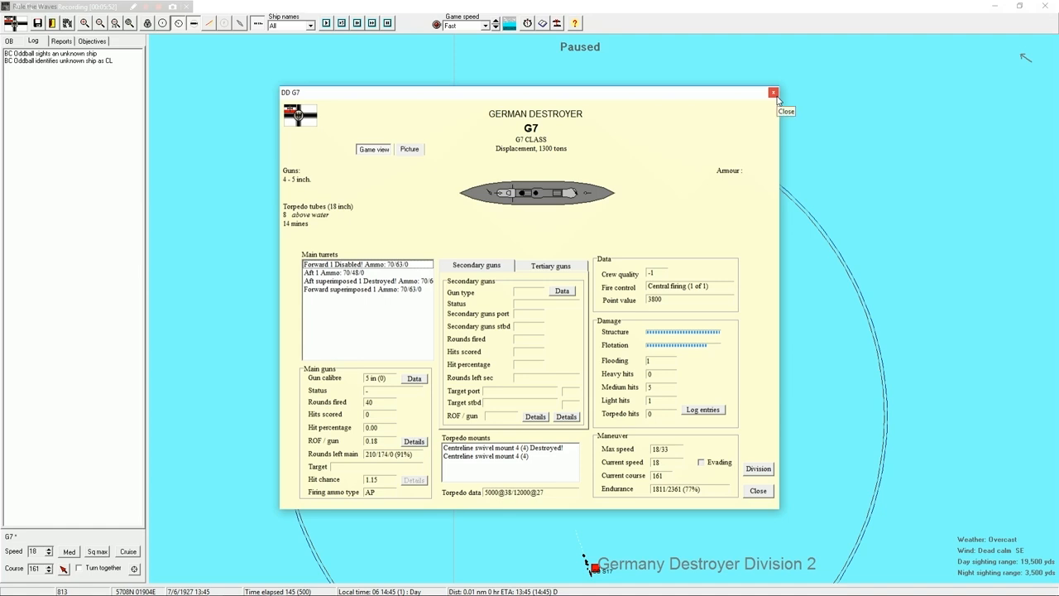
pyautogui.click(770, 92)
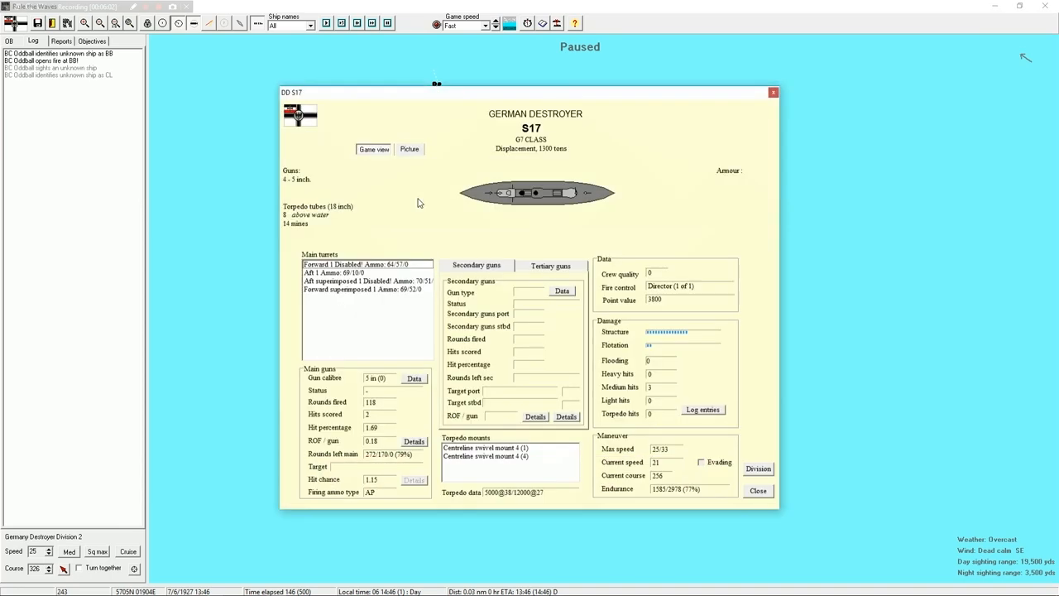
pyautogui.moveTo(334, 295)
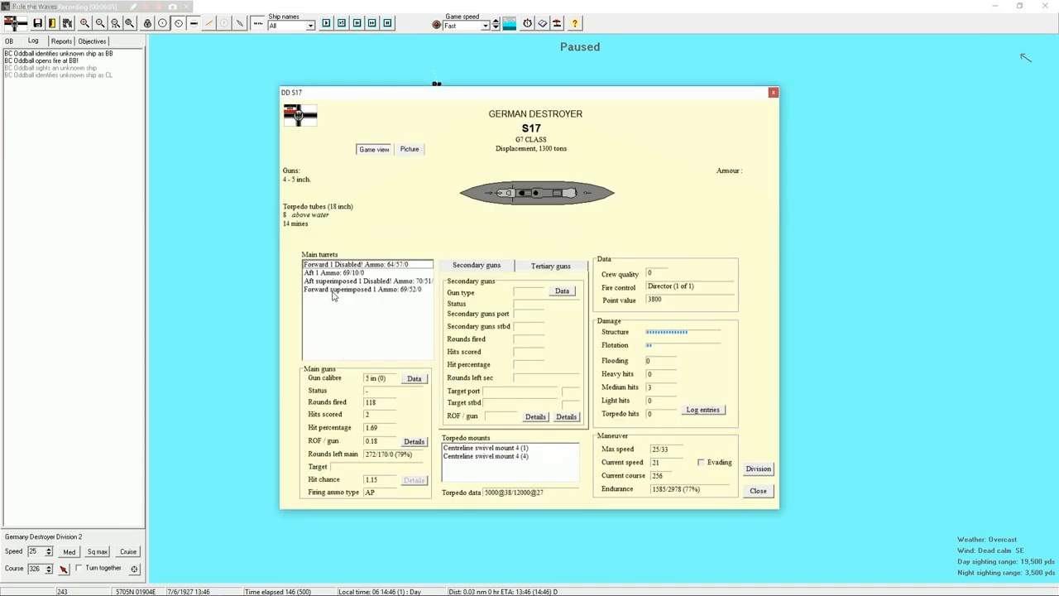
pyautogui.moveTo(298, 238)
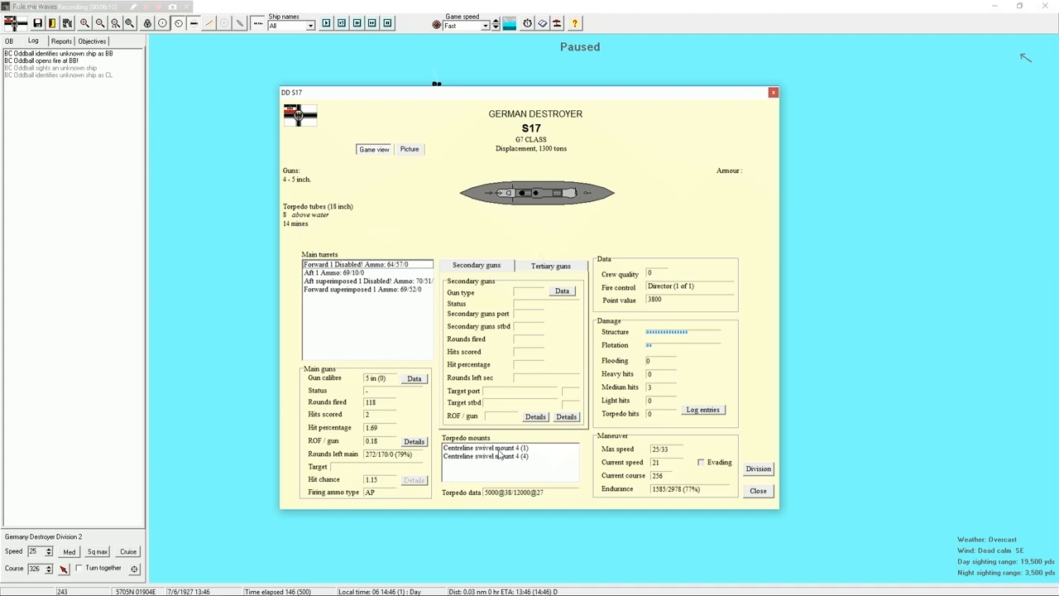
pyautogui.click(486, 447)
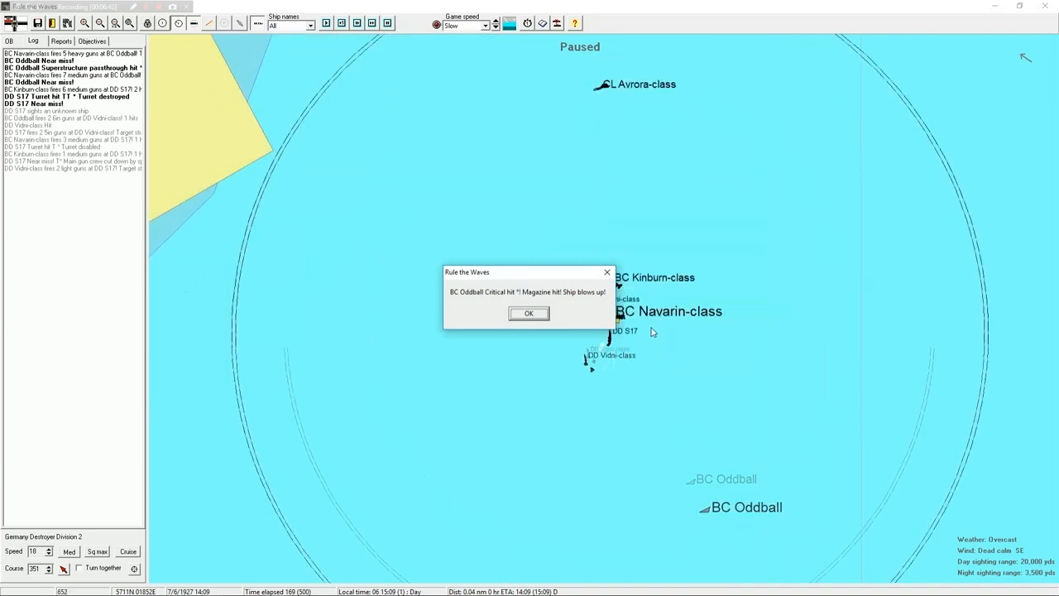
# Acknowledge Oddball's magazine explosion and sinking and S17 switching to AI control.
pyautogui.click(530, 312)
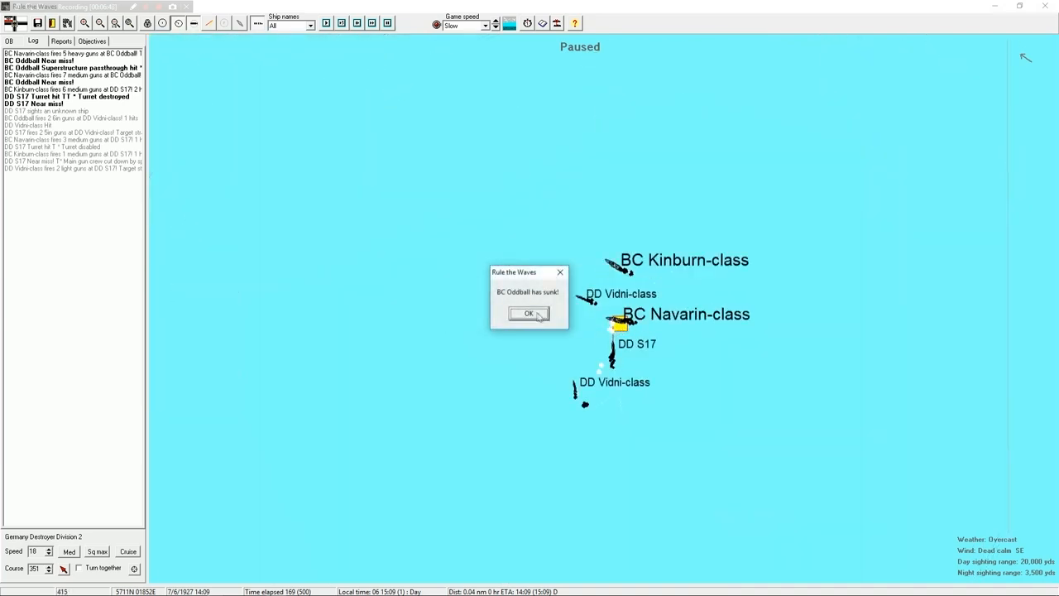
pyautogui.click(527, 315)
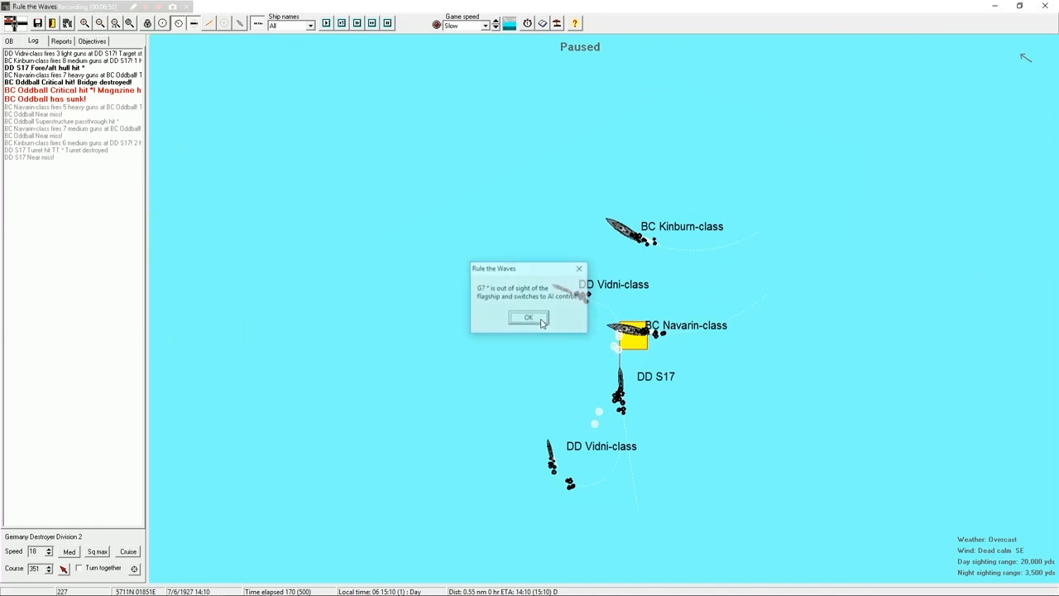
pyautogui.click(526, 318)
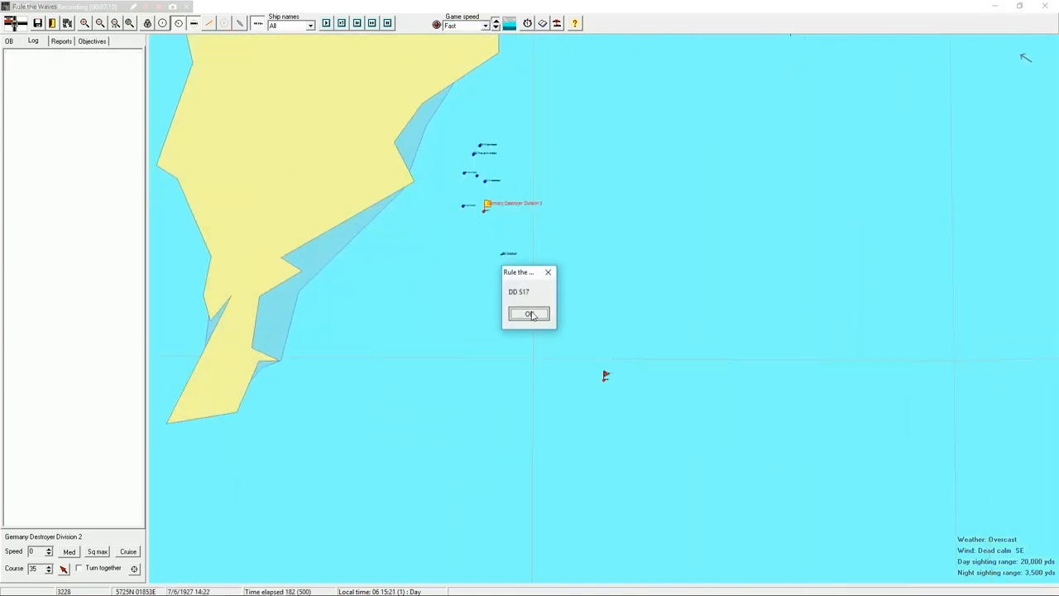
# Run the battle at fast speed until destroyers S17 and G7 are both sunk.
pyautogui.click(526, 315)
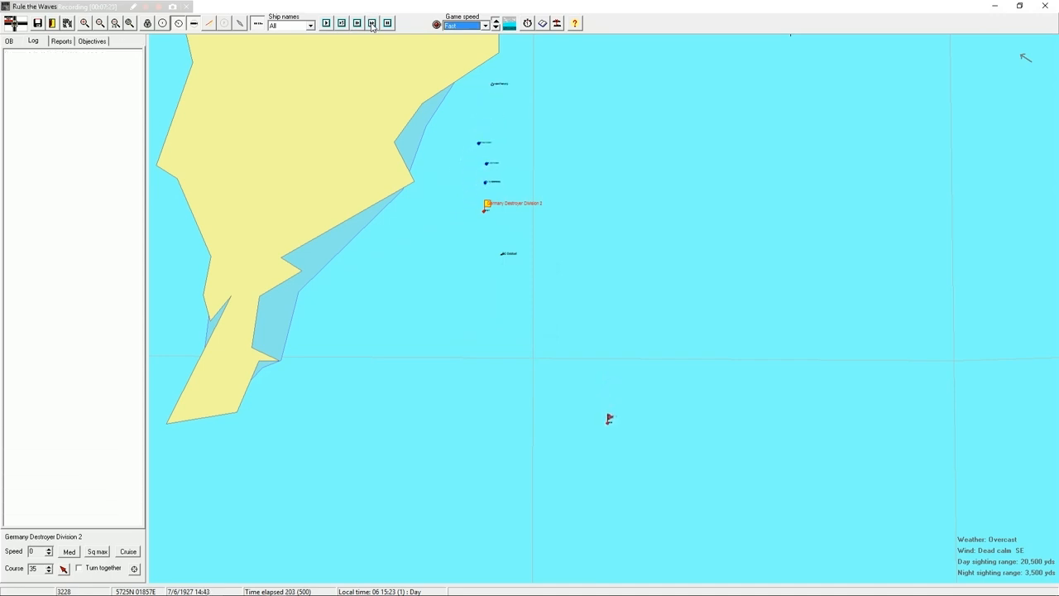
pyautogui.click(373, 24)
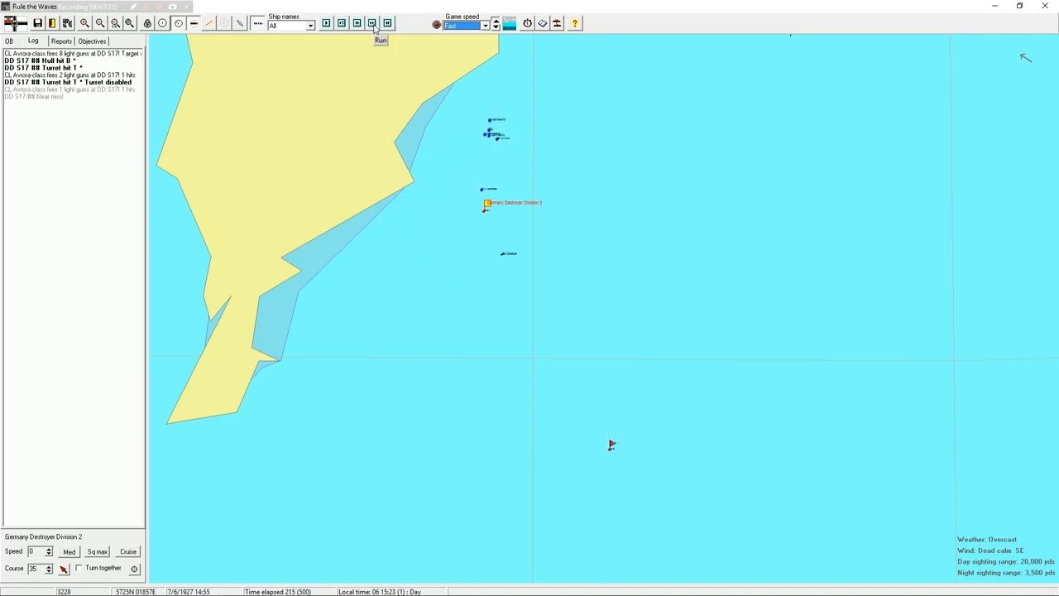
pyautogui.click(367, 23)
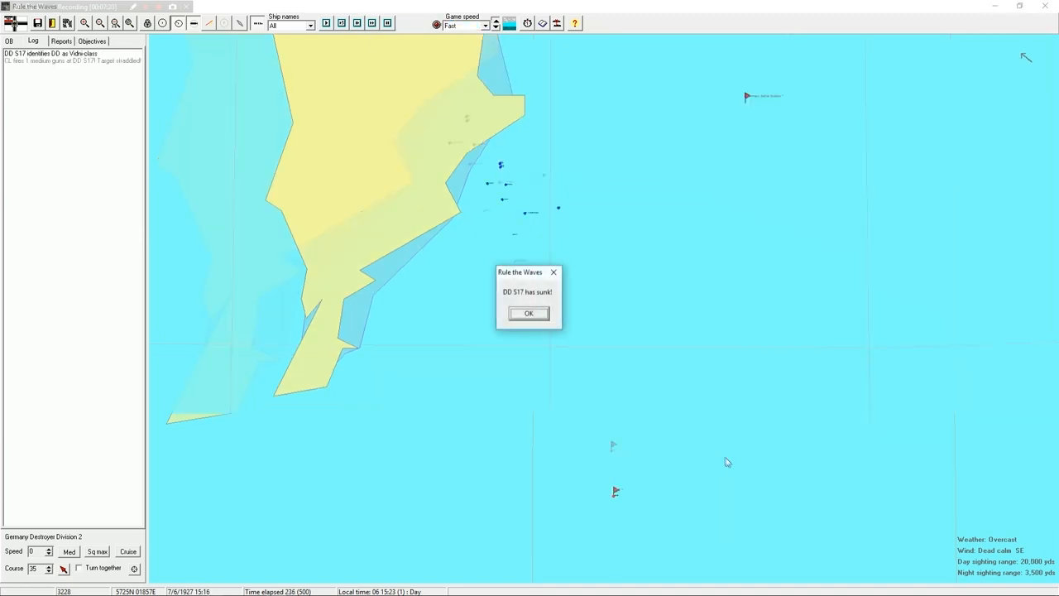
pyautogui.click(528, 313)
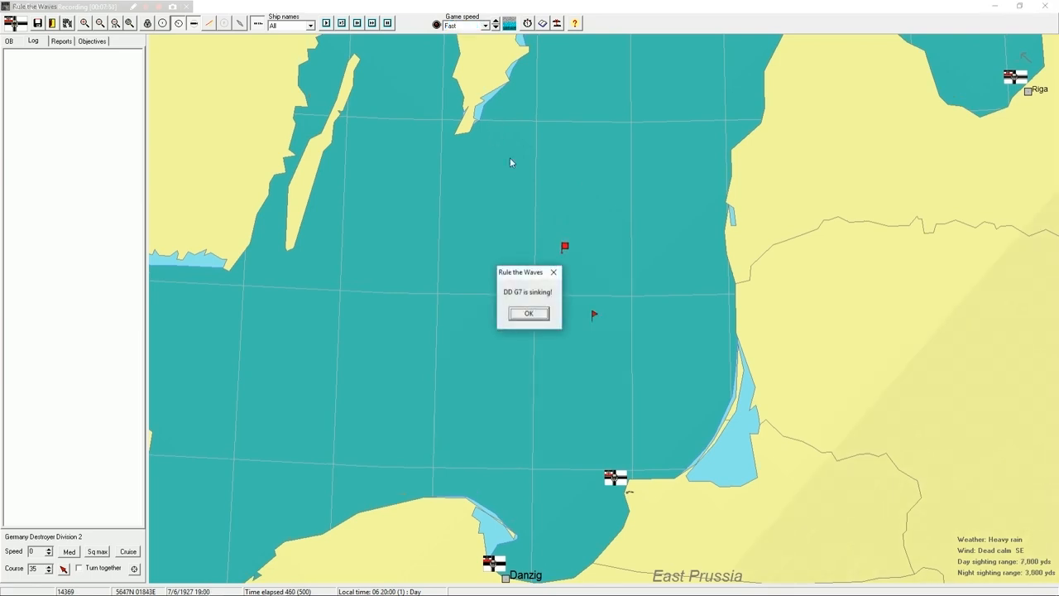
pyautogui.click(529, 313)
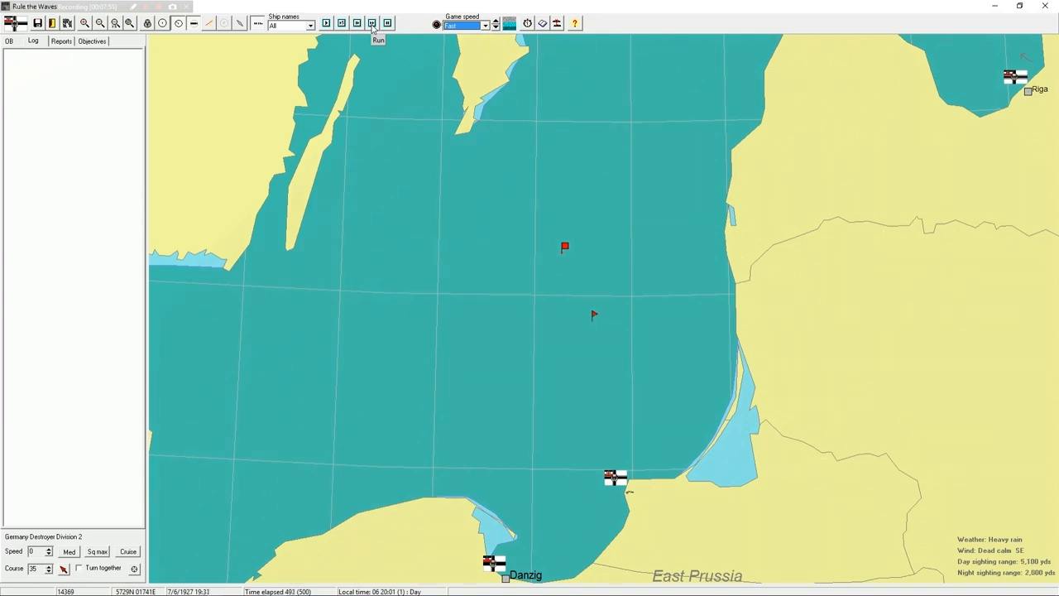
pyautogui.click(372, 23)
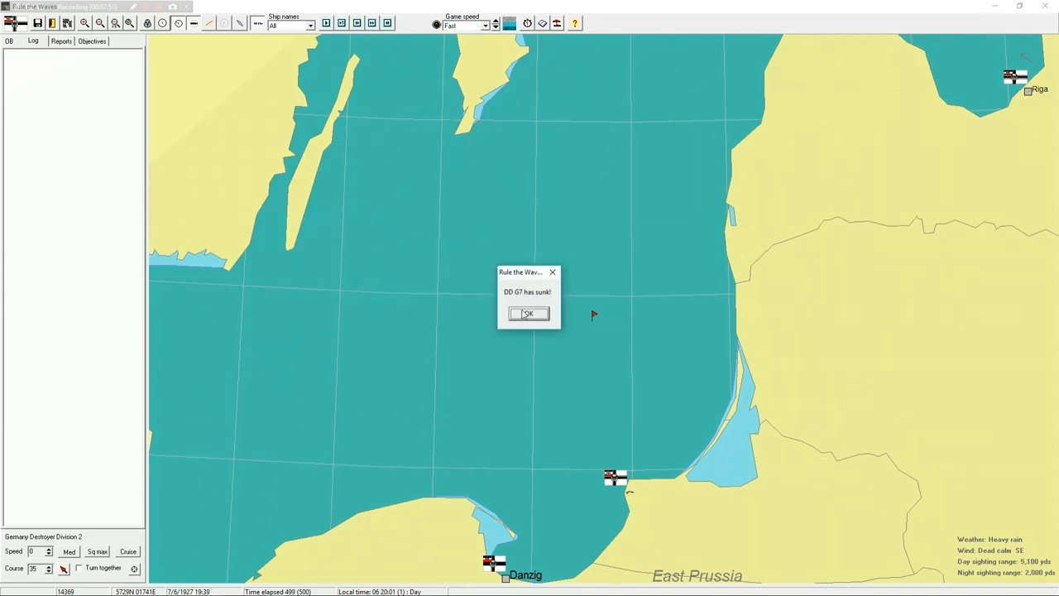
pyautogui.click(528, 314)
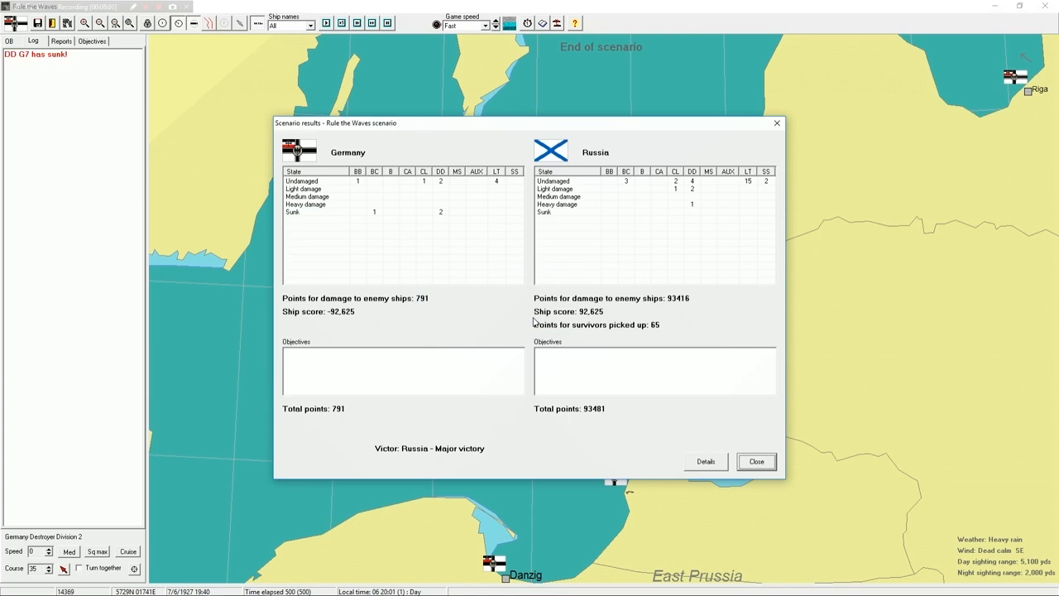
pyautogui.moveTo(626, 311)
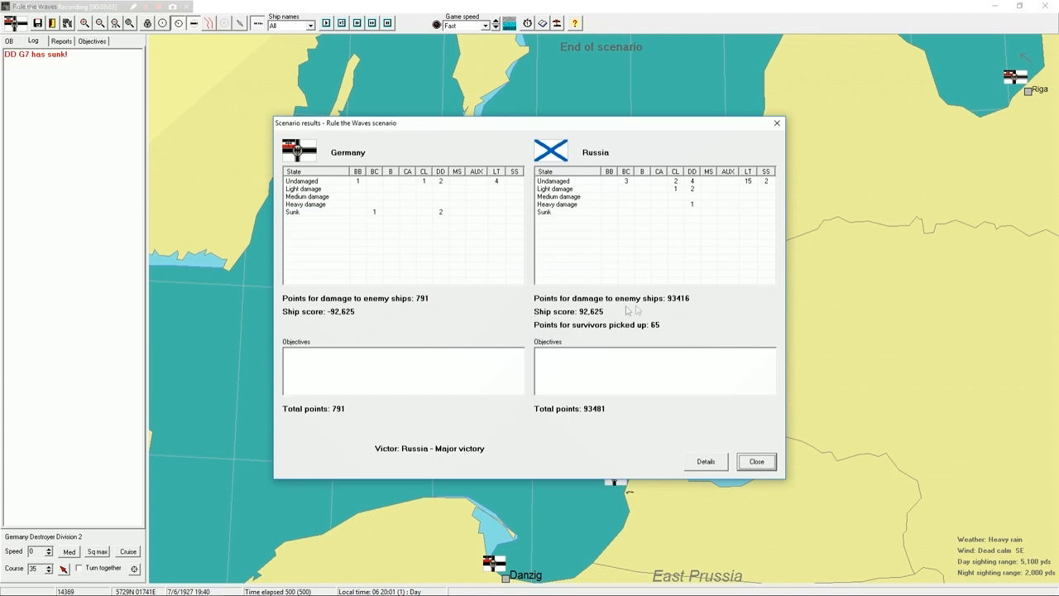
pyautogui.moveTo(414, 294)
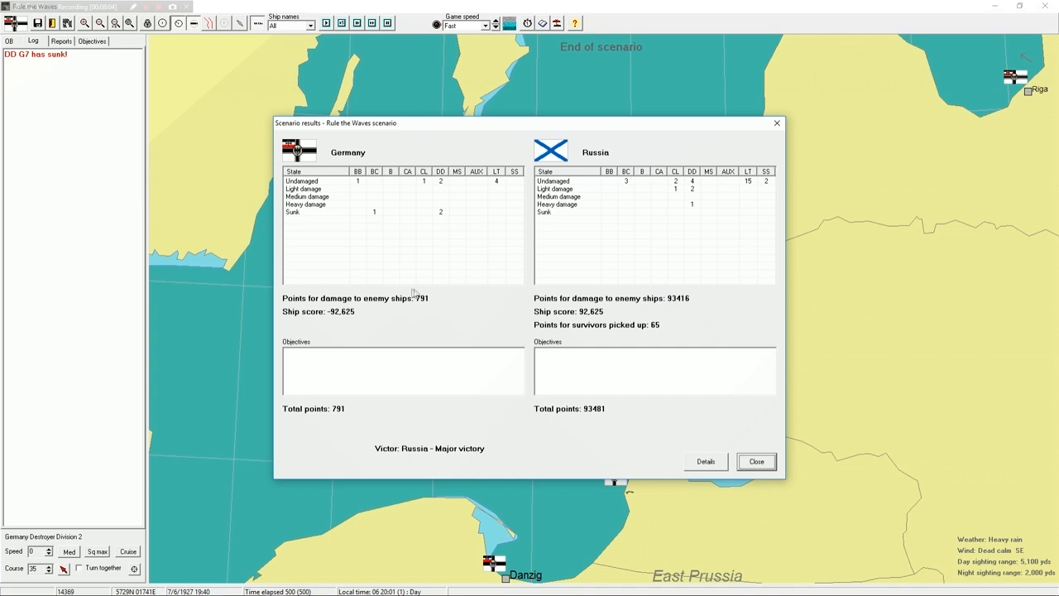
# Leave the scenario results and accept the Kaiser's one-prestige penalty.
pyautogui.click(755, 460)
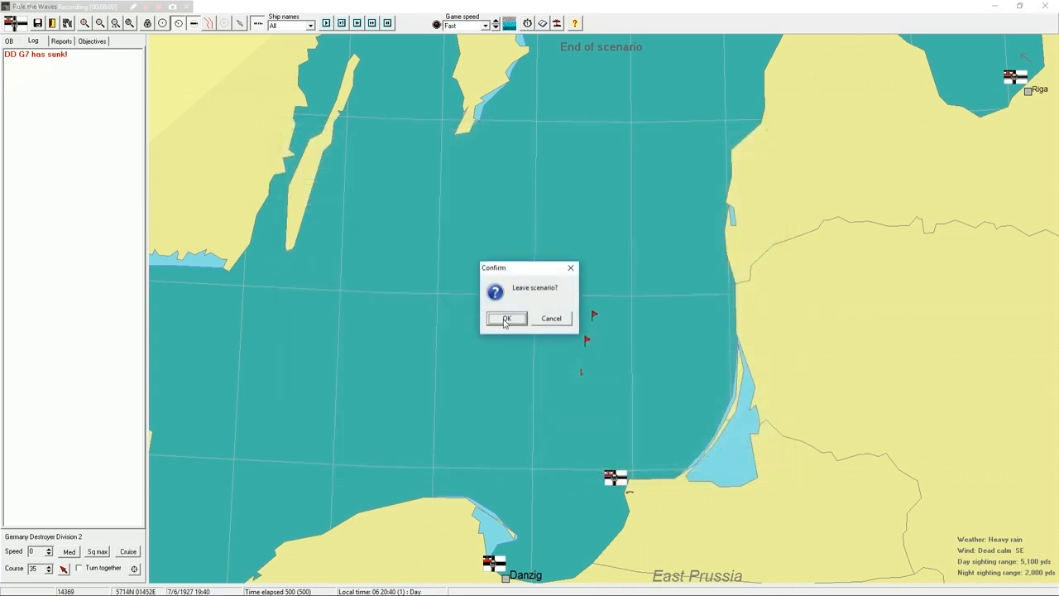
pyautogui.click(506, 318)
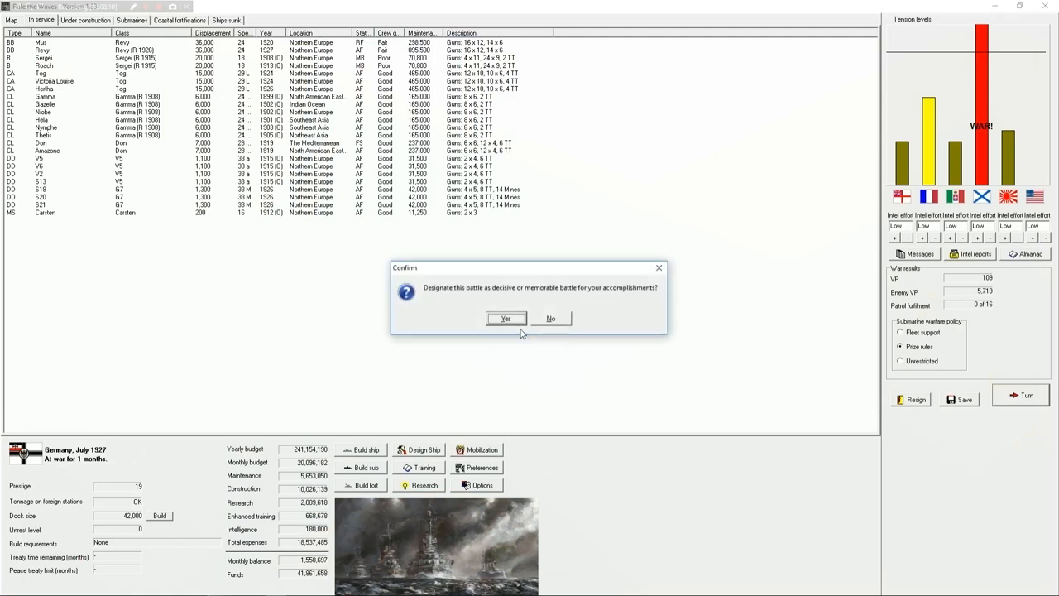
pyautogui.click(507, 318)
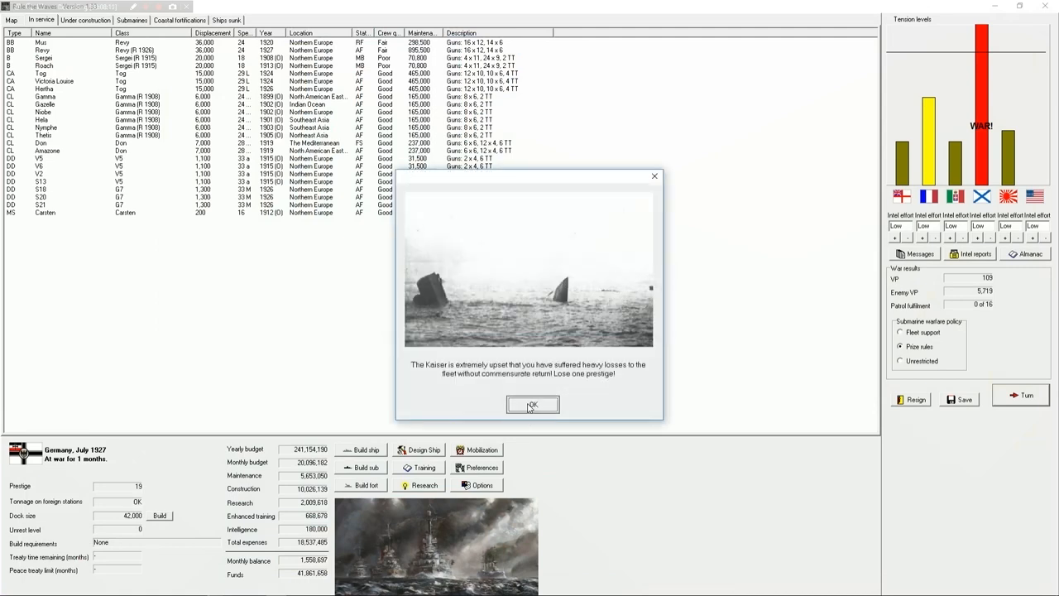
pyautogui.click(533, 404)
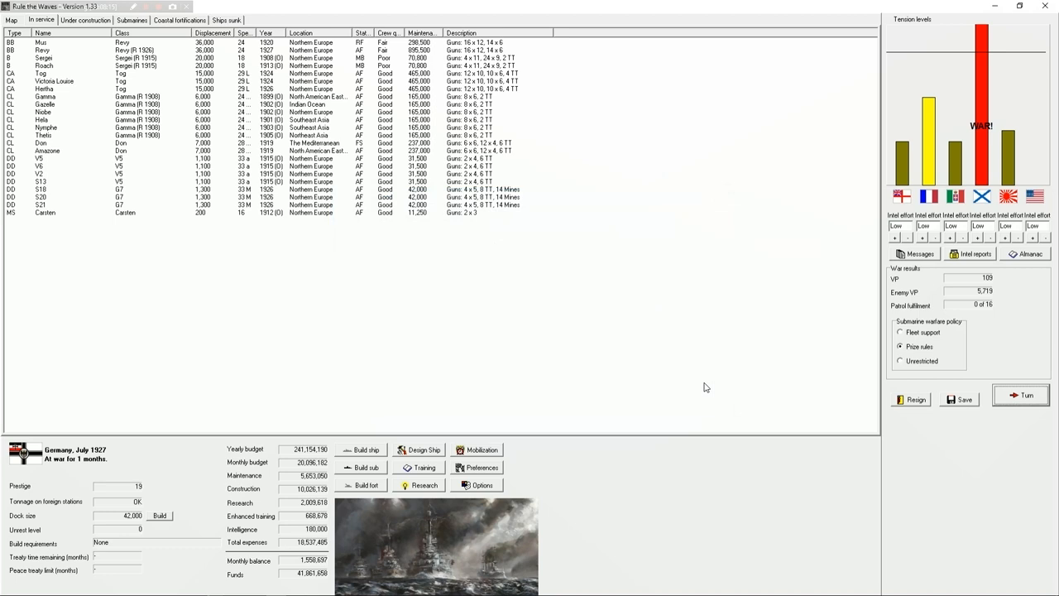
pyautogui.moveTo(304, 133)
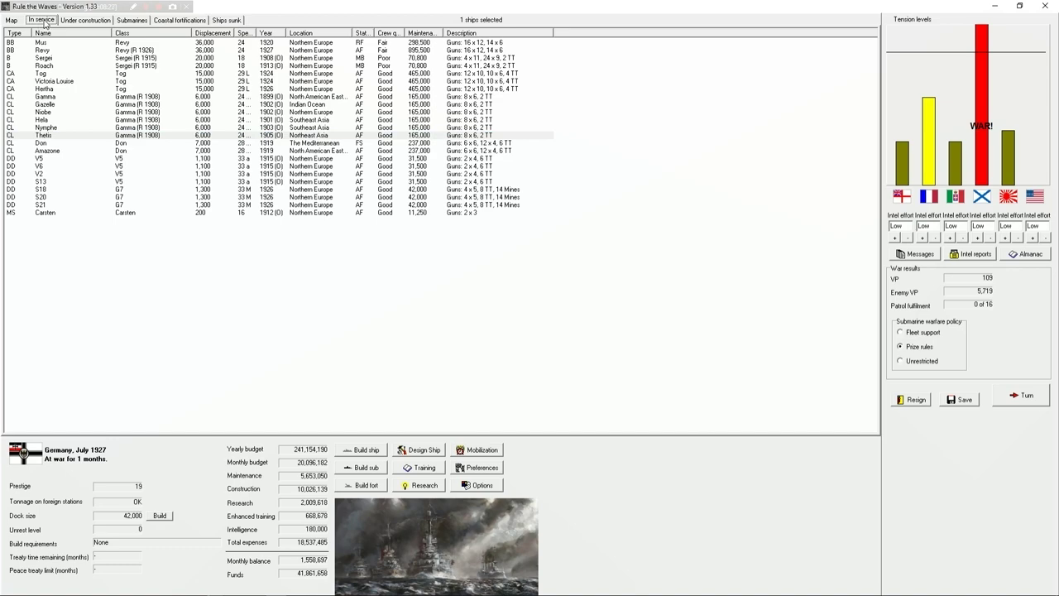
pyautogui.moveTo(80, 20)
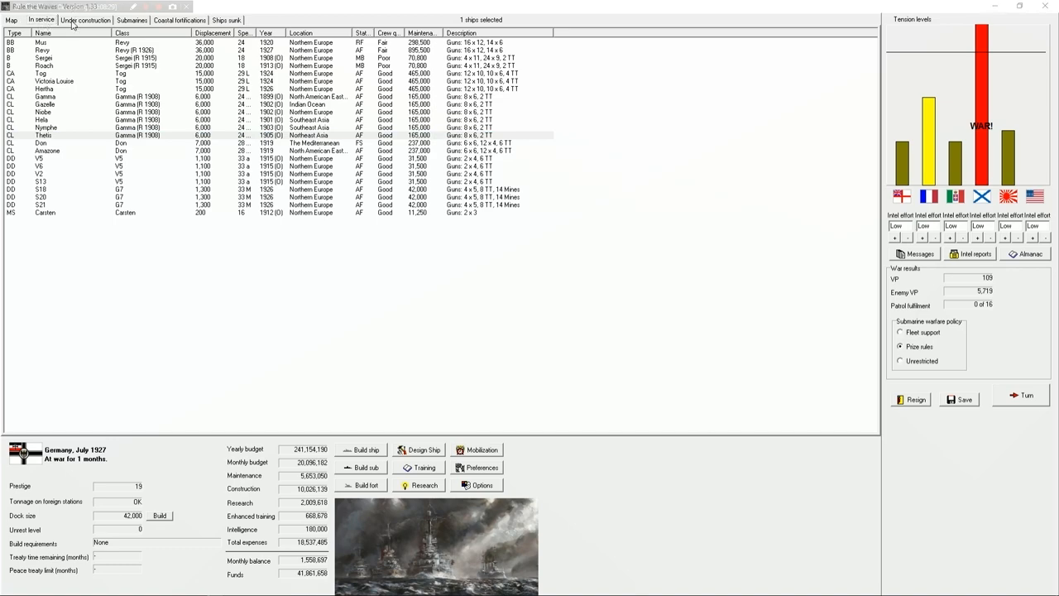
# Set light cruisers to raiding and foreign station, two battleships to active fleet, and submarine warfare to unrestricted.
pyautogui.click(10, 20)
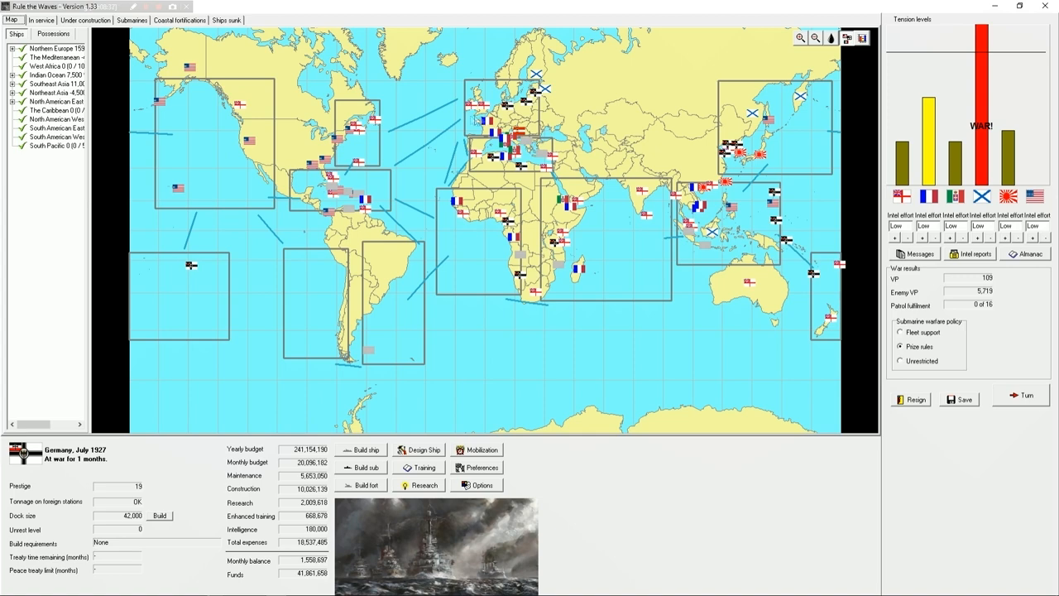
pyautogui.click(40, 20)
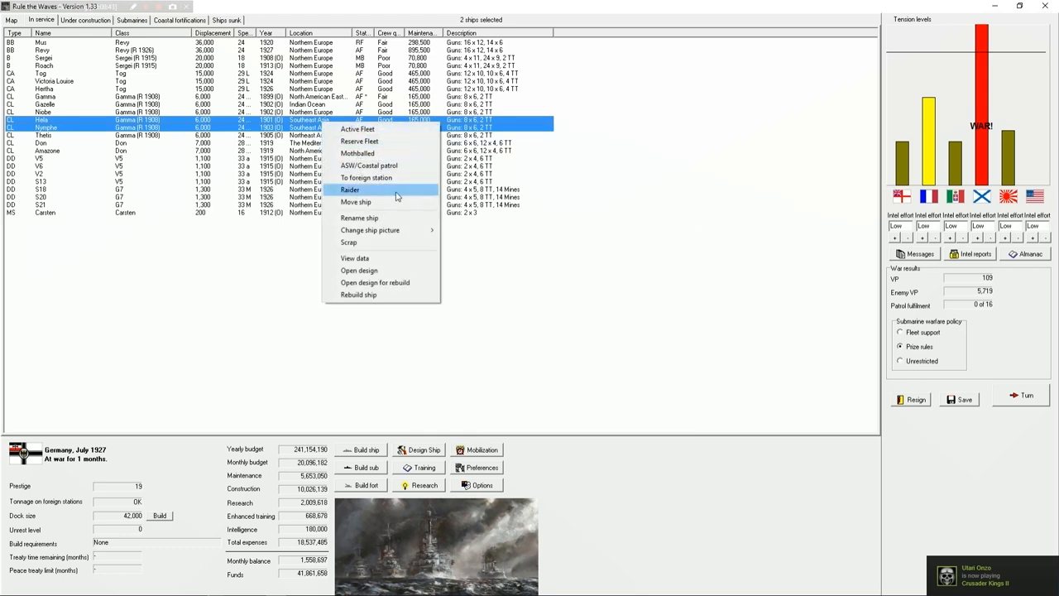
pyautogui.click(367, 177)
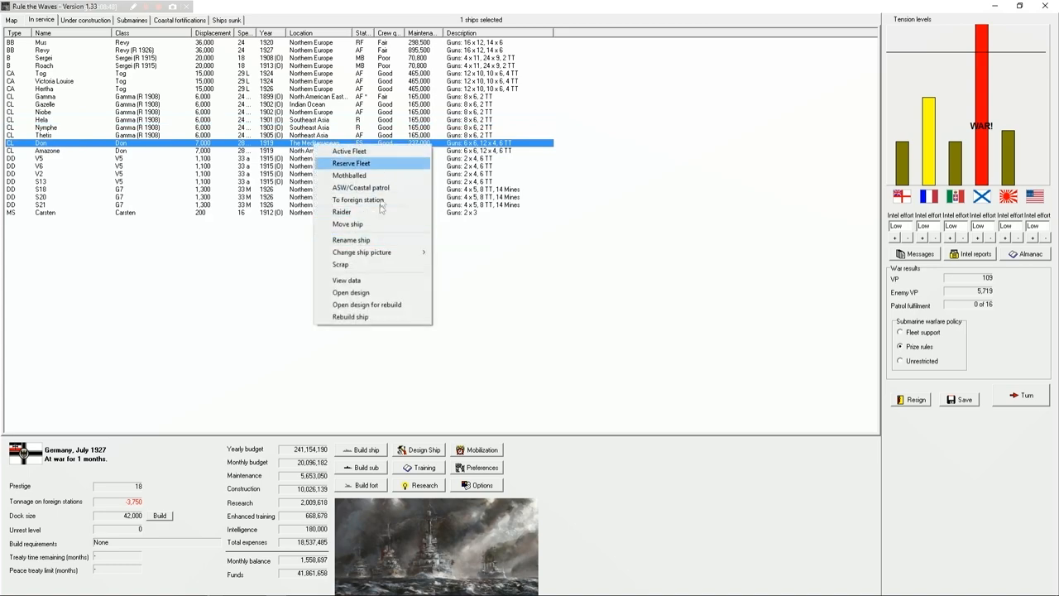
pyautogui.click(348, 225)
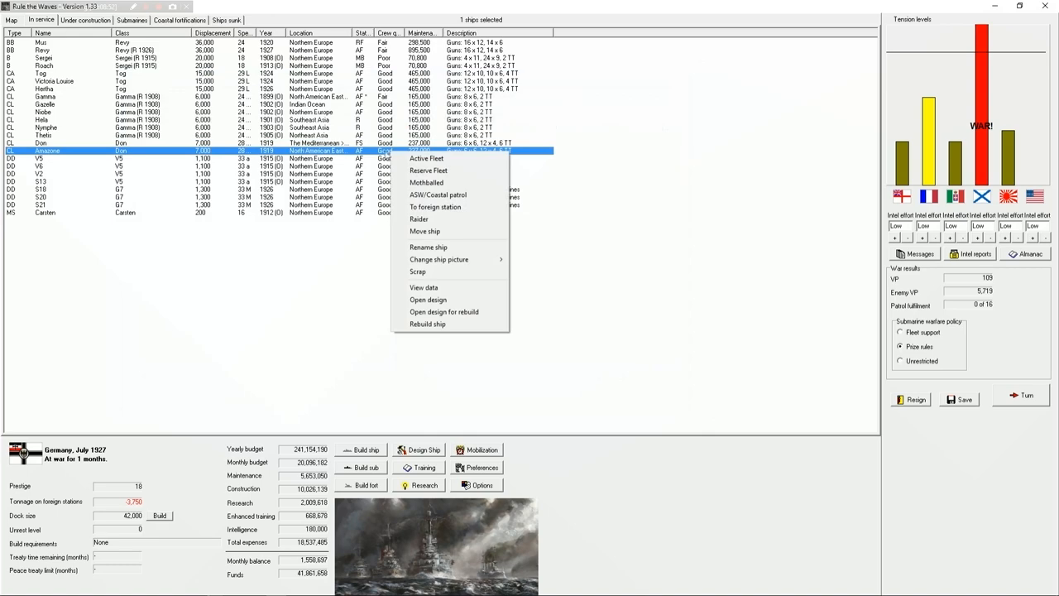
pyautogui.click(423, 232)
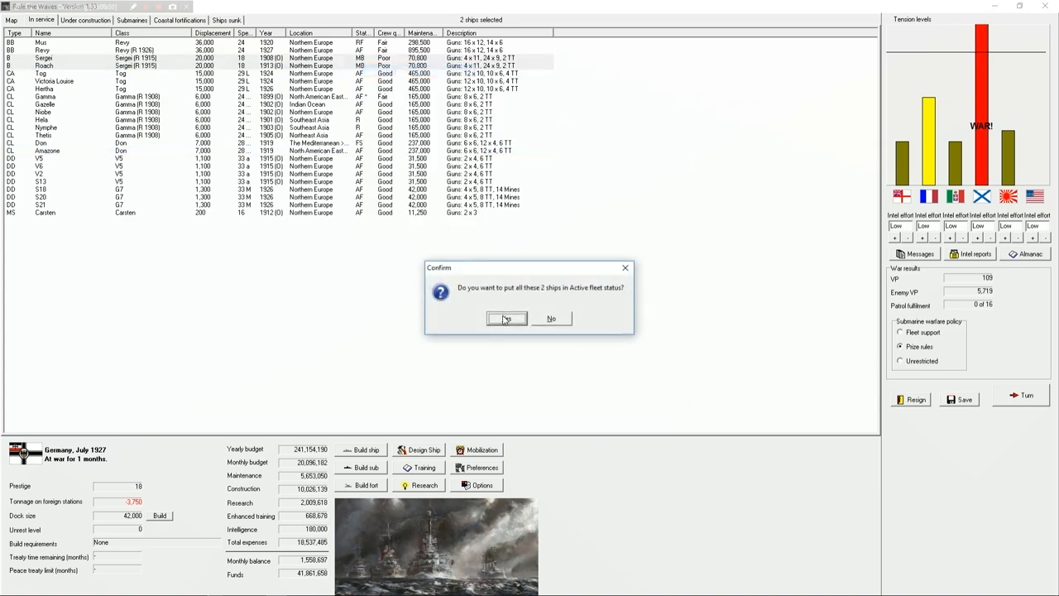
pyautogui.click(505, 318)
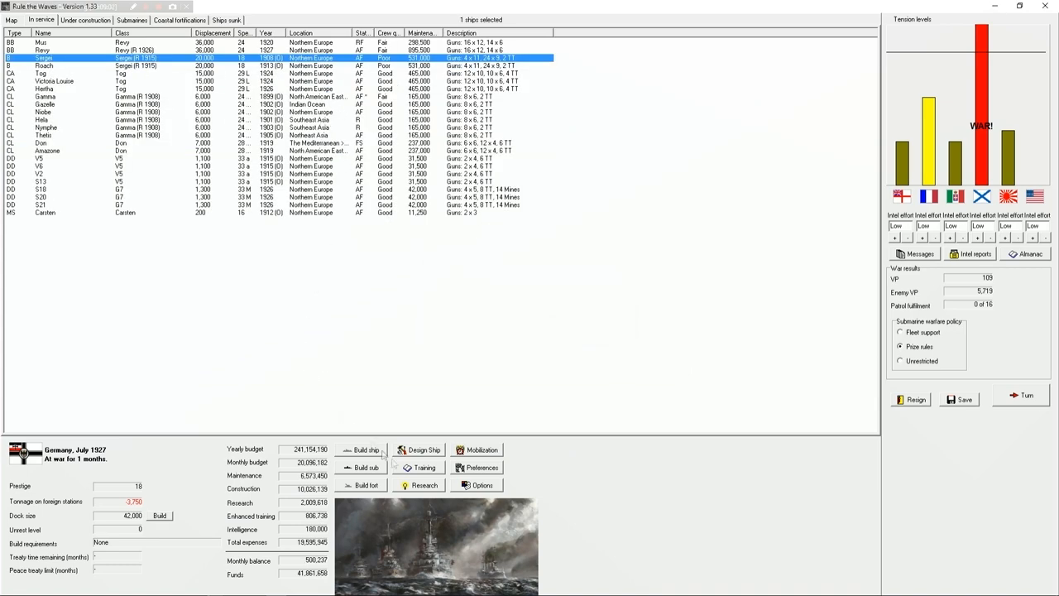
pyautogui.click(901, 361)
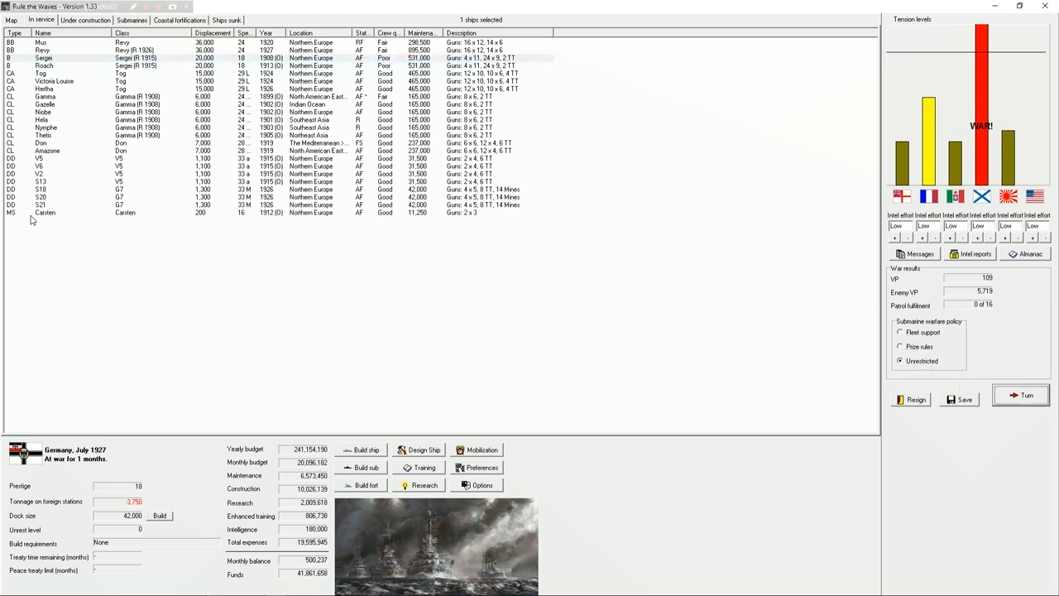
# Put eight small ships on coastal ASW patrol and advance to August 1927 despite the warnings.
pyautogui.click(86, 20)
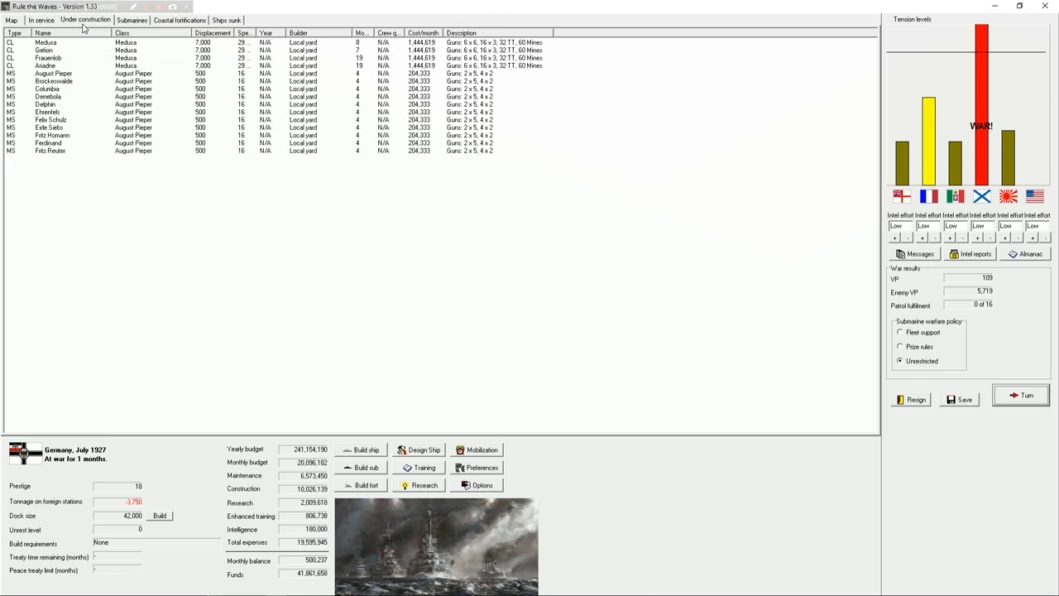
pyautogui.click(40, 20)
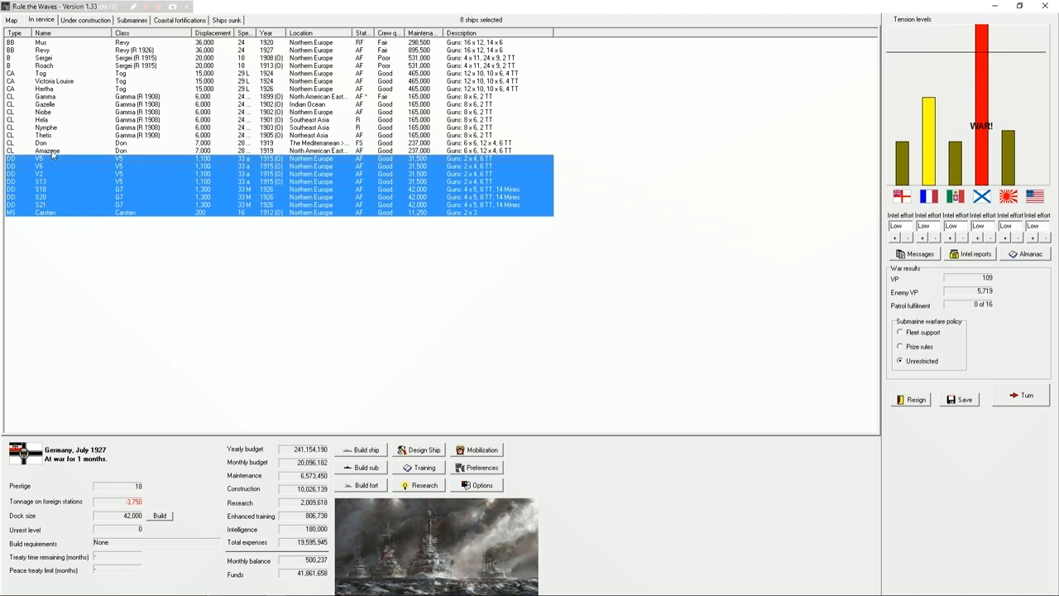
pyautogui.rightClick(323, 205)
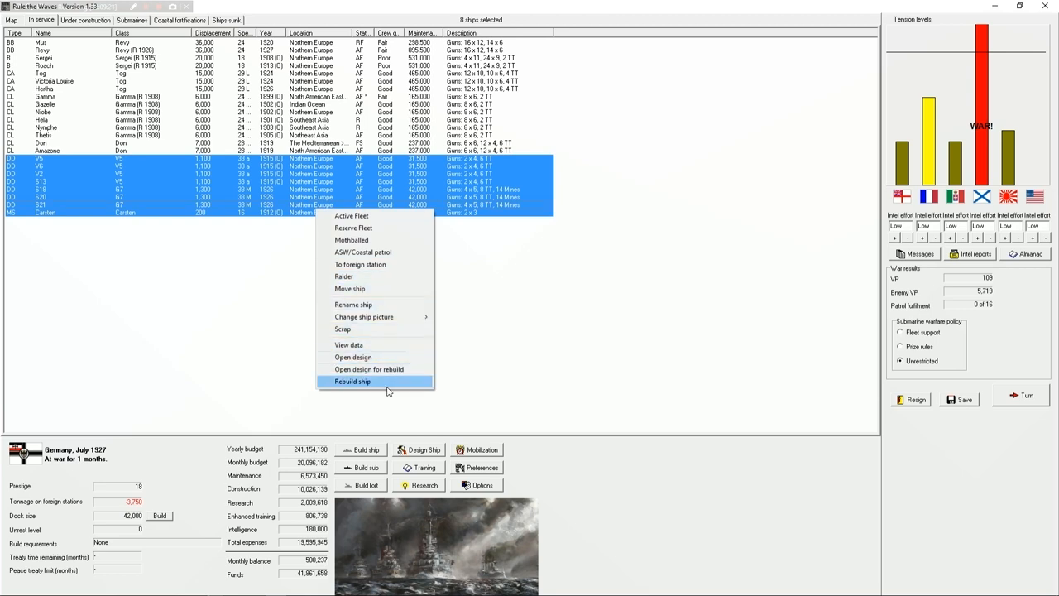
pyautogui.moveTo(364, 274)
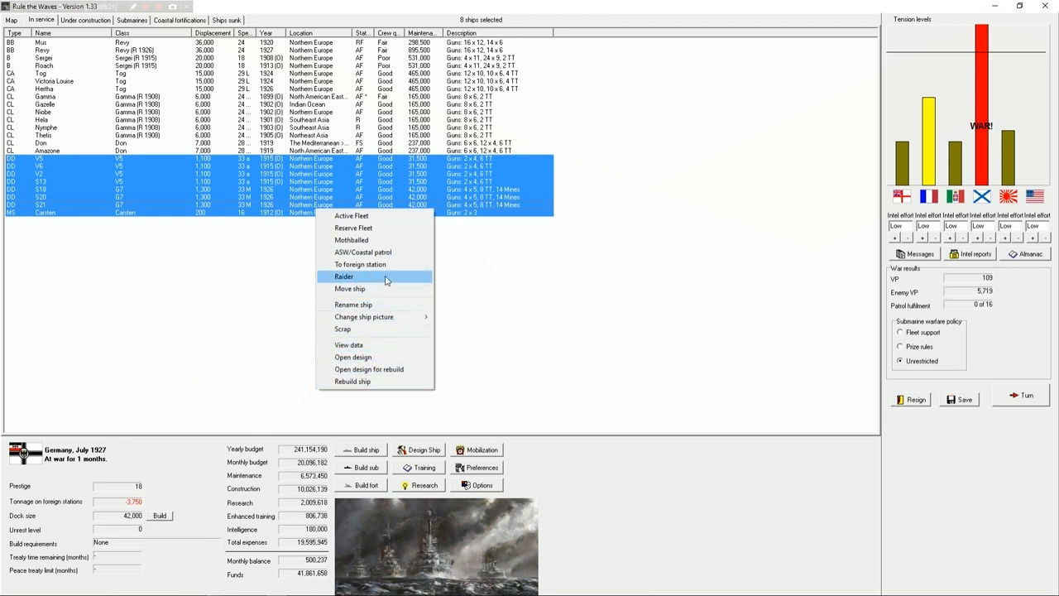
pyautogui.click(364, 251)
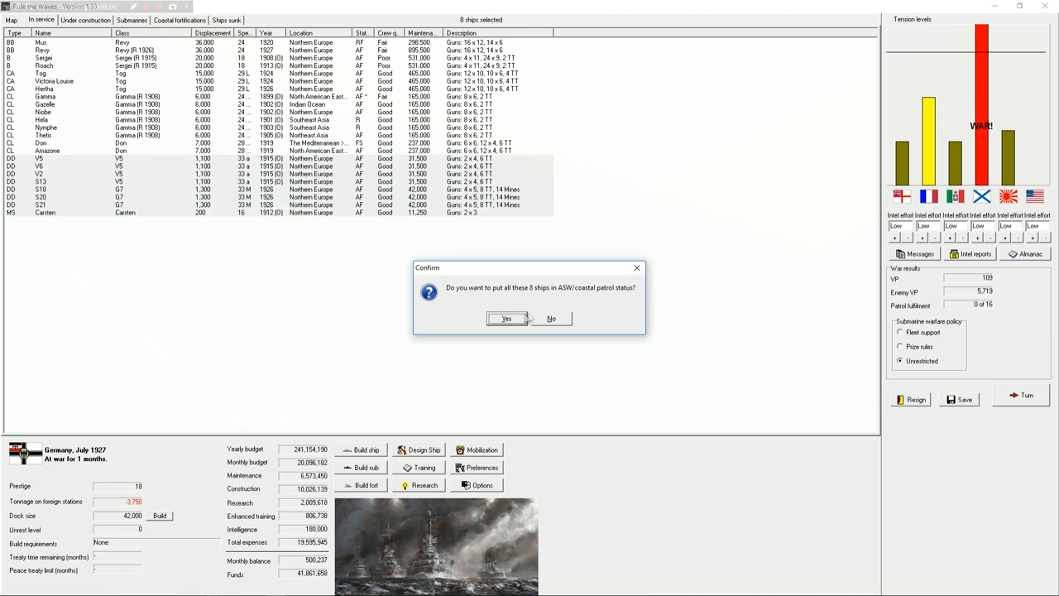
pyautogui.click(507, 318)
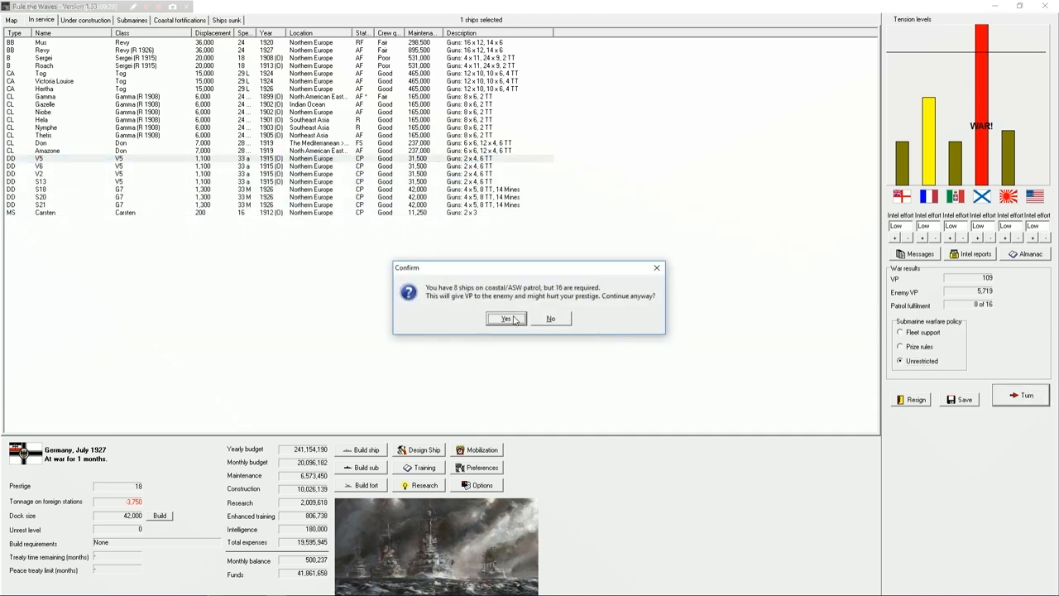
pyautogui.click(504, 318)
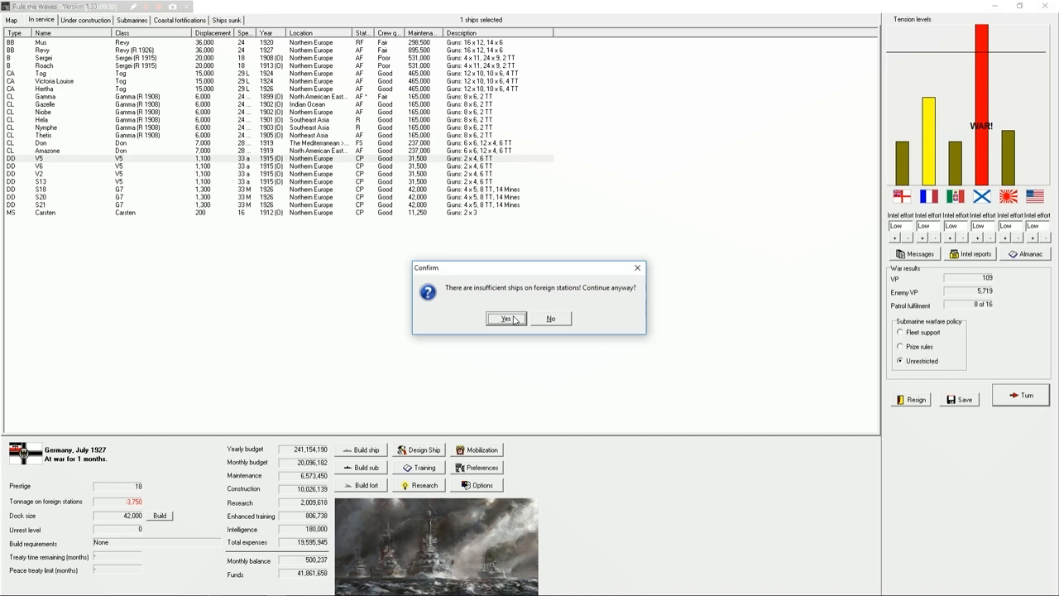
pyautogui.click(505, 317)
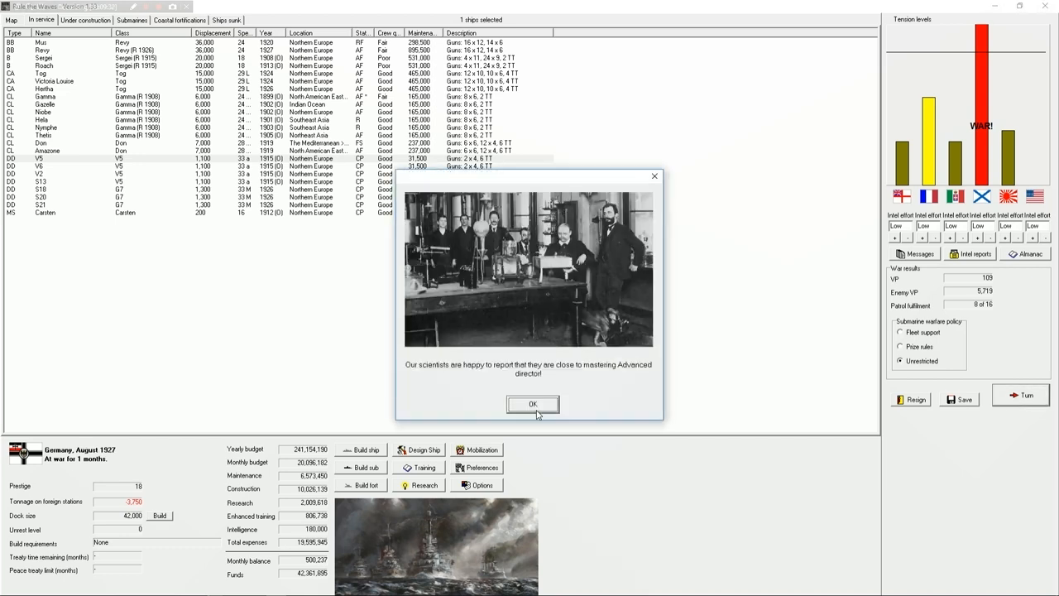
# Dismiss the research and submarine reports and decline the Finland fleet battle and Gotland cruiser action.
pyautogui.click(533, 403)
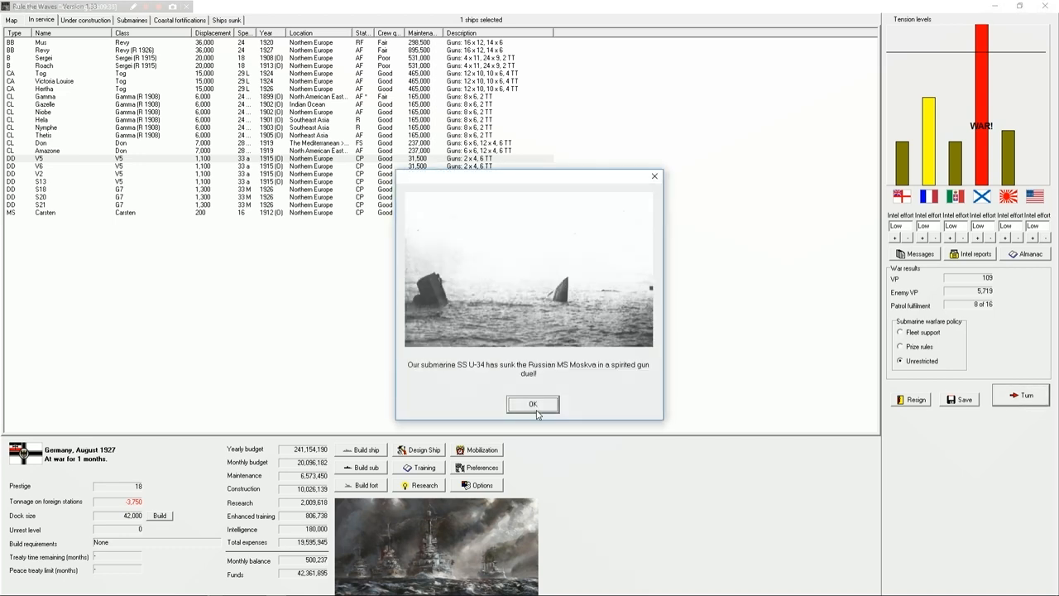
pyautogui.click(533, 404)
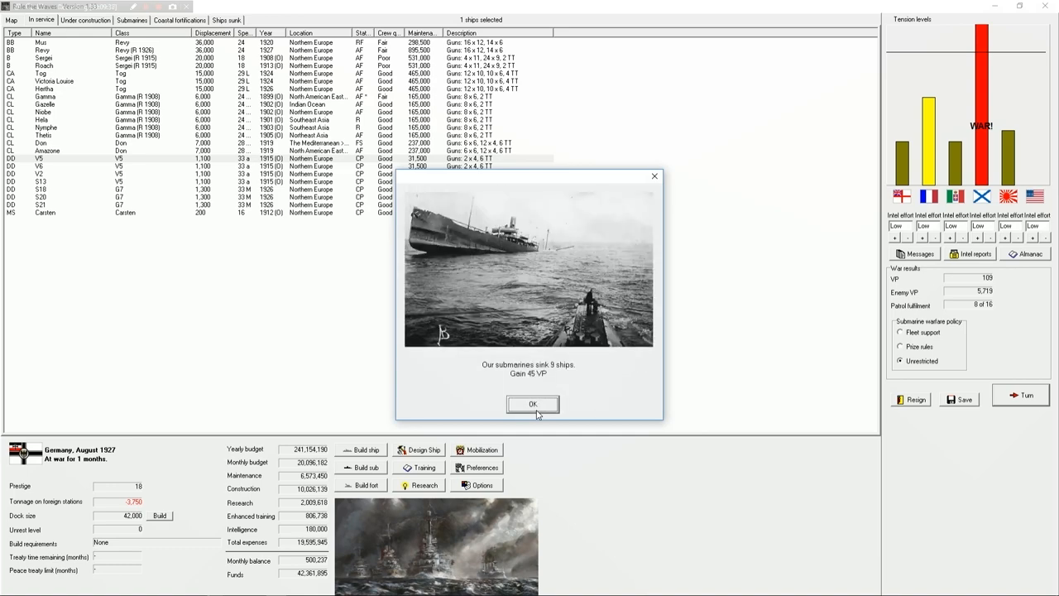
pyautogui.click(533, 404)
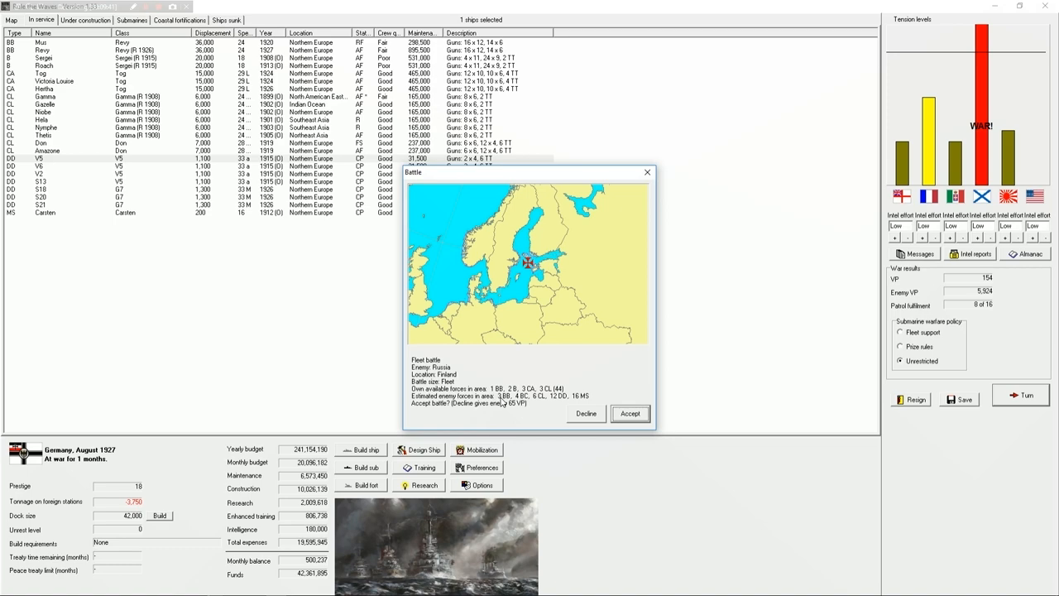
pyautogui.click(586, 414)
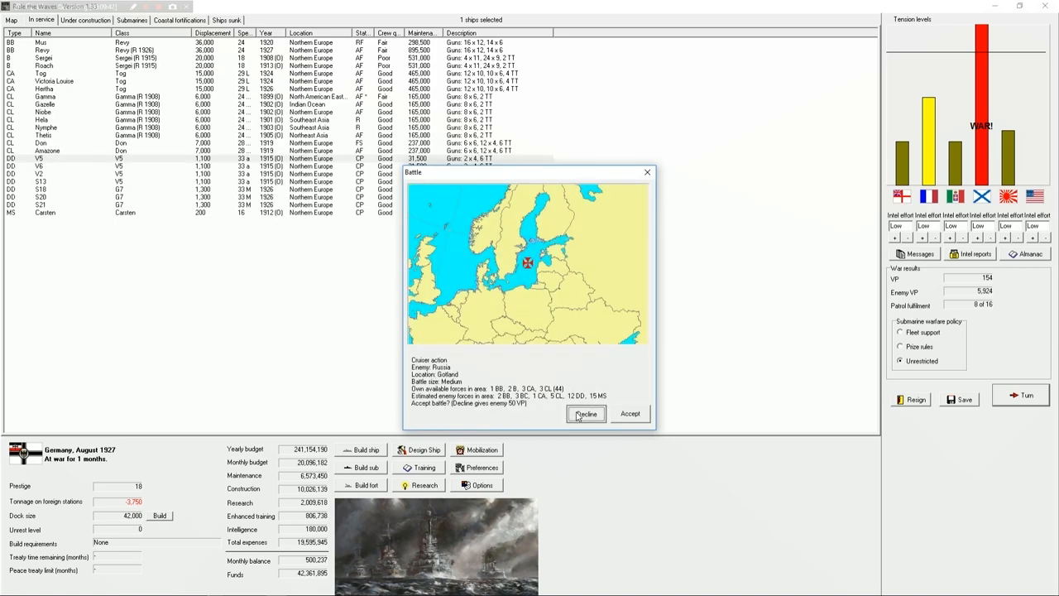
pyautogui.click(586, 414)
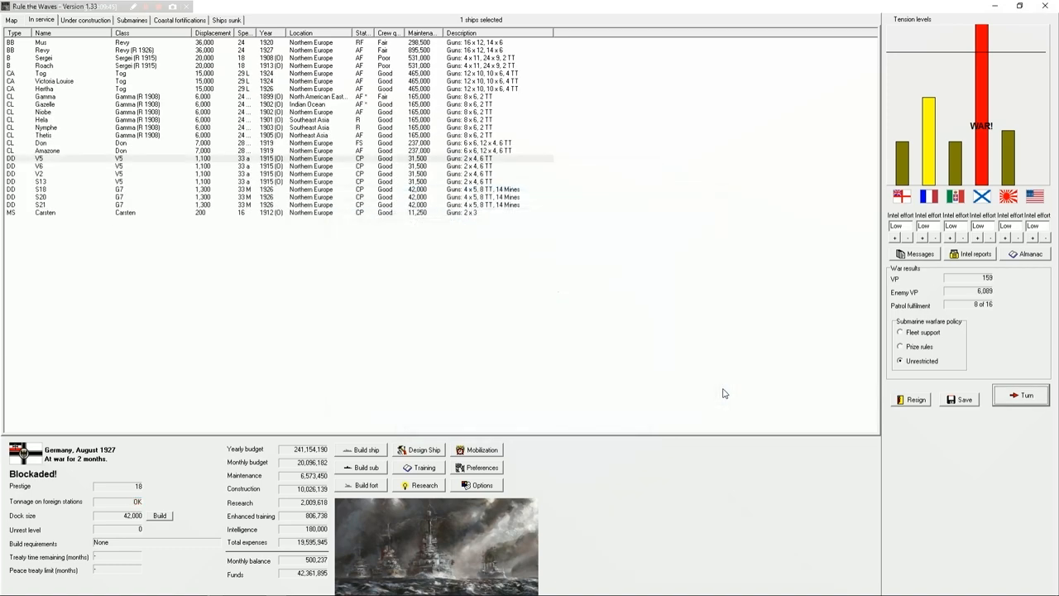
pyautogui.moveTo(413, 298)
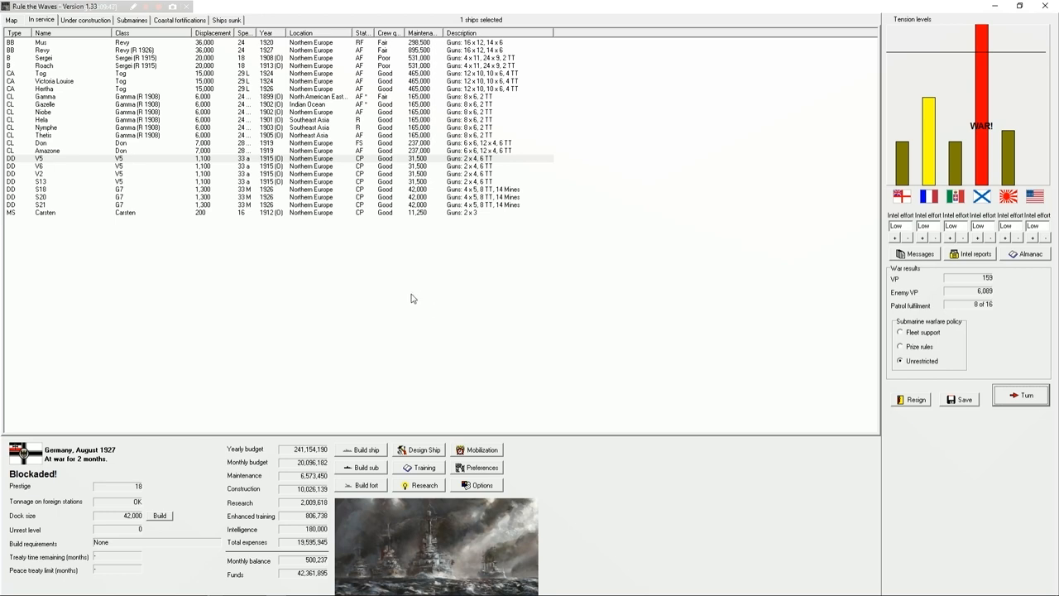
pyautogui.moveTo(166, 40)
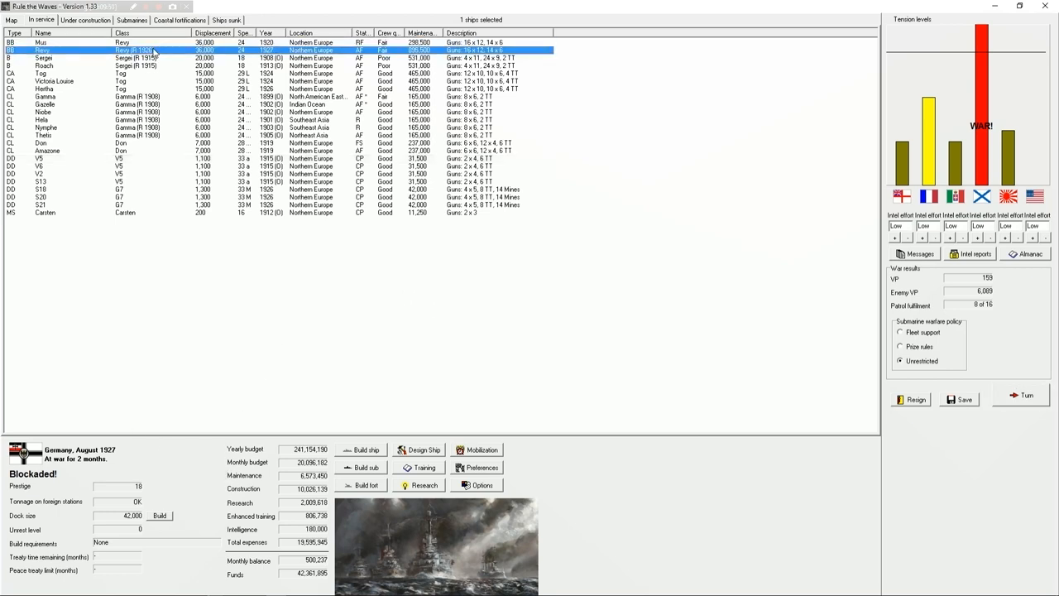
# Advance to September 1927, acknowledging the Kaiser's coastal-patrol complaint and the submarine sinking reports.
pyautogui.rightClick(149, 40)
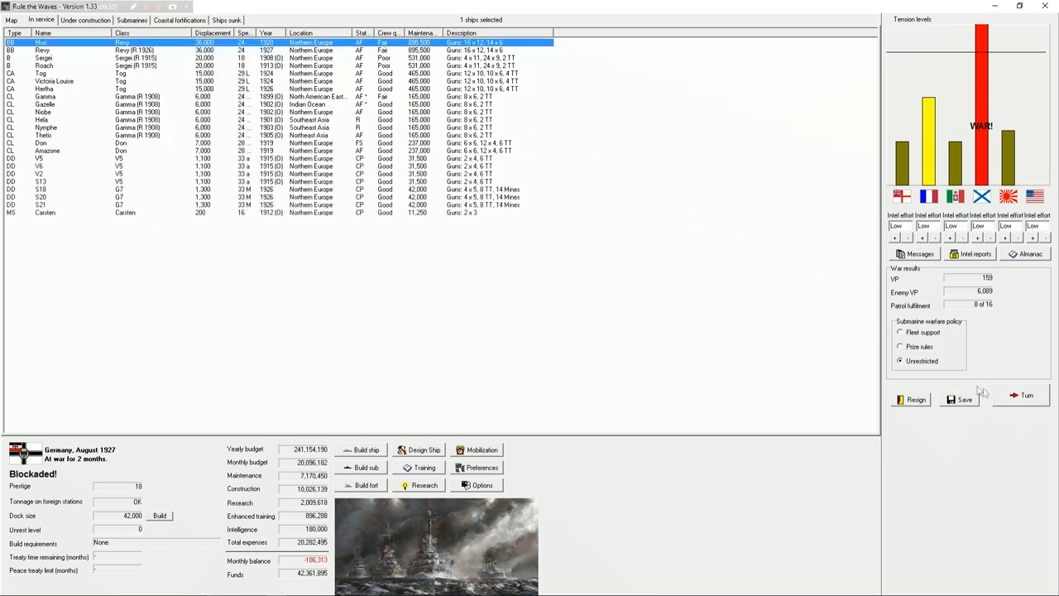
pyautogui.click(1023, 398)
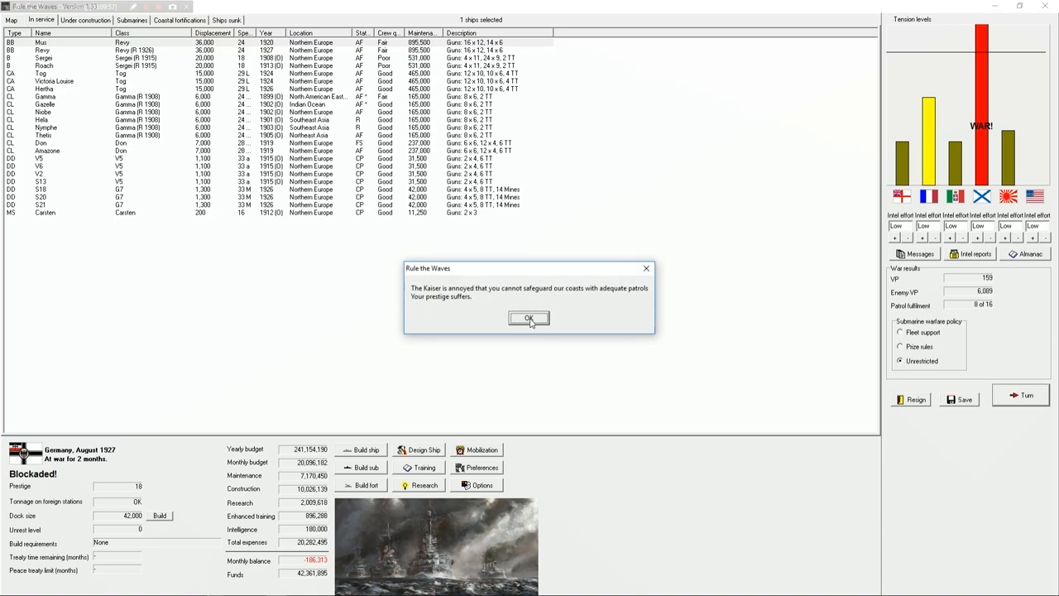
pyautogui.click(530, 317)
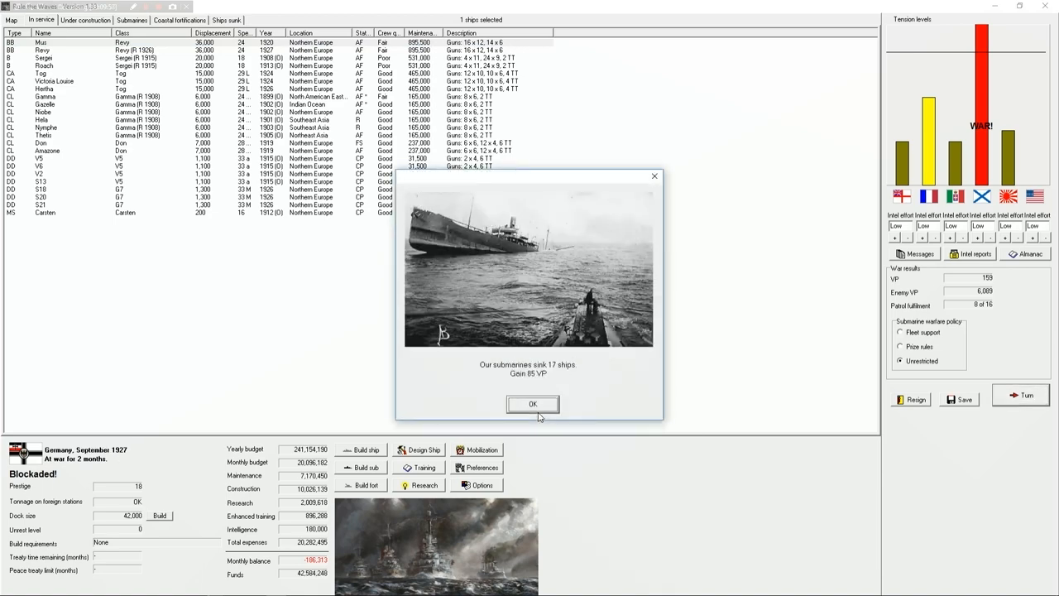
pyautogui.click(533, 404)
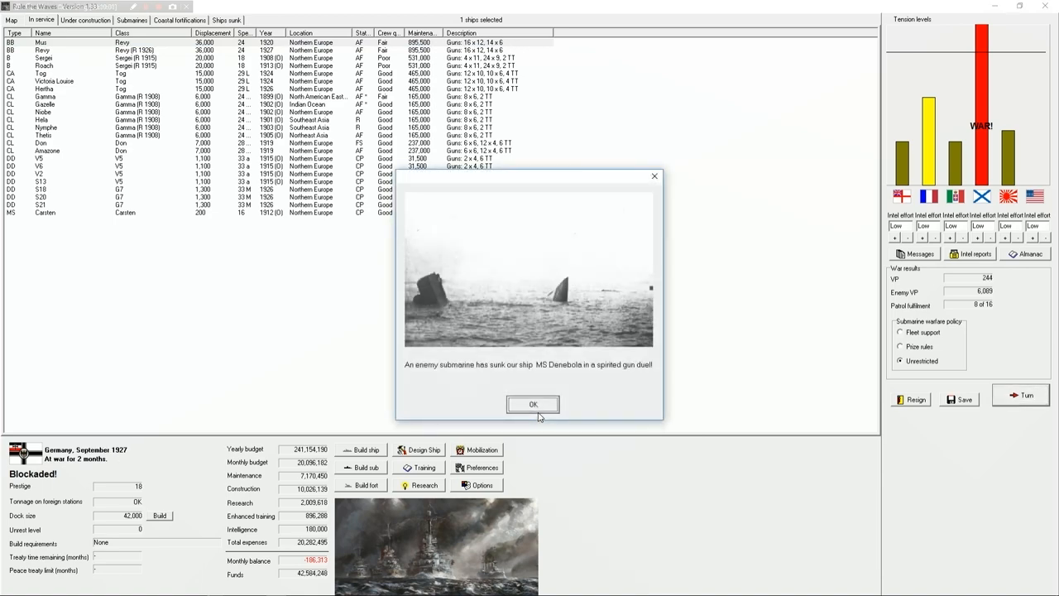
pyautogui.click(533, 404)
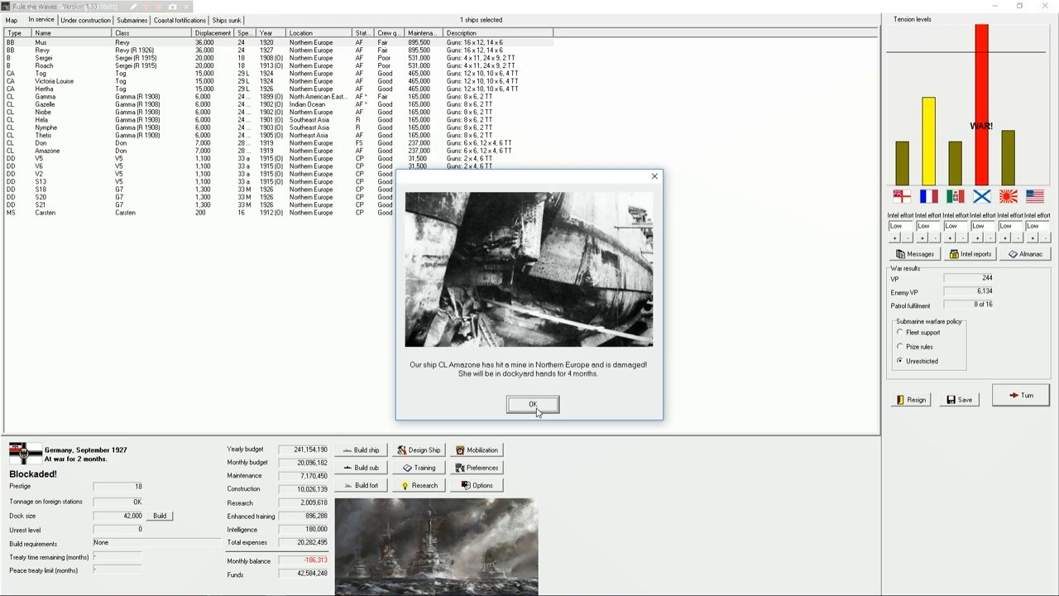
pyautogui.moveTo(518, 387)
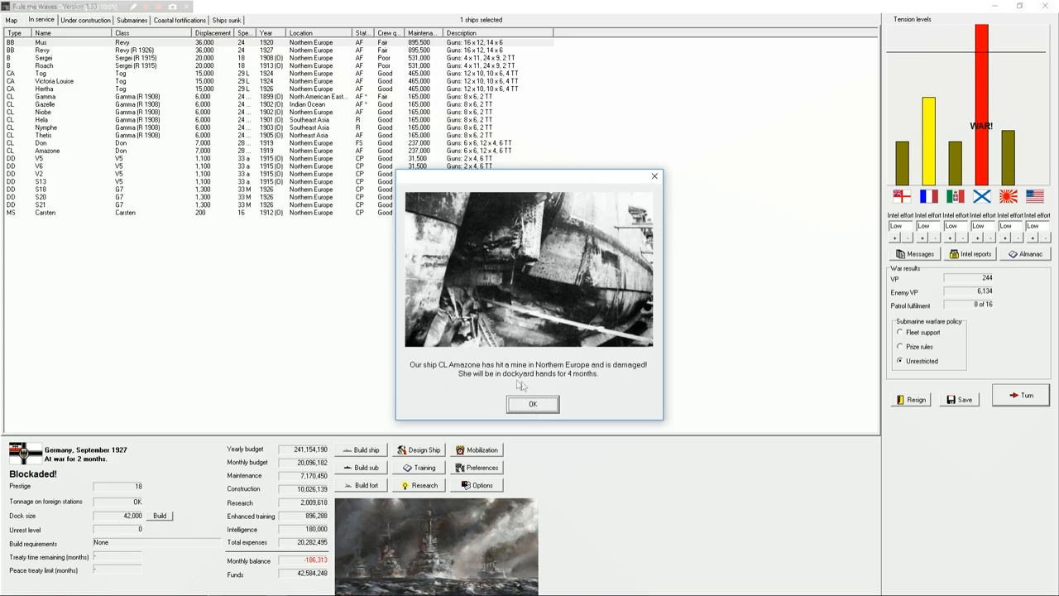
# Acknowledge Amazone's mine damage and the raider sinking, then decline the Western Russia cruiser action and coastal raid.
pyautogui.click(533, 404)
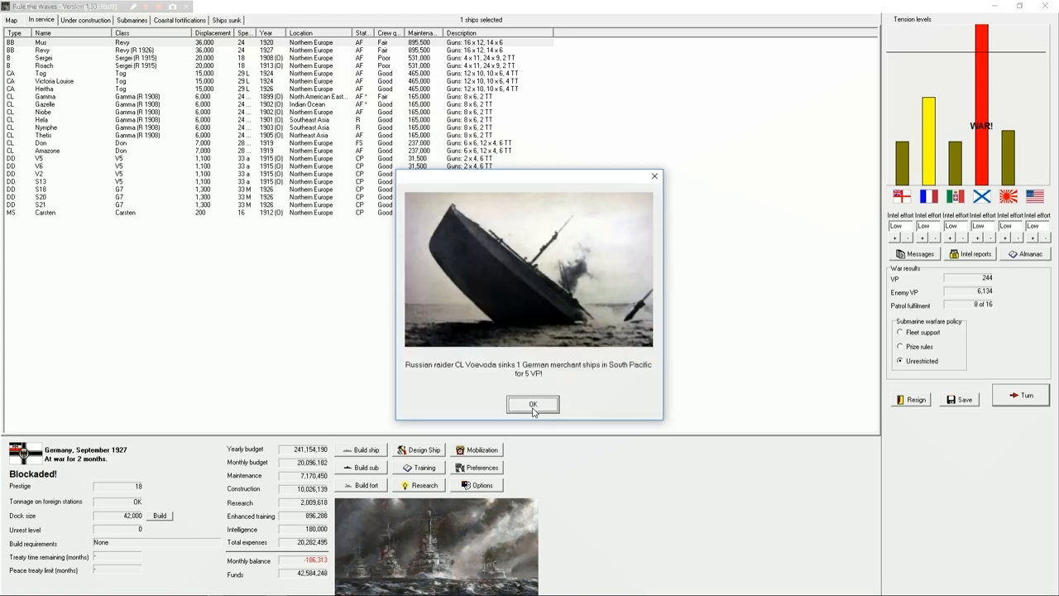
pyautogui.click(533, 404)
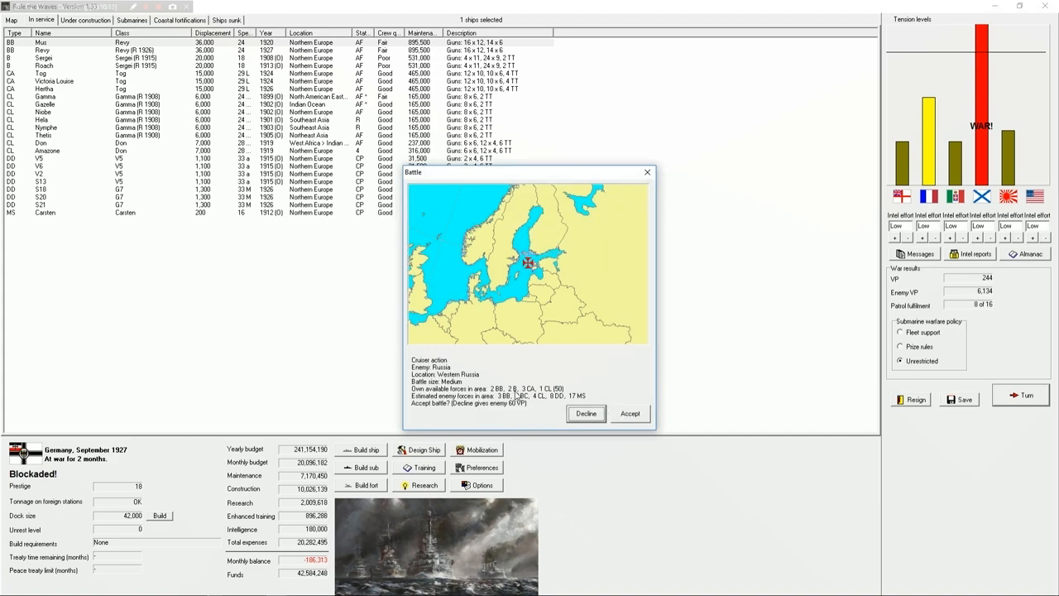
pyautogui.click(586, 414)
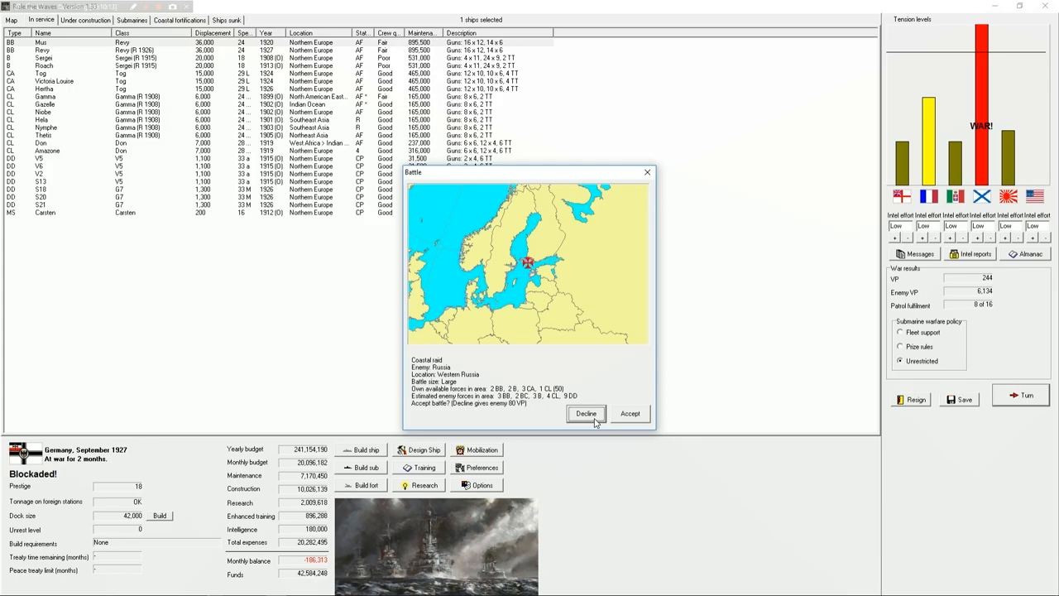
pyautogui.click(586, 414)
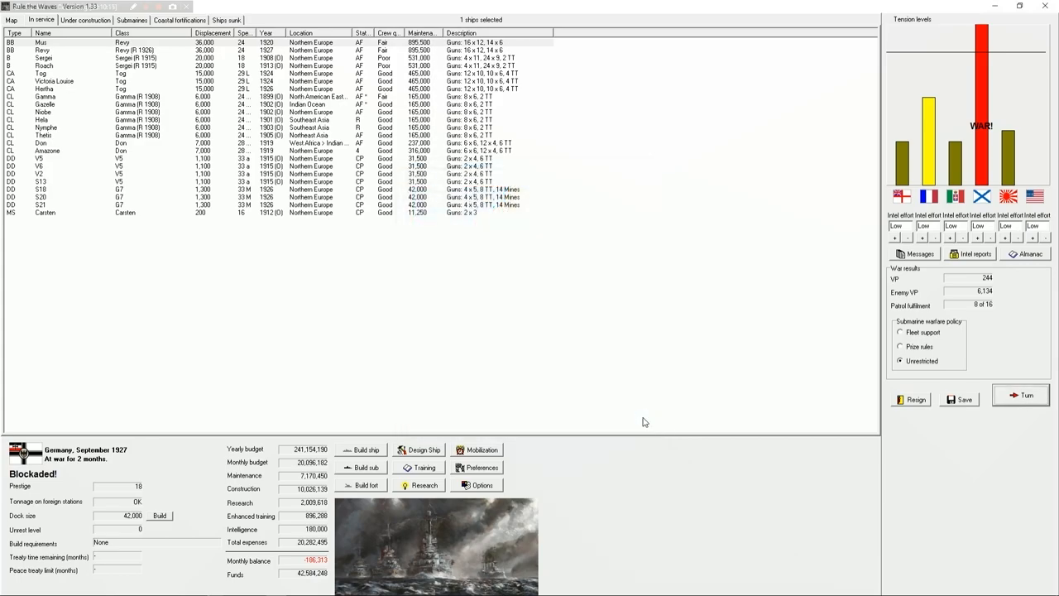
pyautogui.click(1021, 397)
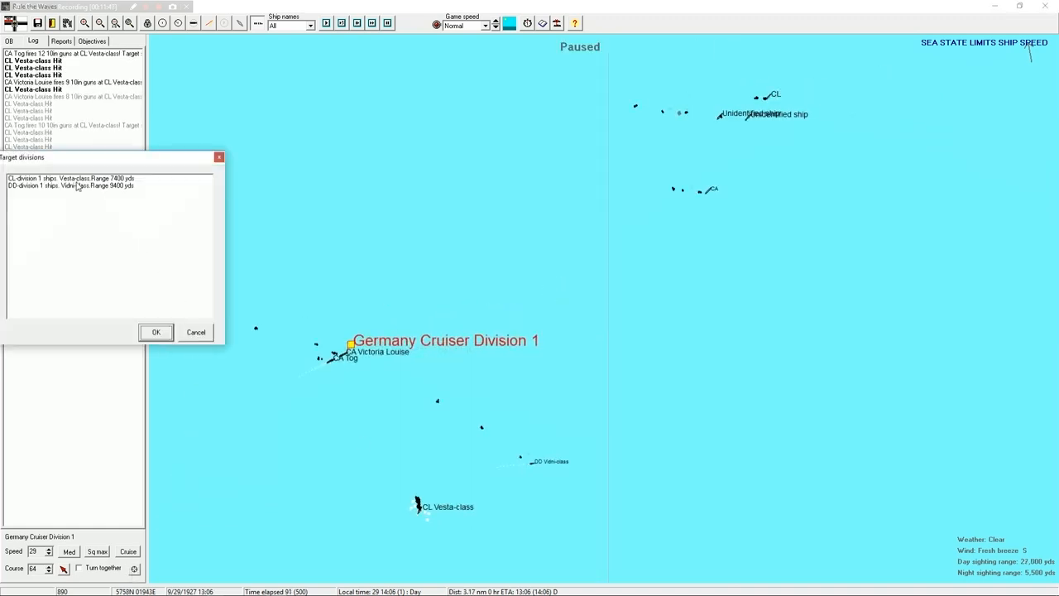
# Confirm the enemy division as target, acknowledge Victoria Louise's torpedo hit and close her damage details.
pyautogui.click(156, 331)
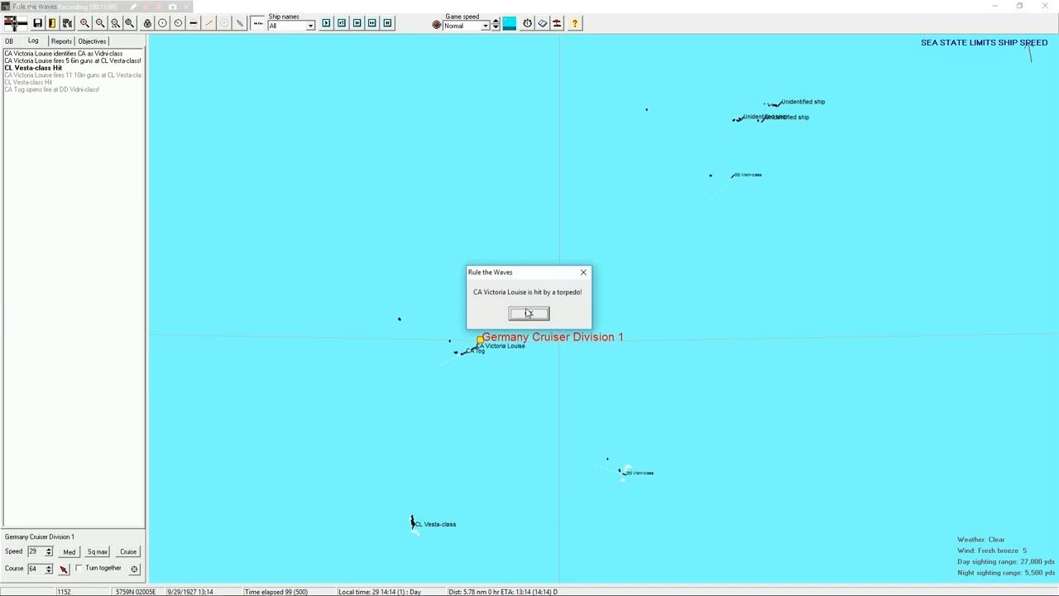
pyautogui.click(528, 313)
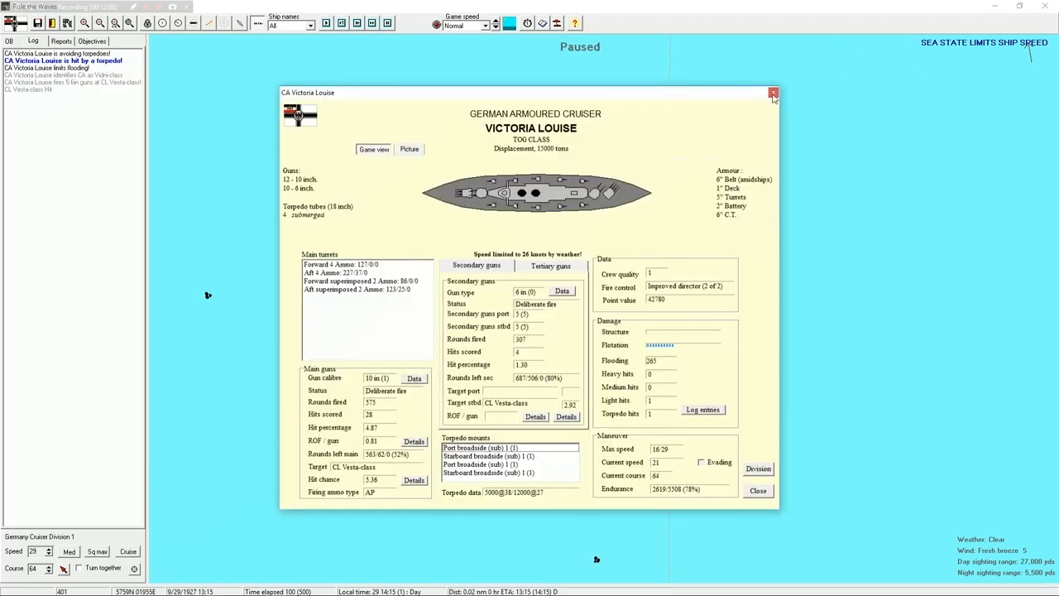
pyautogui.click(770, 92)
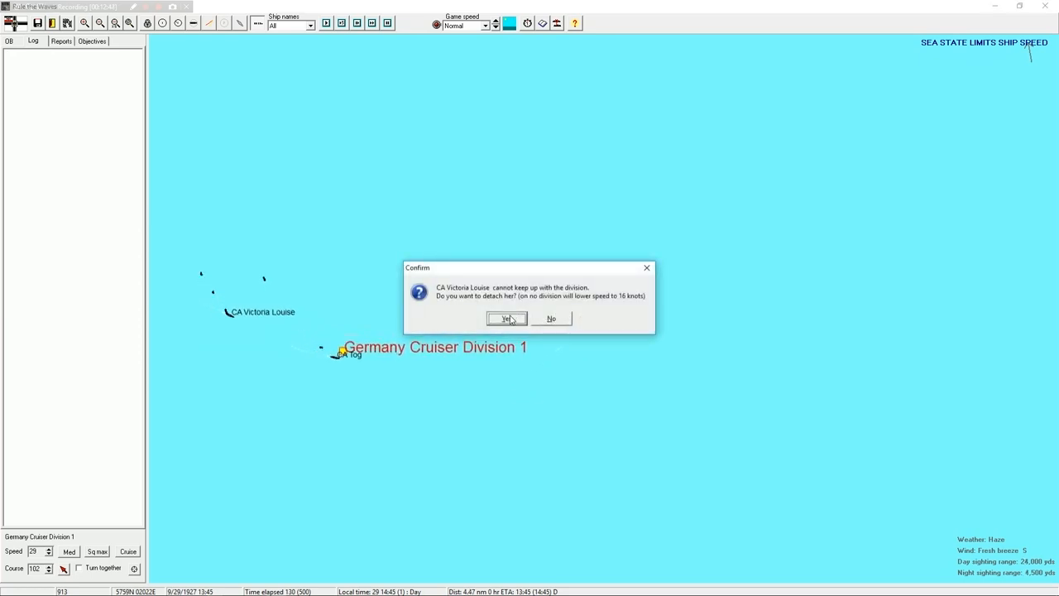
# Detach Victoria Louise from the division and acknowledge her switch to AI control.
pyautogui.click(505, 318)
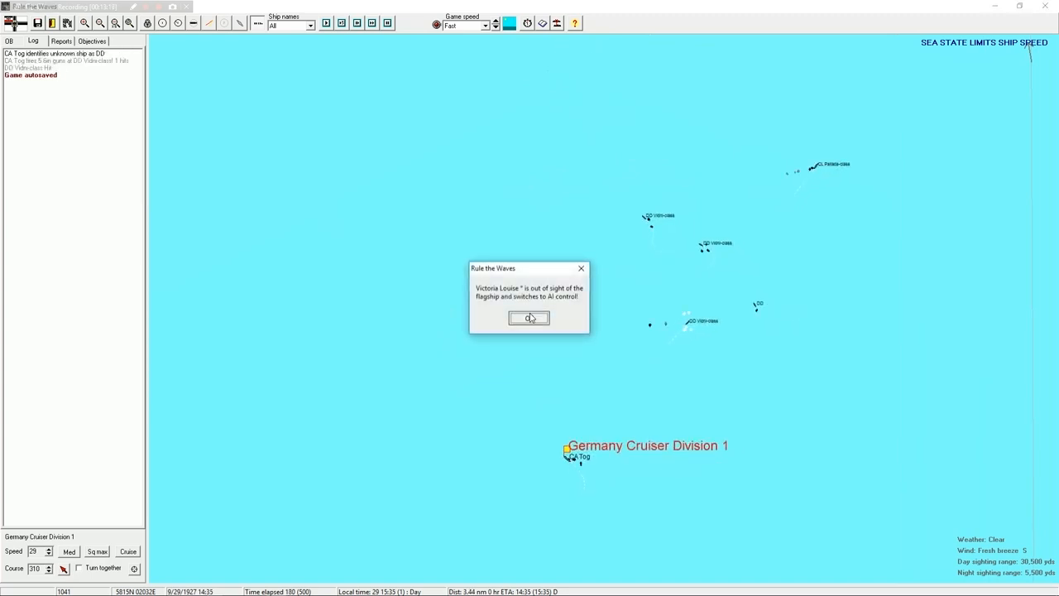
pyautogui.click(528, 317)
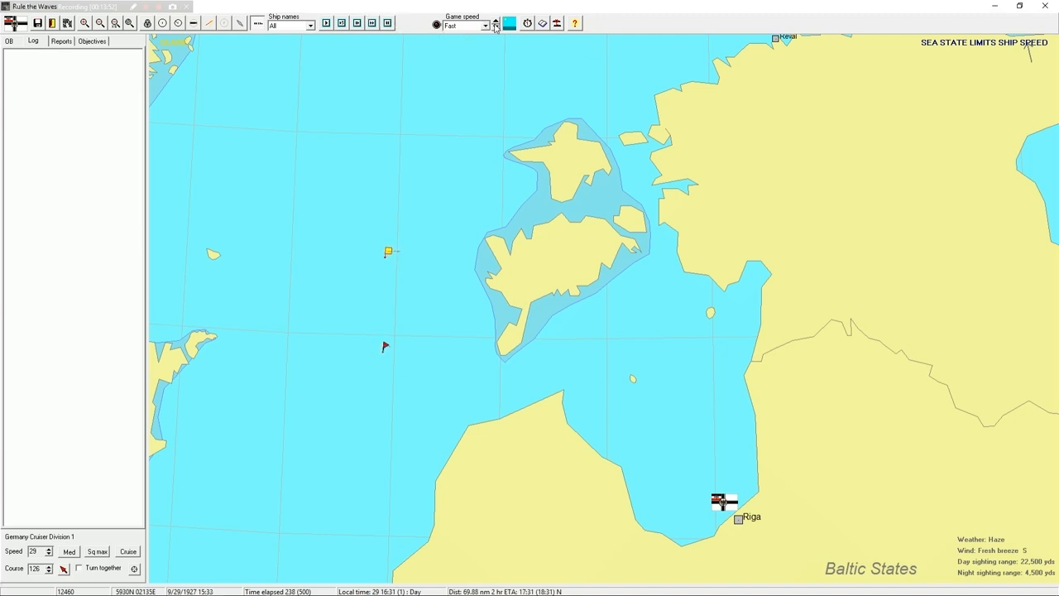
# Raise the battle game speed to Ultra fast.
pyautogui.click(493, 23)
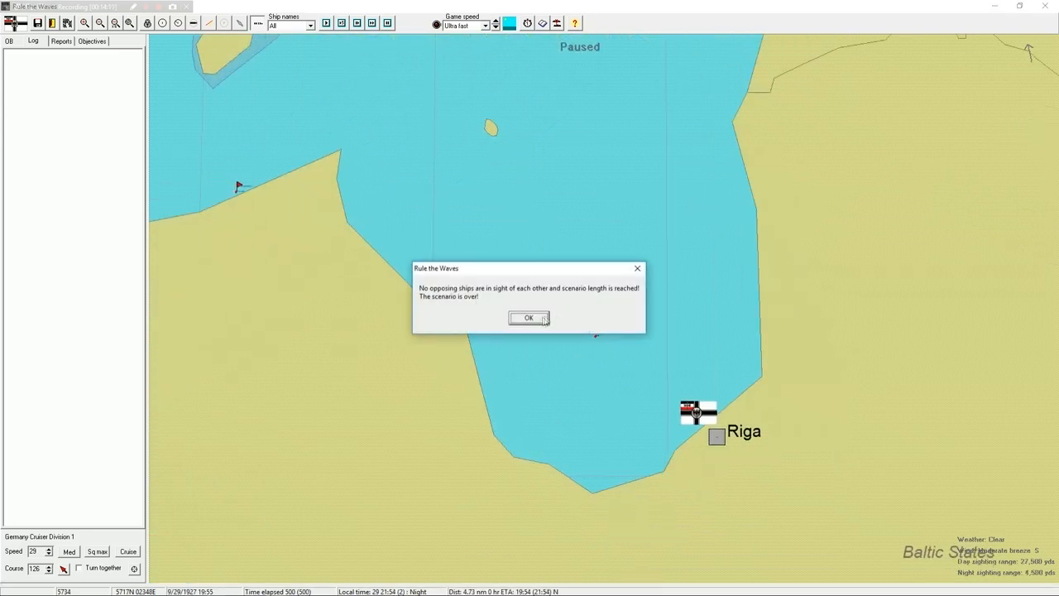
# Acknowledge the scenario ending and close the results showing a 302–307 VP draw.
pyautogui.click(528, 318)
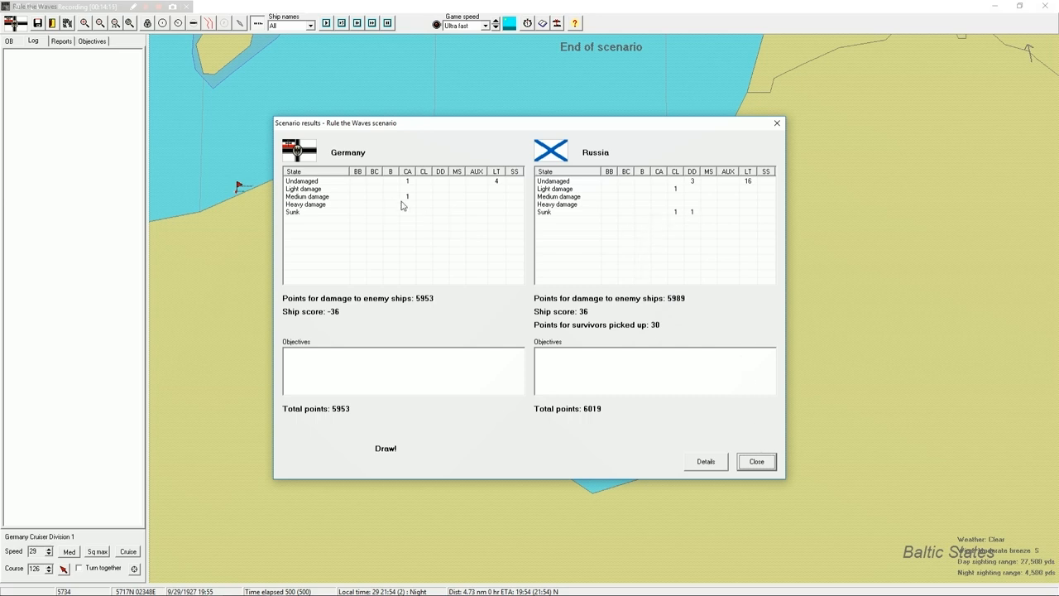
pyautogui.click(756, 462)
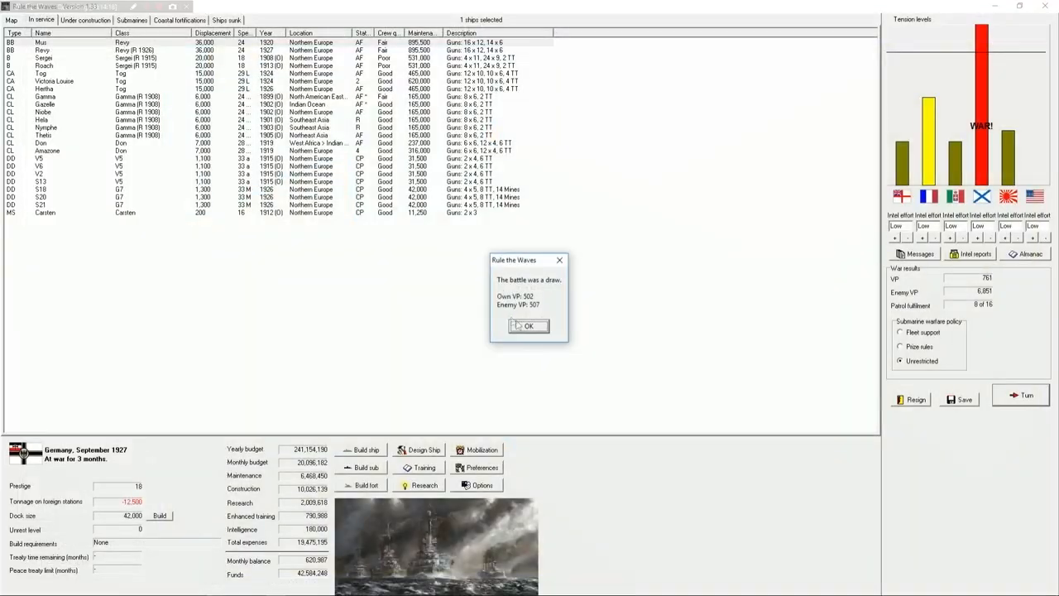
# Acknowledge the draw and end the turn, continuing past the coastal patrol and foreign station warnings.
pyautogui.click(528, 326)
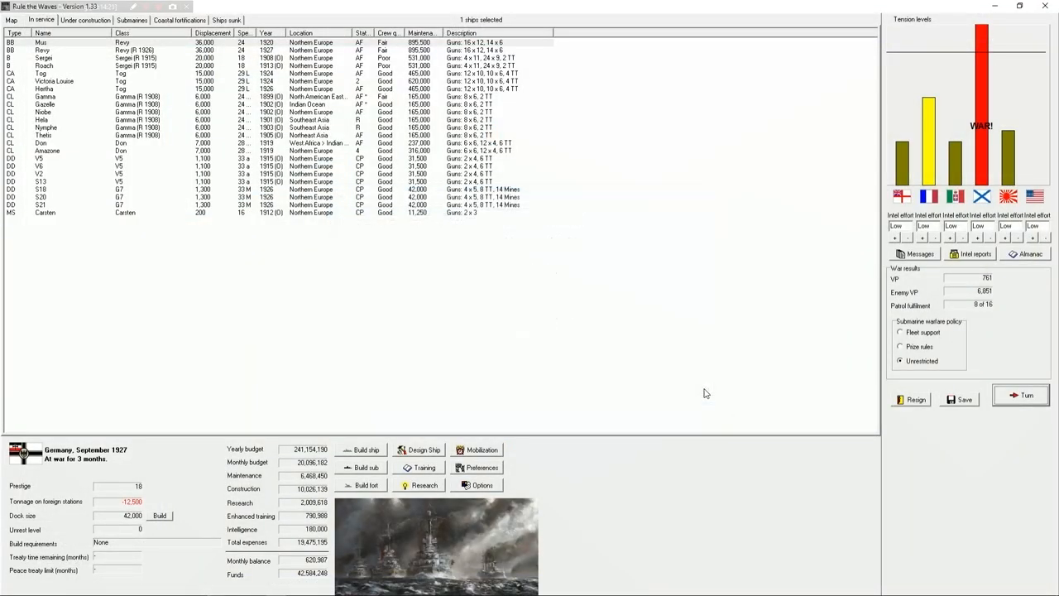
pyautogui.click(1020, 397)
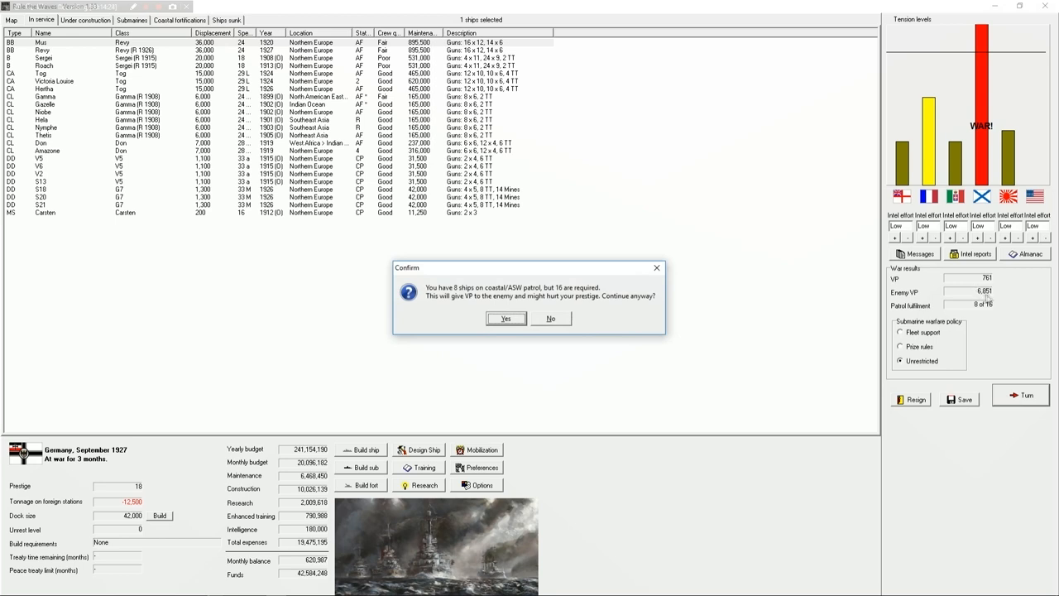
pyautogui.click(506, 318)
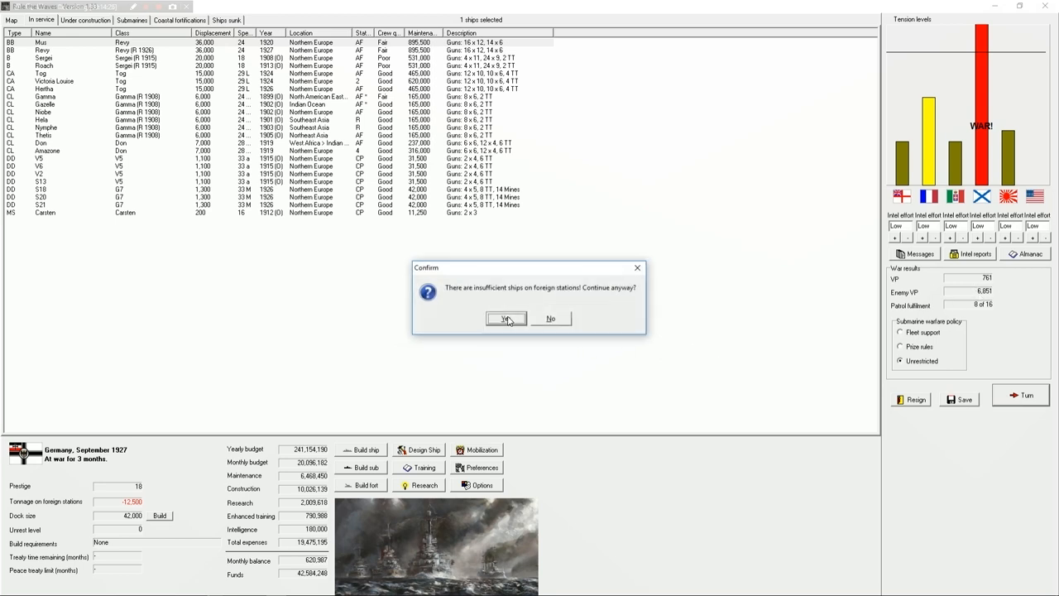
pyautogui.click(507, 318)
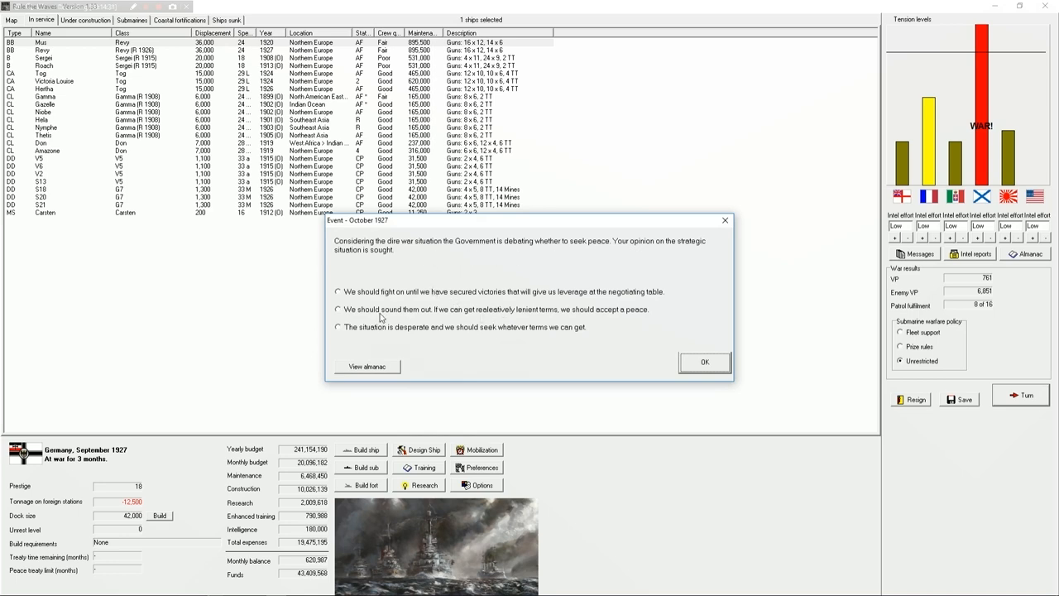
# Advise the government to fight on, then acknowledge the turrets research breakthrough and submarine sinkings.
pyautogui.click(337, 291)
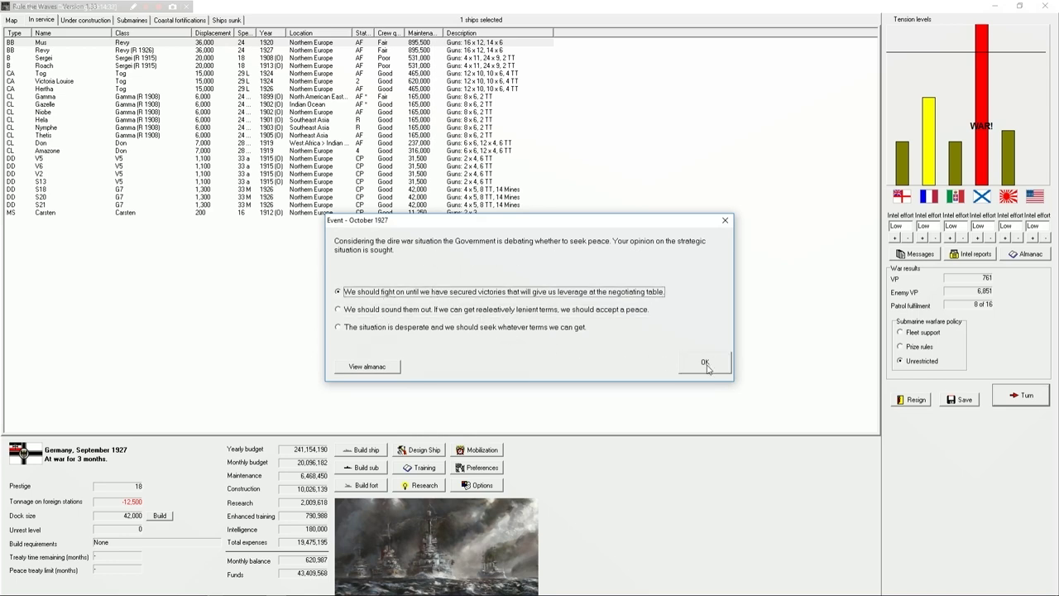
pyautogui.click(705, 360)
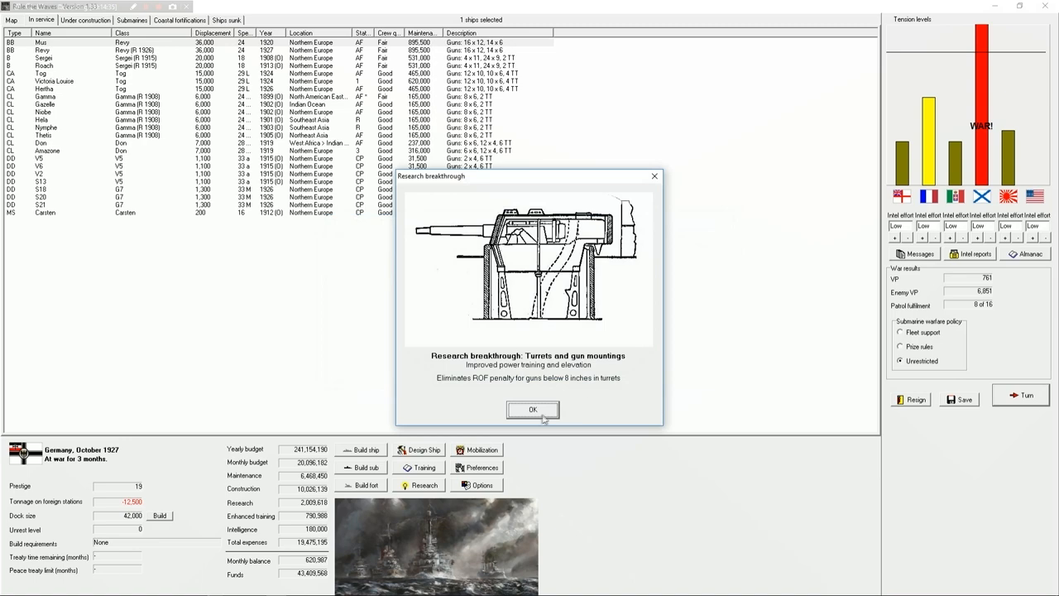
pyautogui.click(532, 409)
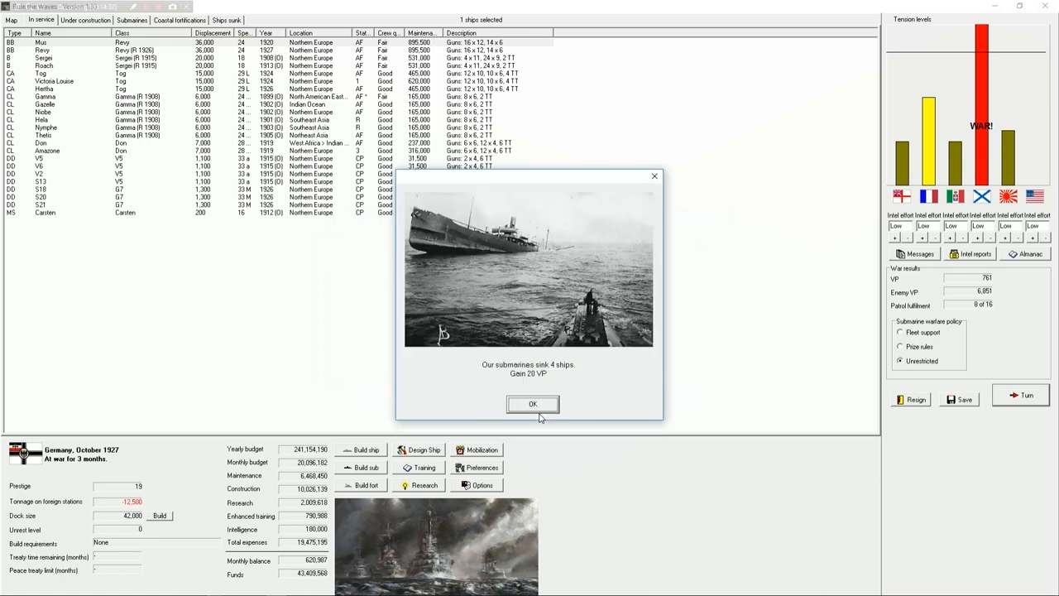
pyautogui.click(533, 404)
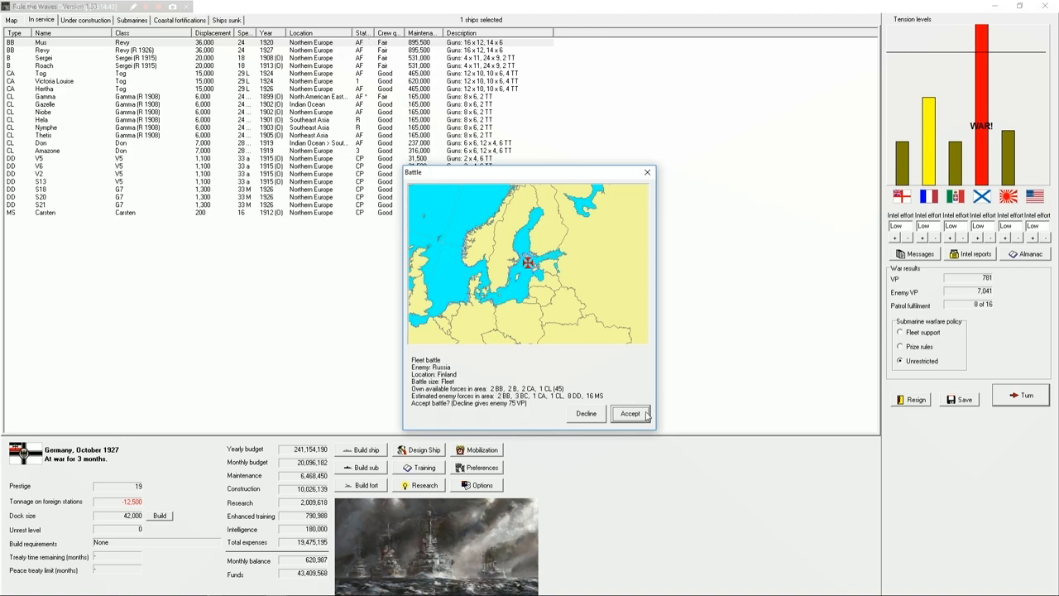
# Accept the fleet battle off Finland and review then close the Revy and Niobe details sheets.
pyautogui.click(633, 414)
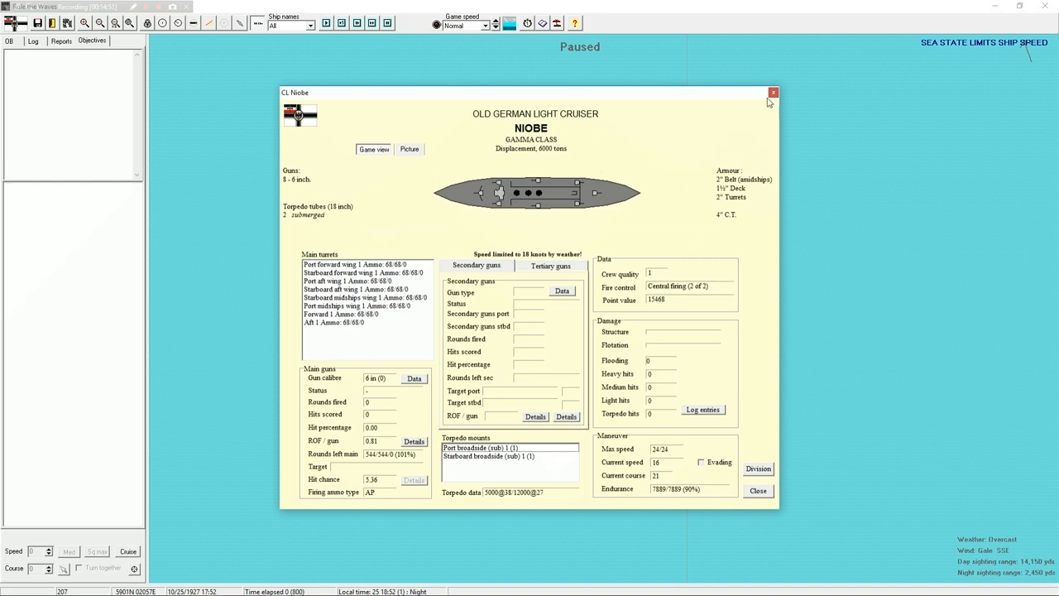
pyautogui.click(768, 91)
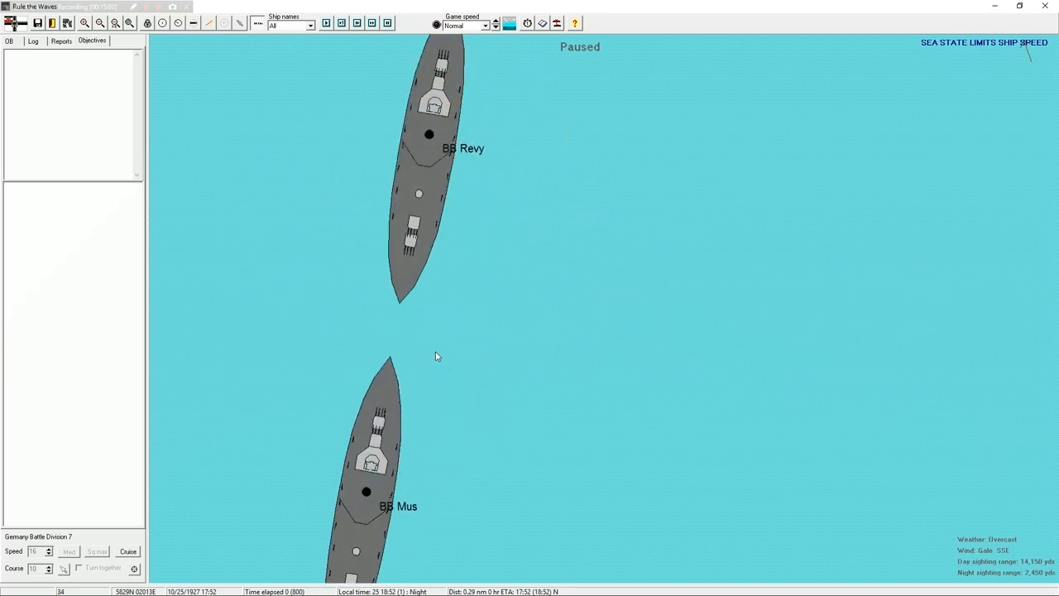
pyautogui.moveTo(443, 348)
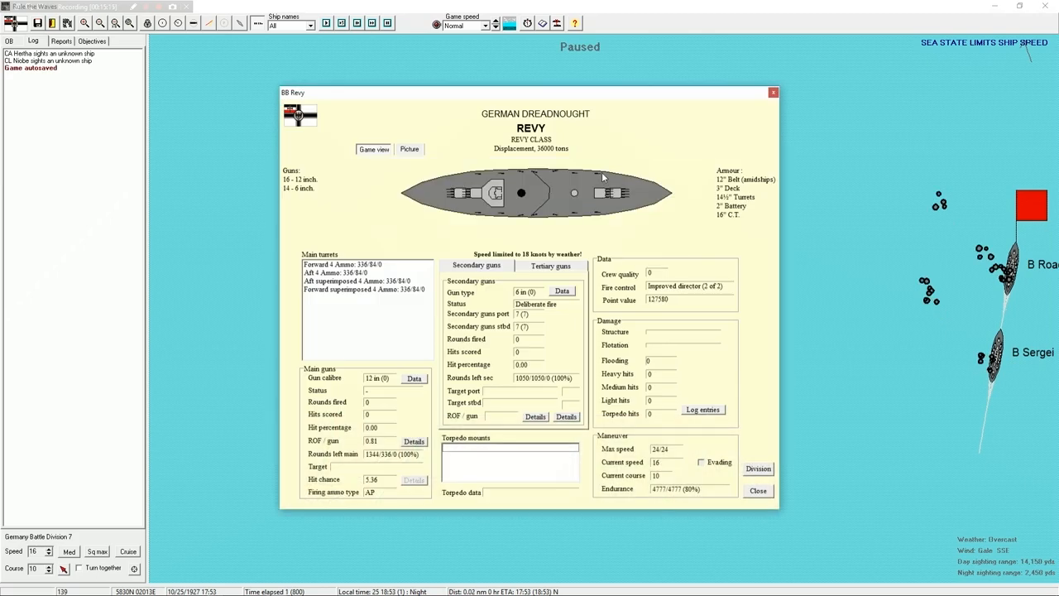
pyautogui.click(758, 490)
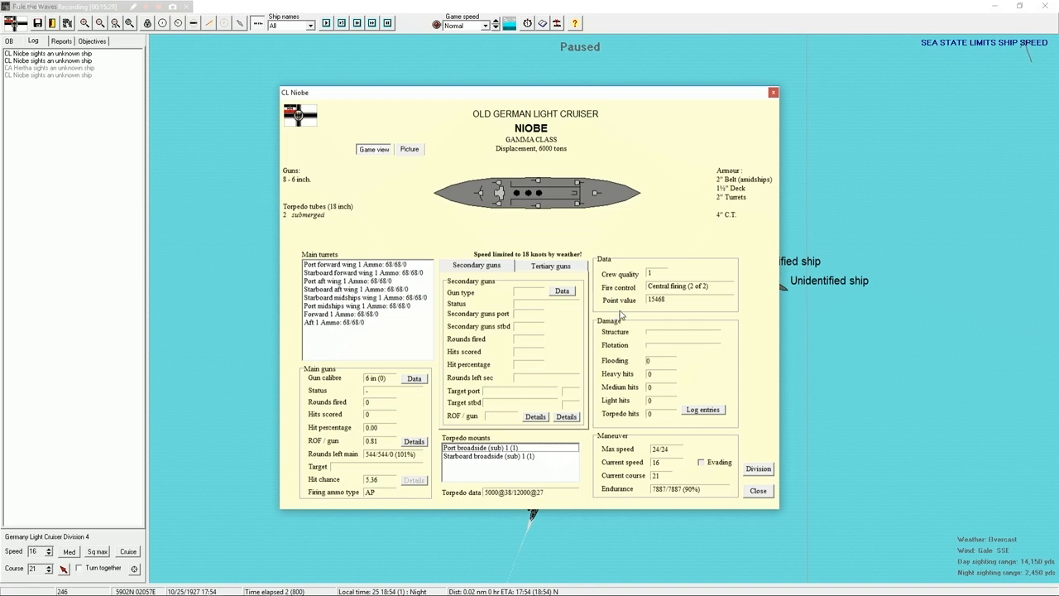
pyautogui.moveTo(815, 116)
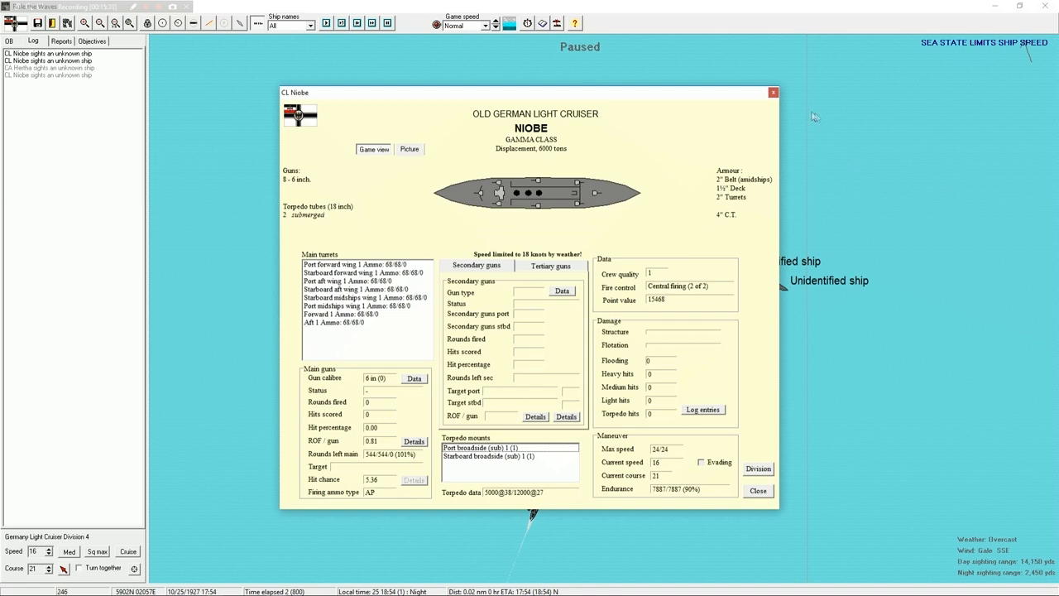
pyautogui.click(758, 490)
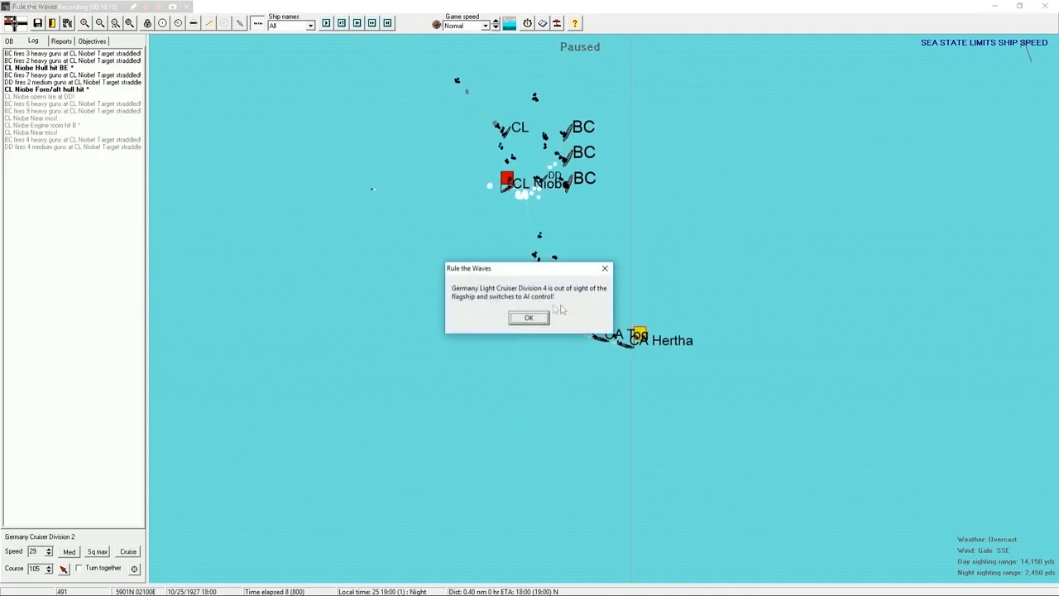
# Acknowledge the AI-control and Niobe sinking alerts, run the battle forward, and confirm Niobe has sunk.
pyautogui.click(528, 318)
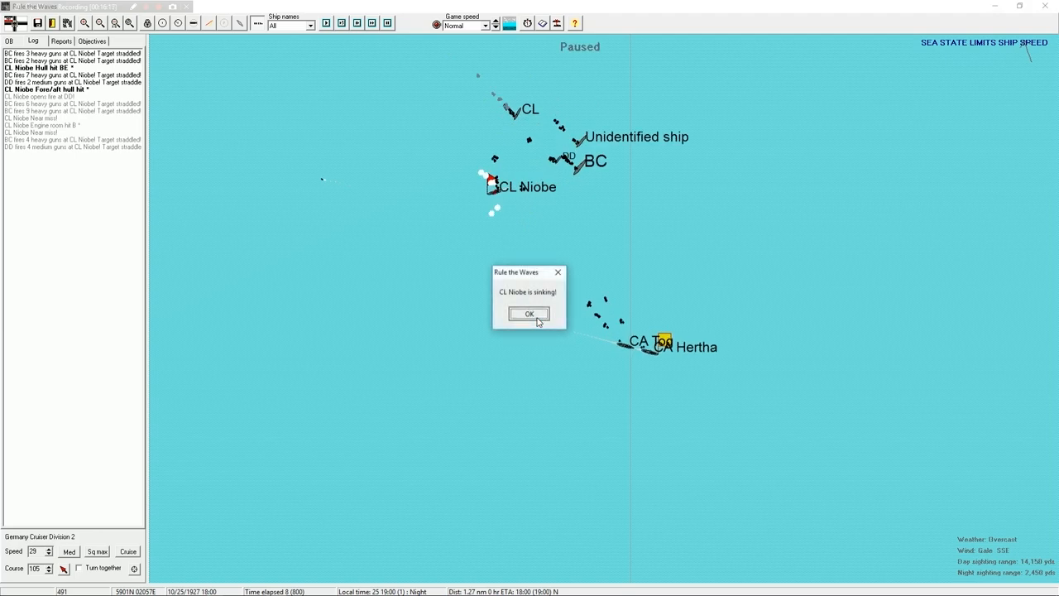
pyautogui.click(528, 314)
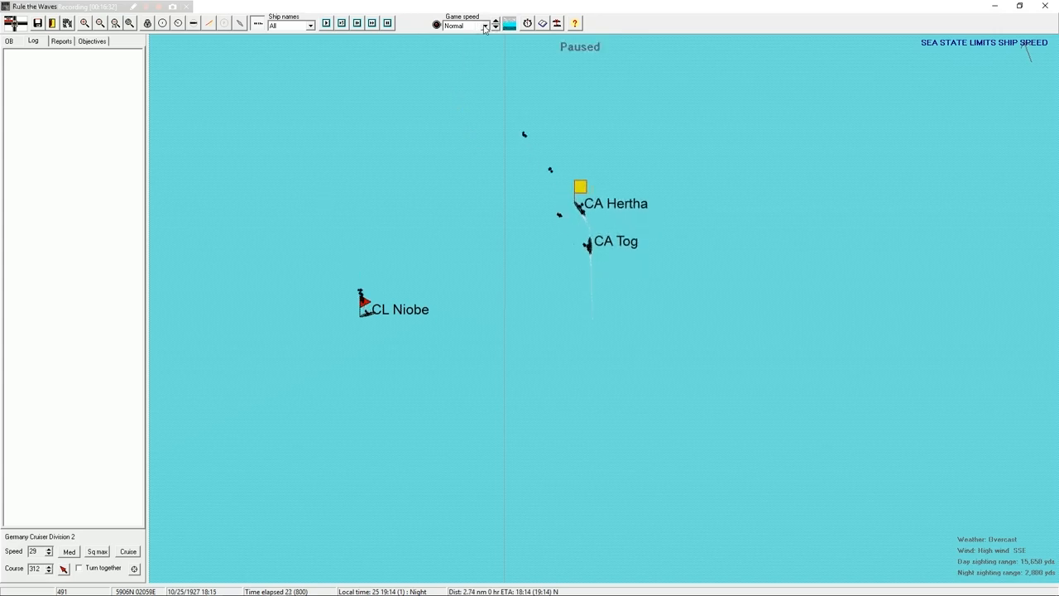
pyautogui.click(523, 25)
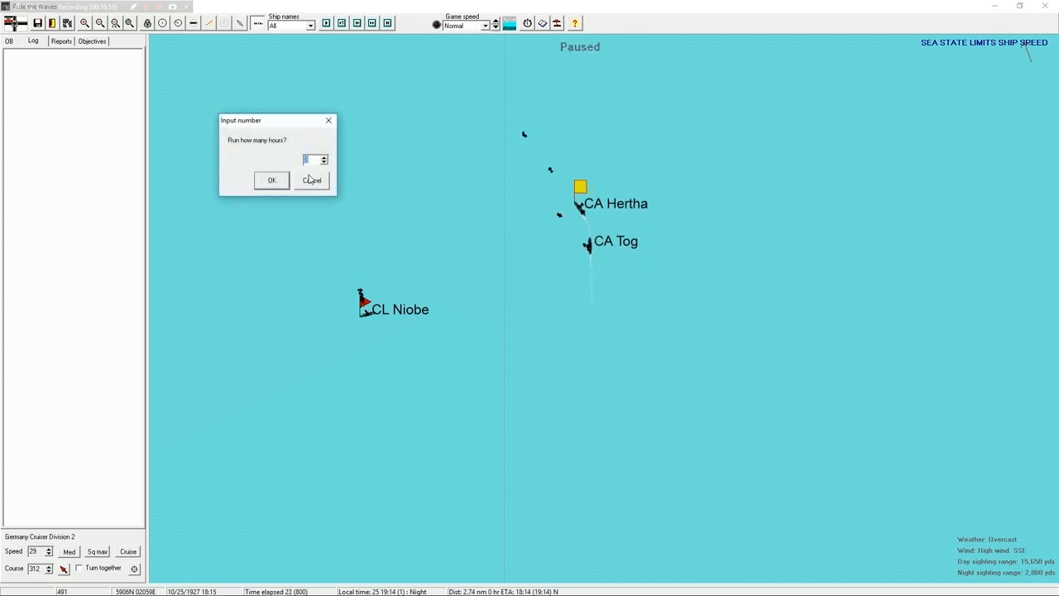
pyautogui.click(272, 181)
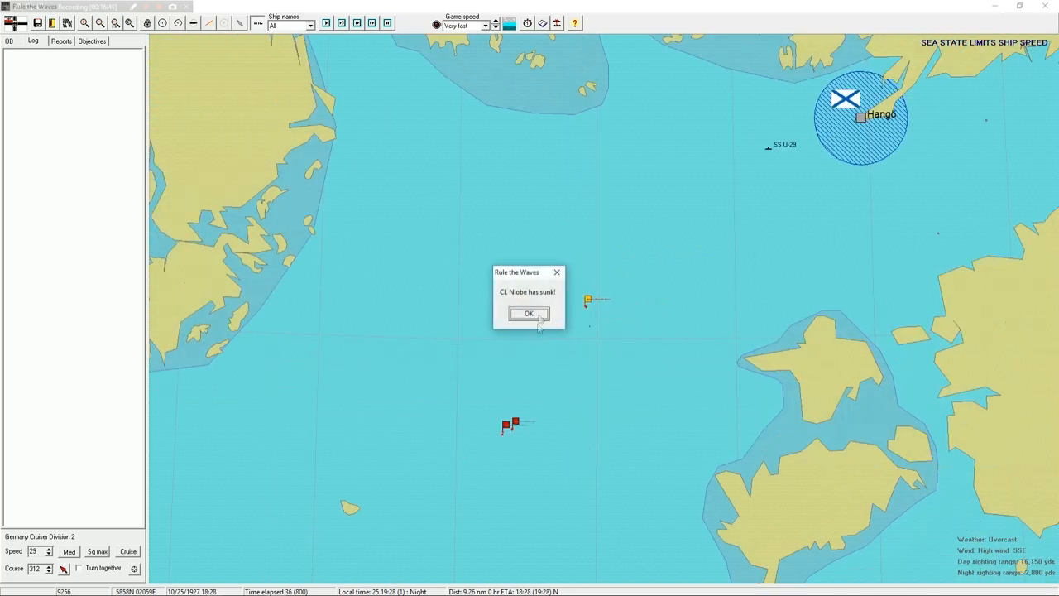
pyautogui.click(526, 314)
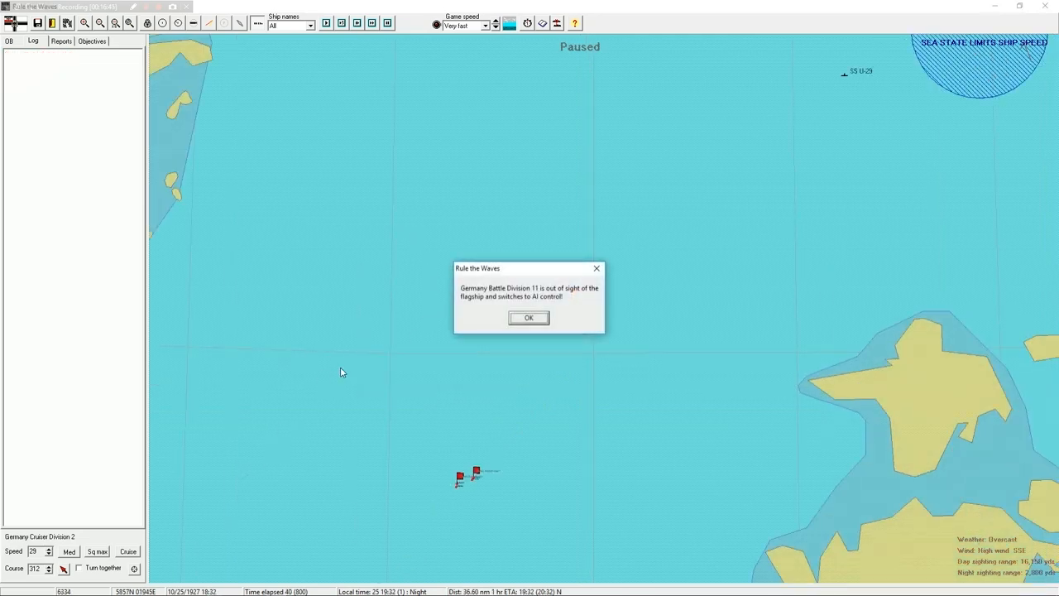
# Acknowledge Battle Division 11 switching to AI control and let the night battle run.
pyautogui.click(528, 318)
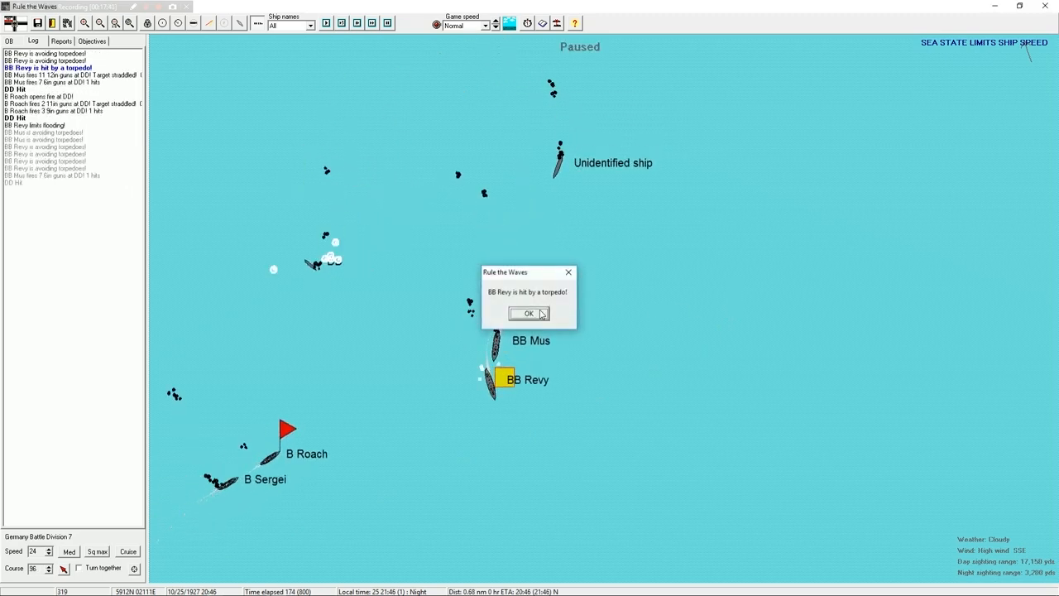
# Acknowledge Revy's torpedo hit, close her damage details, then acknowledge Hertha's hit and Tog and Mus dodging torpedoes.
pyautogui.click(528, 314)
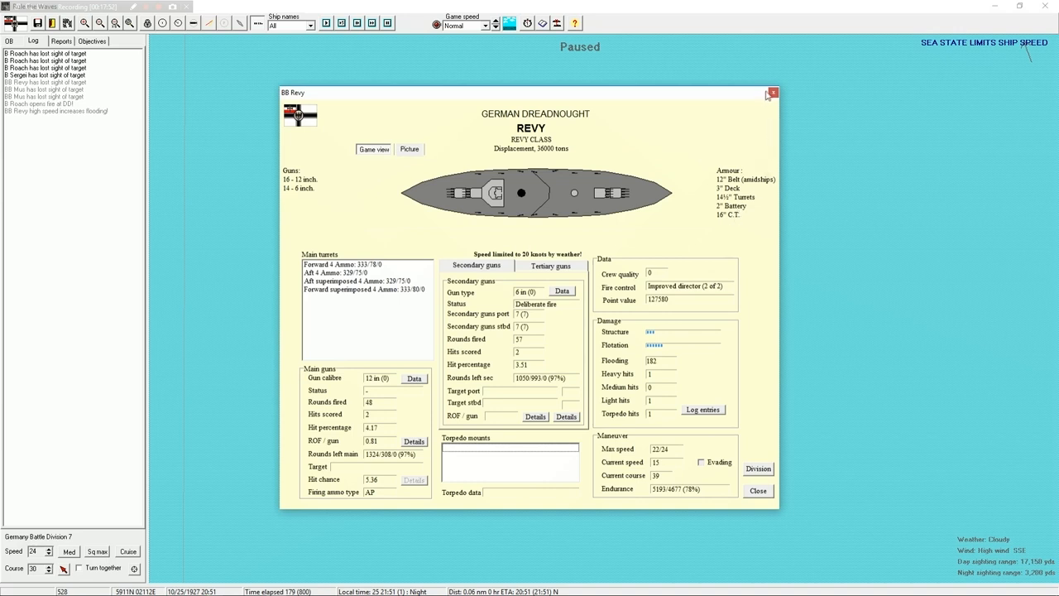
pyautogui.click(770, 91)
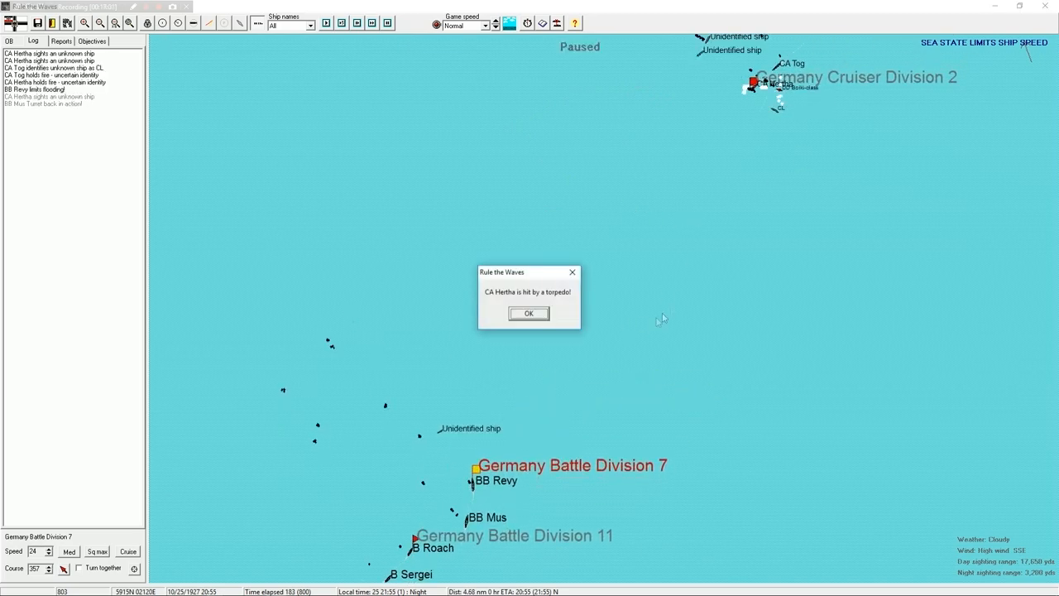
pyautogui.click(530, 315)
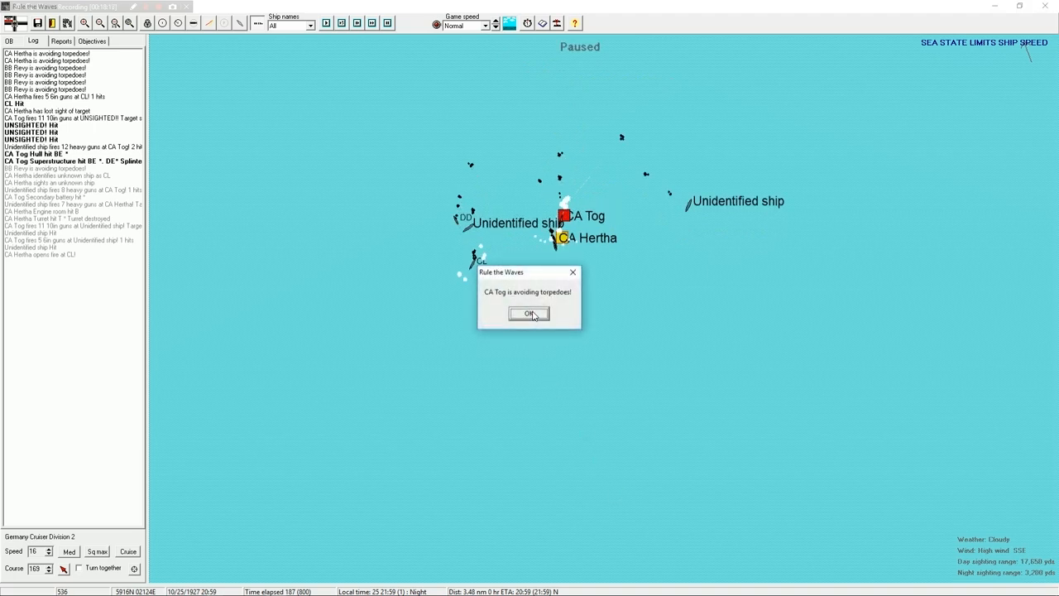
pyautogui.click(530, 314)
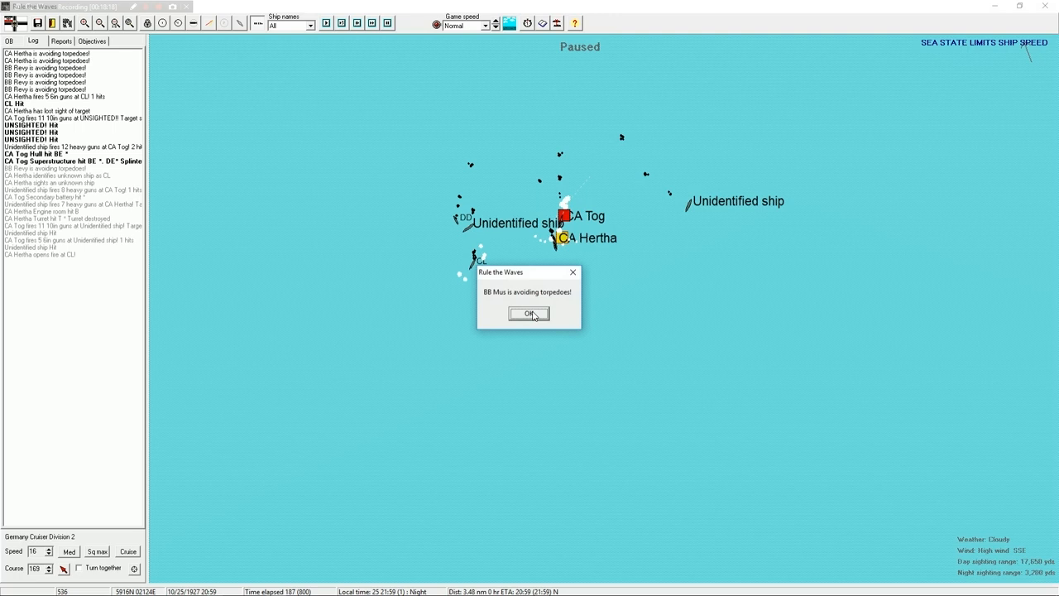
pyautogui.click(528, 315)
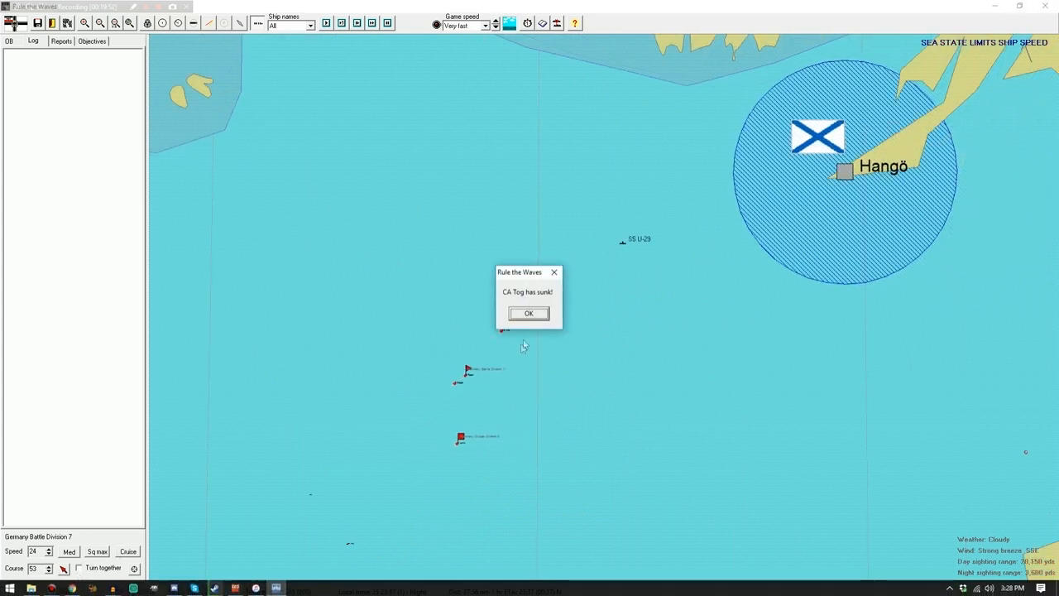
# Acknowledge that CA Tog has sunk and bring up Cruiser Division 2's division orders.
pyautogui.click(528, 313)
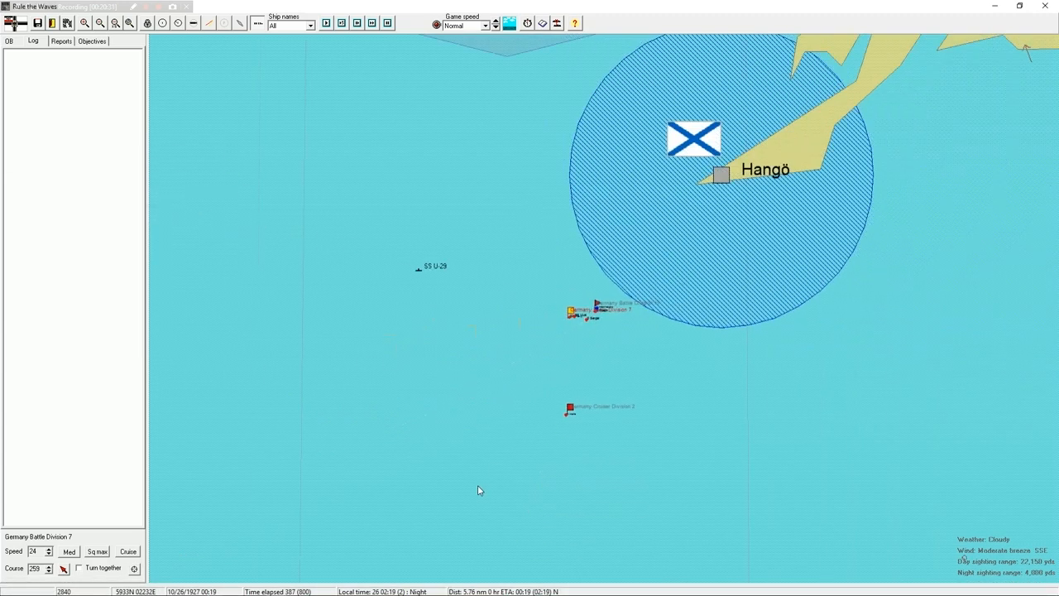
pyautogui.click(566, 409)
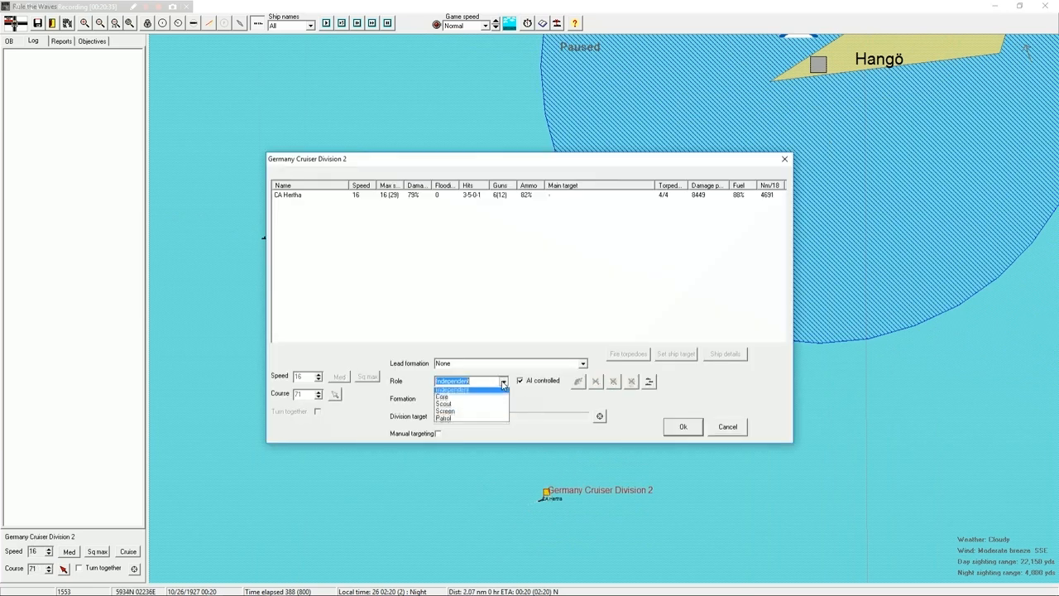
# Assign Cruiser Division 2, now just Hertha, a new role from its division window.
pyautogui.click(682, 427)
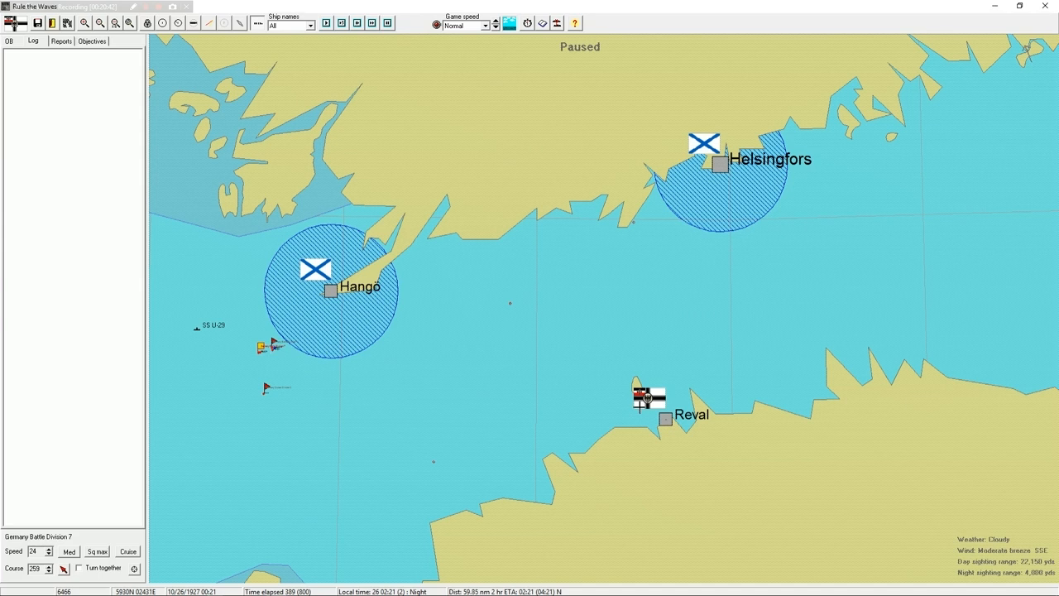
# Run at Ultra fast and acknowledge Cruiser Division 2 as the scout force's flag division.
pyautogui.click(369, 27)
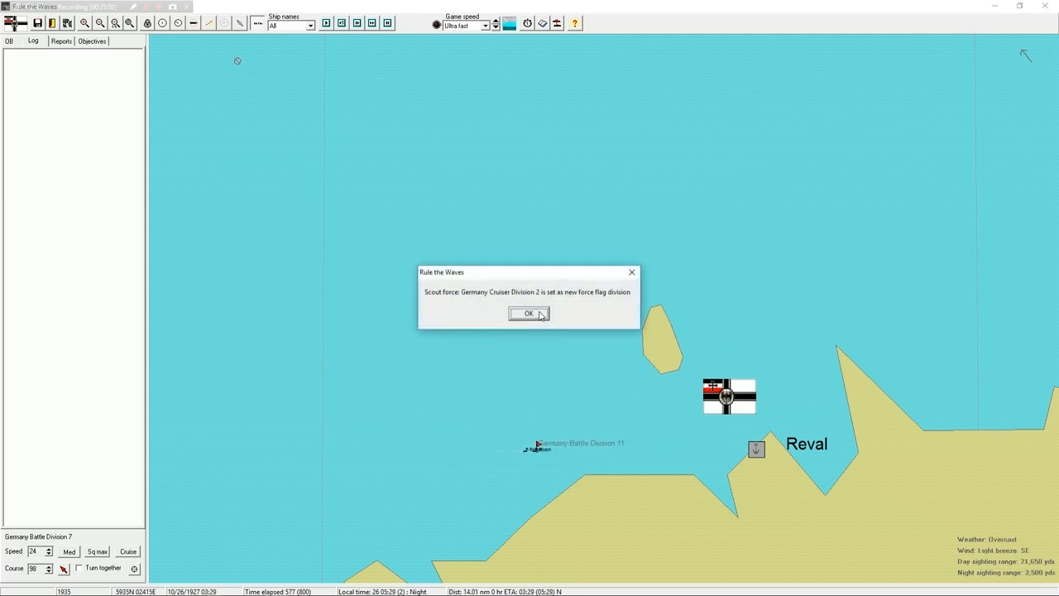
pyautogui.click(528, 314)
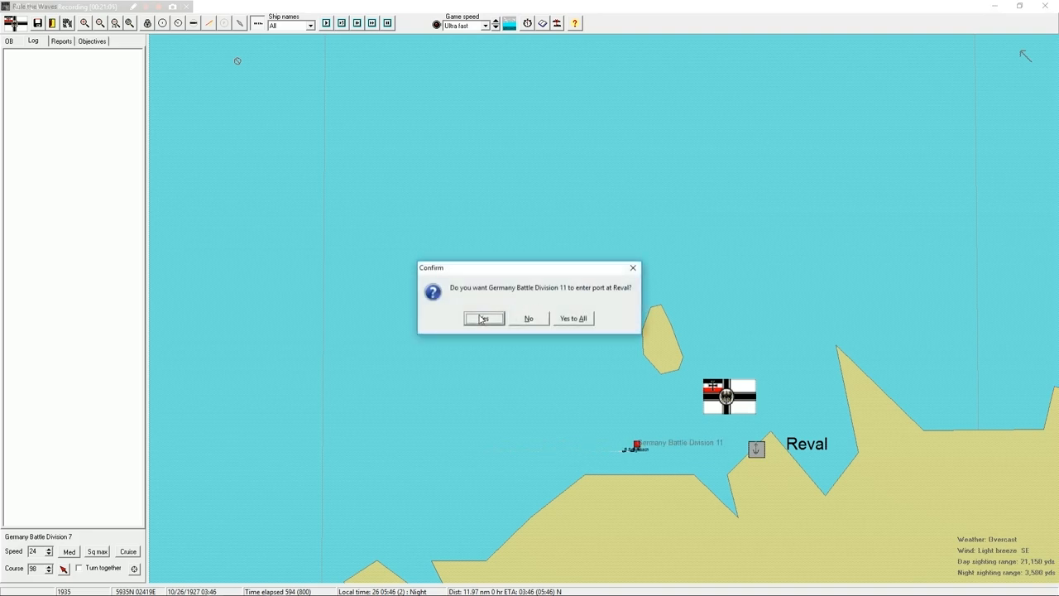
# Let Battle Division 11 enter port at Reval.
pyautogui.click(483, 318)
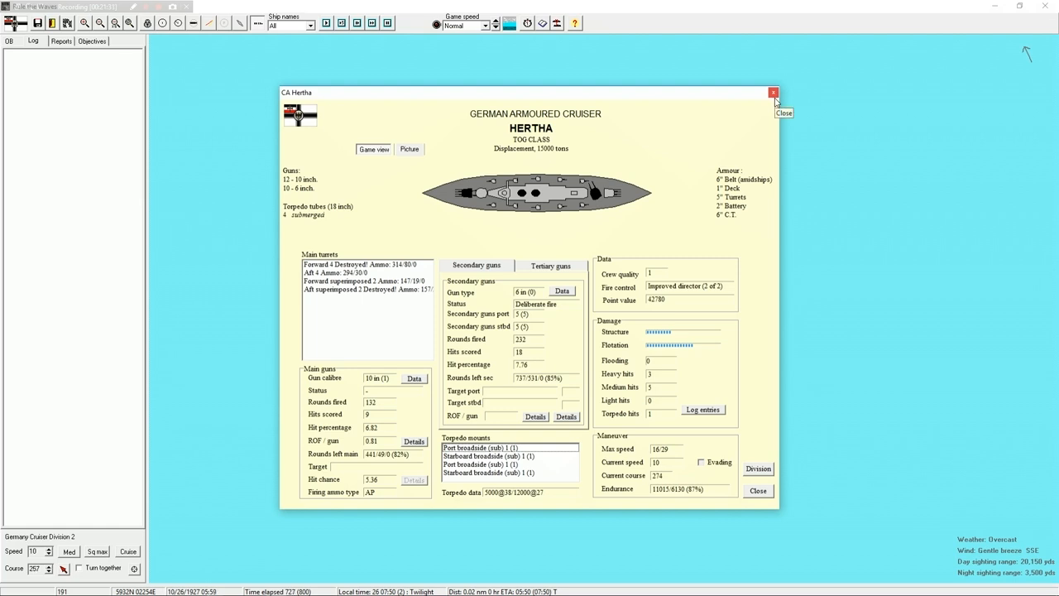
# Review Hertha's damage and event log, then close her ship sheet and return to battle.
pyautogui.click(768, 93)
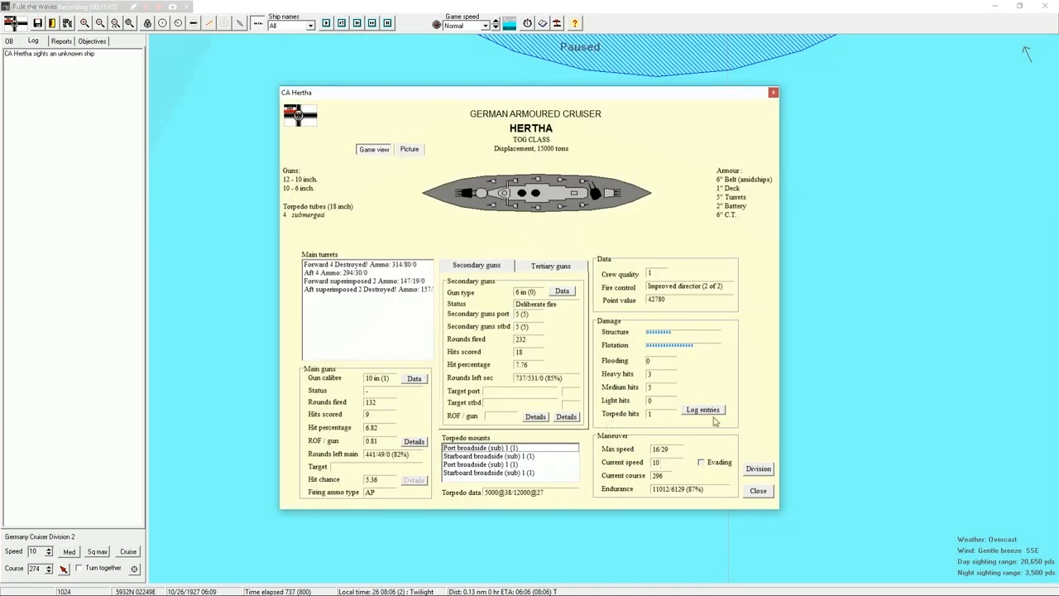
pyautogui.click(702, 410)
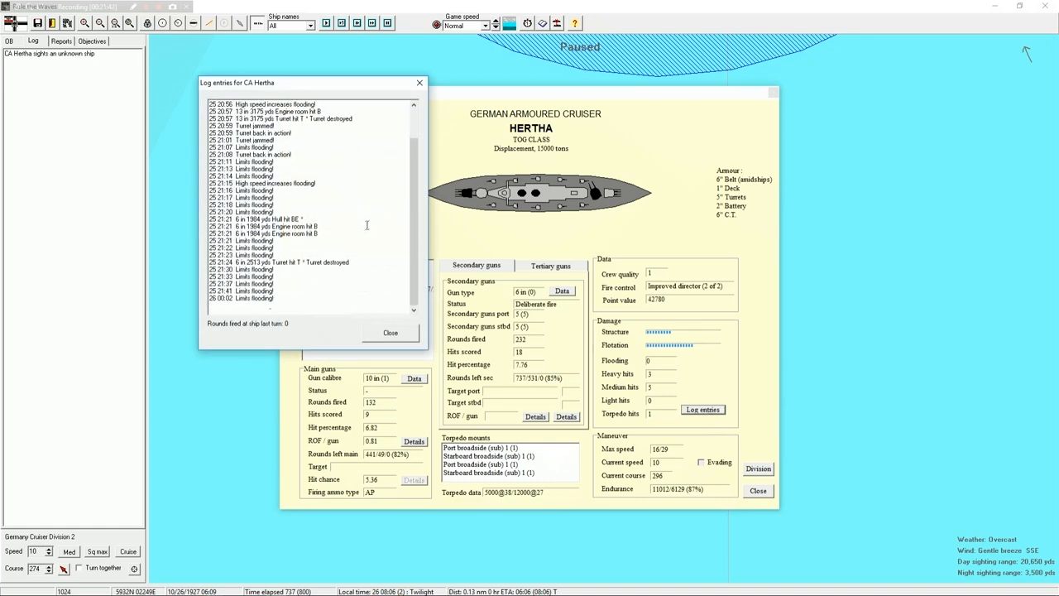
pyautogui.moveTo(318, 288)
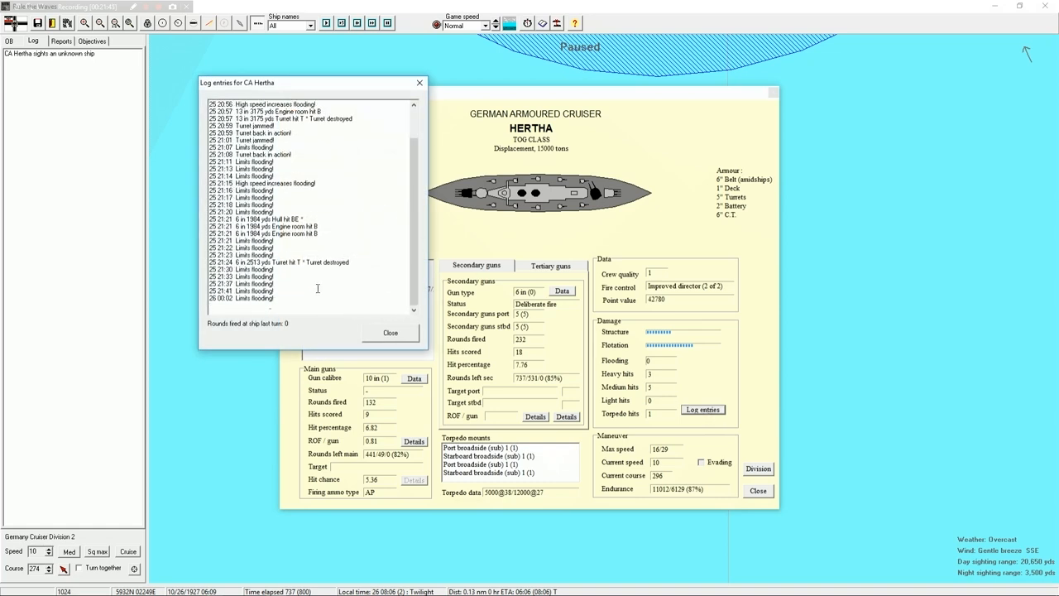
pyautogui.click(390, 333)
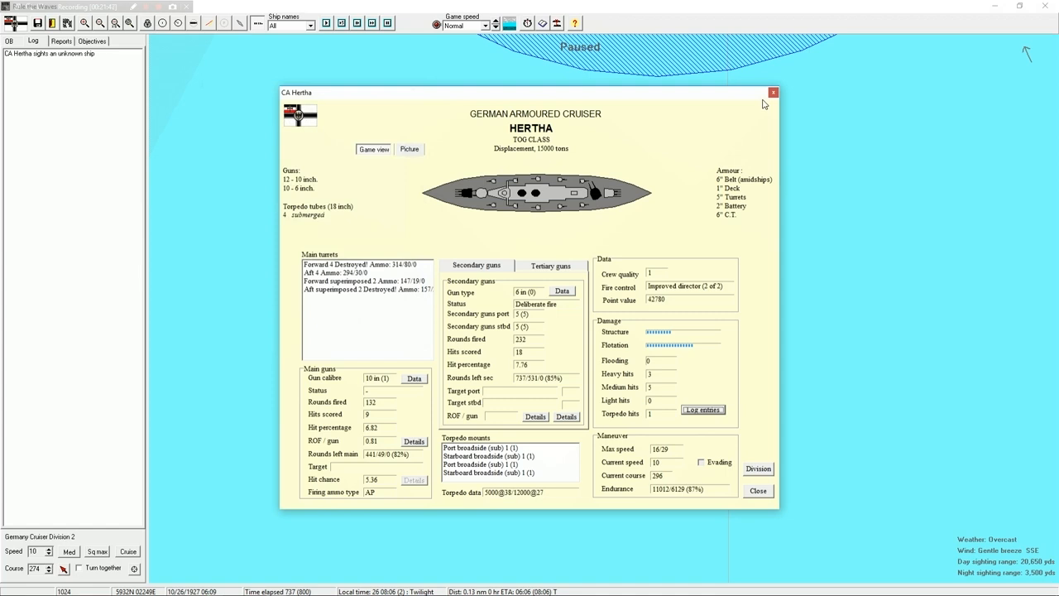
pyautogui.click(771, 93)
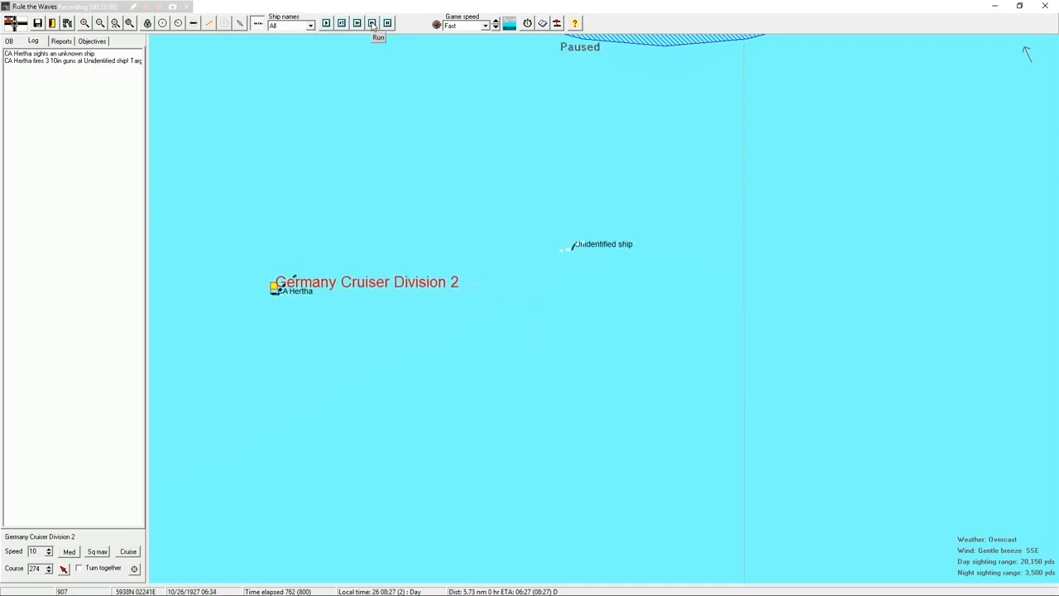
# Pause the battle and inspect the class sheet of the MTB Hertha has sighted.
pyautogui.click(378, 23)
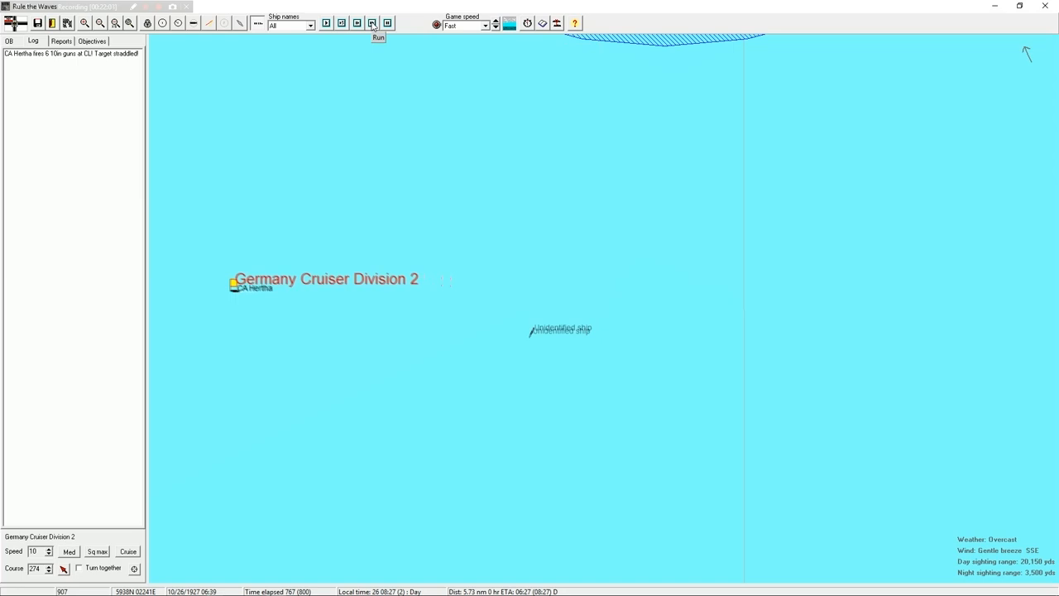
pyautogui.click(378, 23)
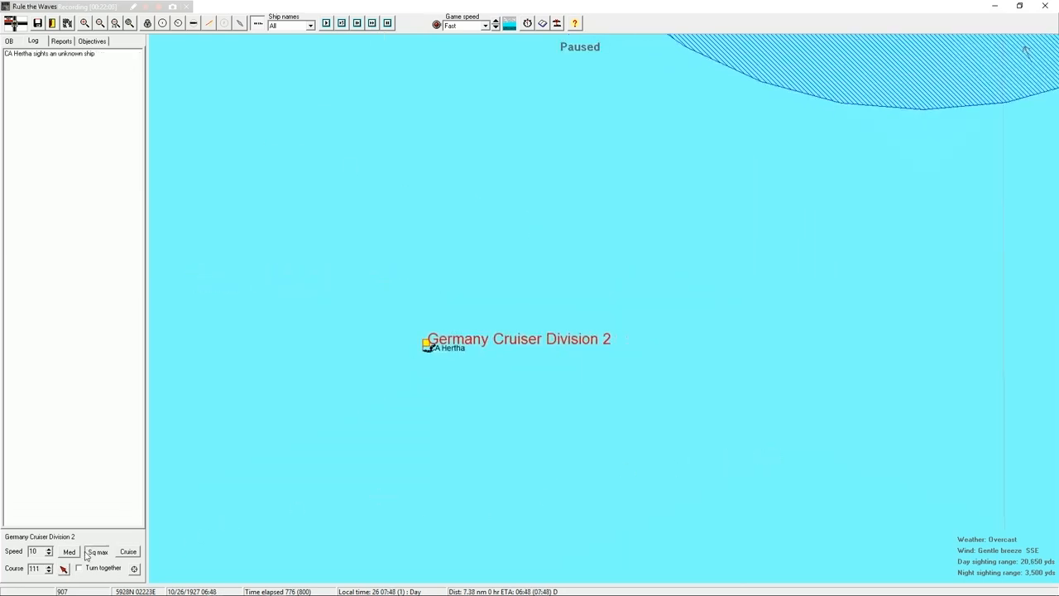
pyautogui.click(374, 23)
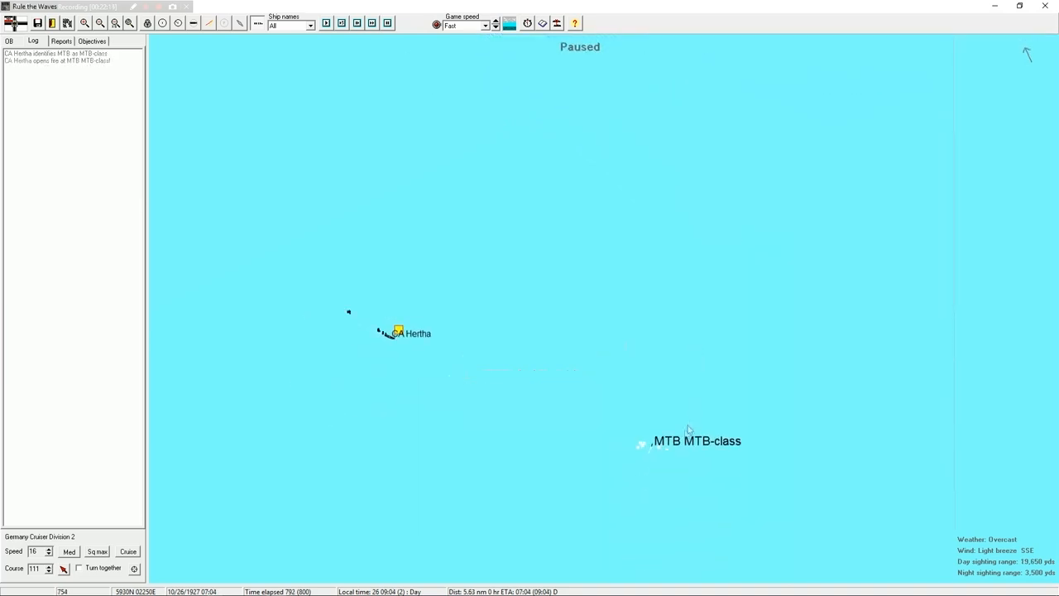
pyautogui.click(642, 444)
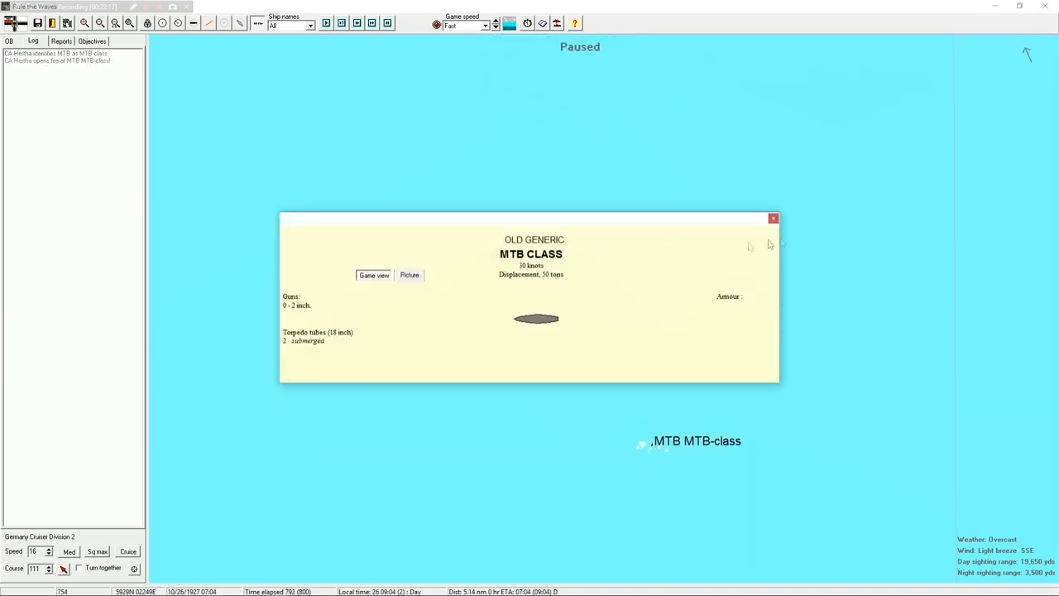
pyautogui.click(771, 219)
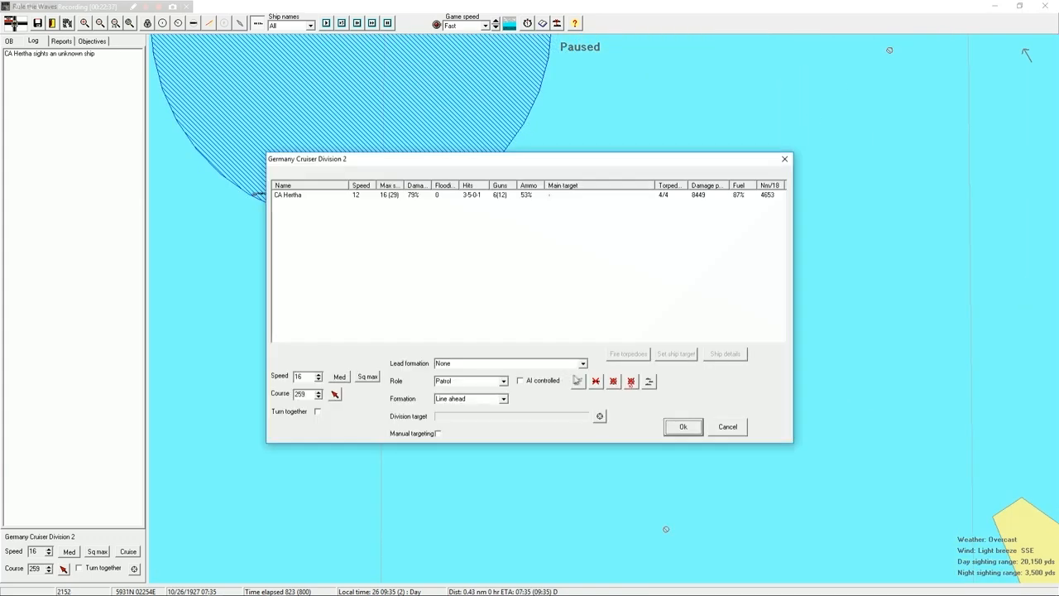
# End the Finland scenario, dismiss the results and confirm leaving for the campaign screen.
pyautogui.click(682, 427)
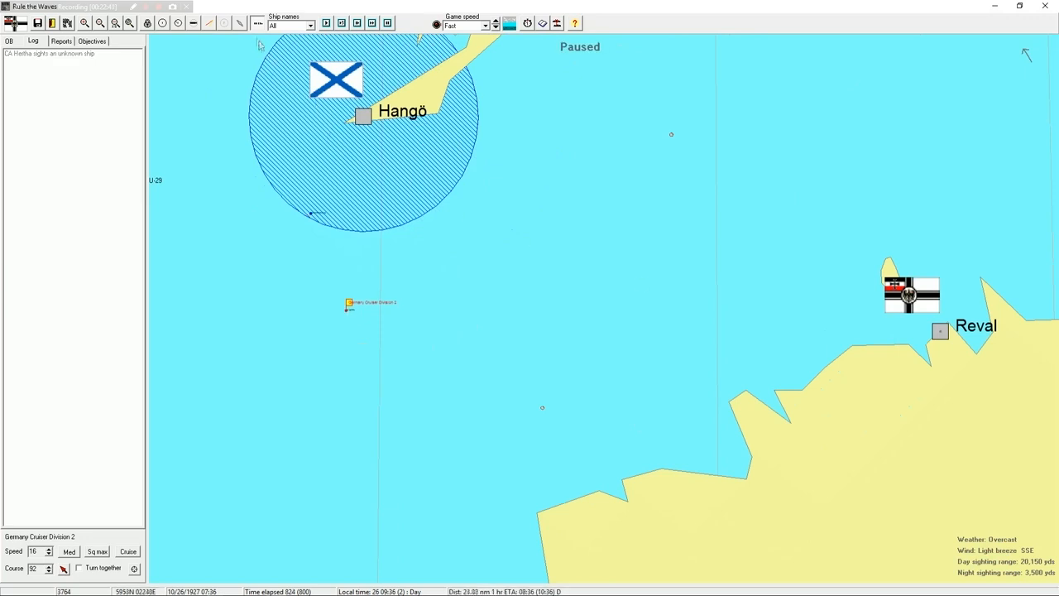
pyautogui.click(367, 23)
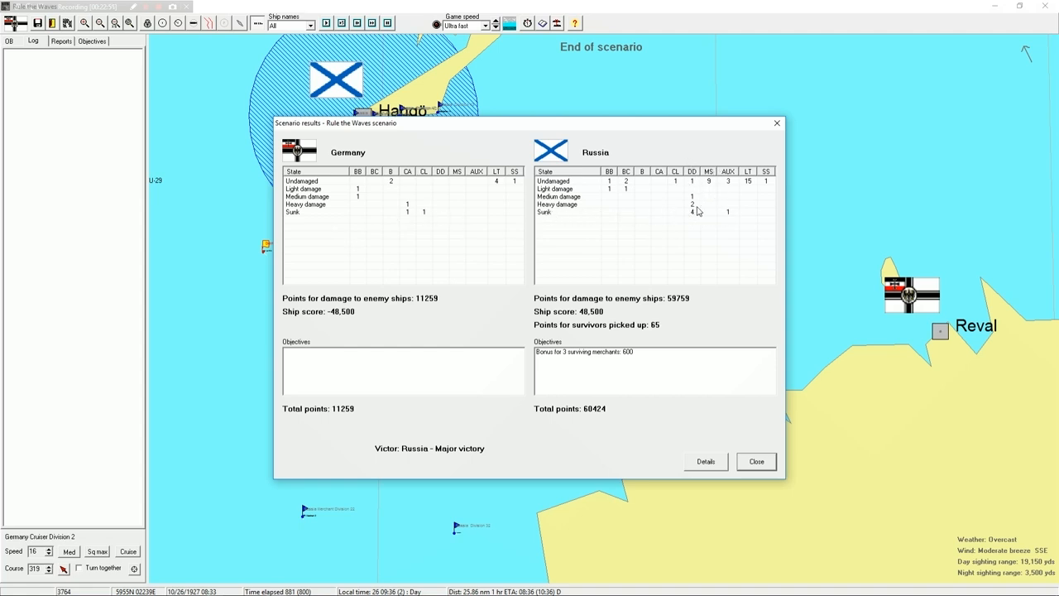
pyautogui.click(756, 460)
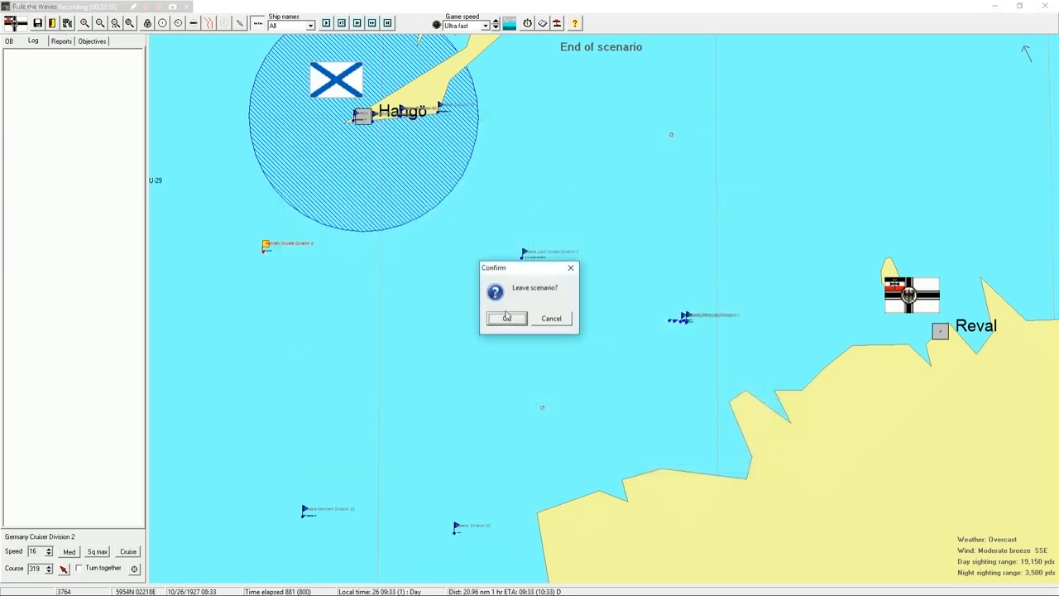
pyautogui.click(507, 318)
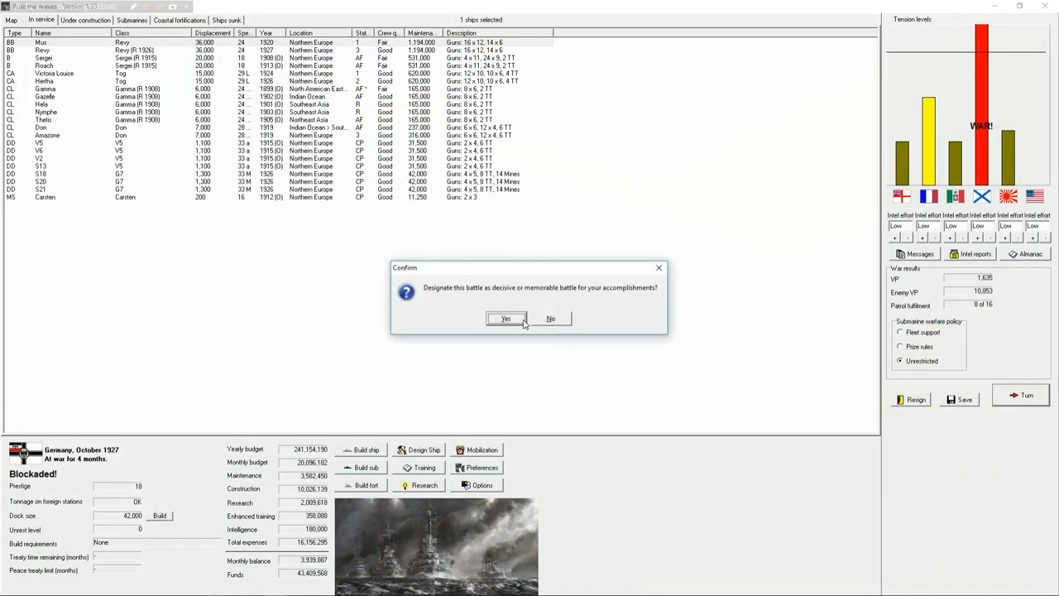
# Decline marking the battle memorable, advance the turn and acknowledge the patrol warning and new minesweepers.
pyautogui.click(505, 318)
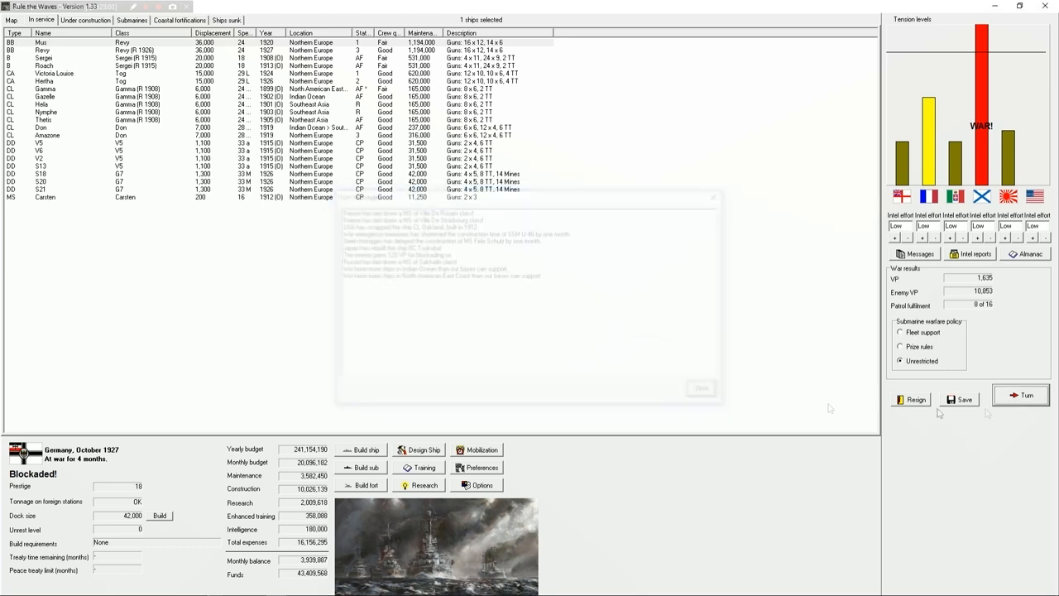
pyautogui.click(1026, 397)
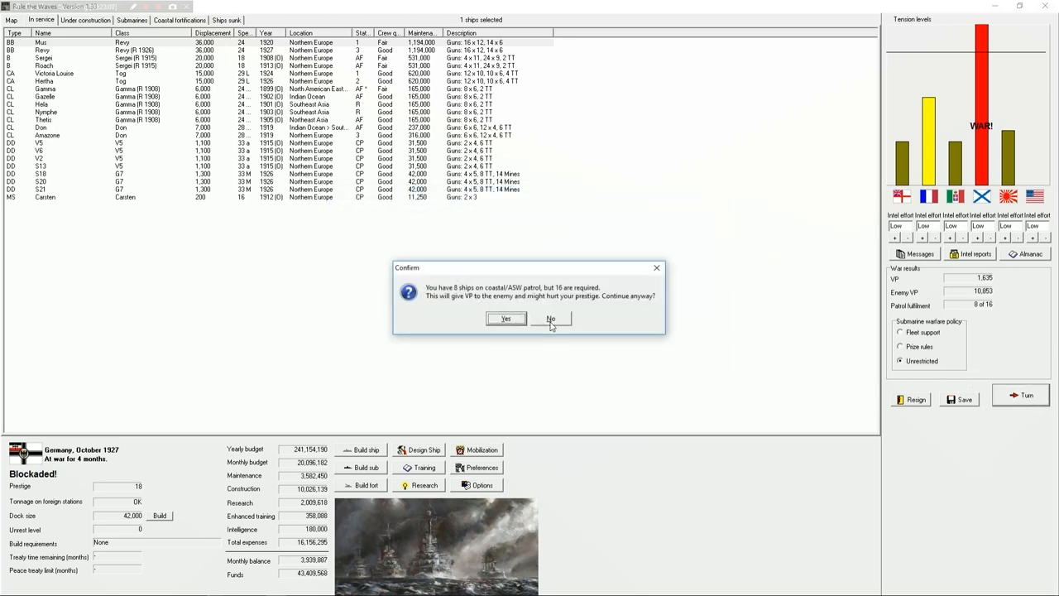
pyautogui.click(550, 318)
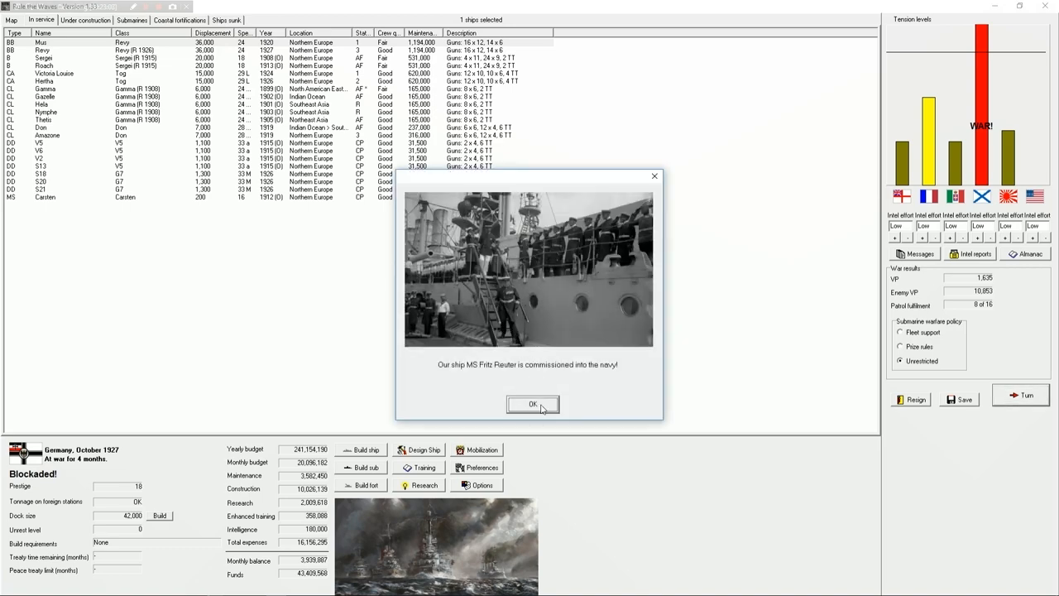
pyautogui.click(531, 403)
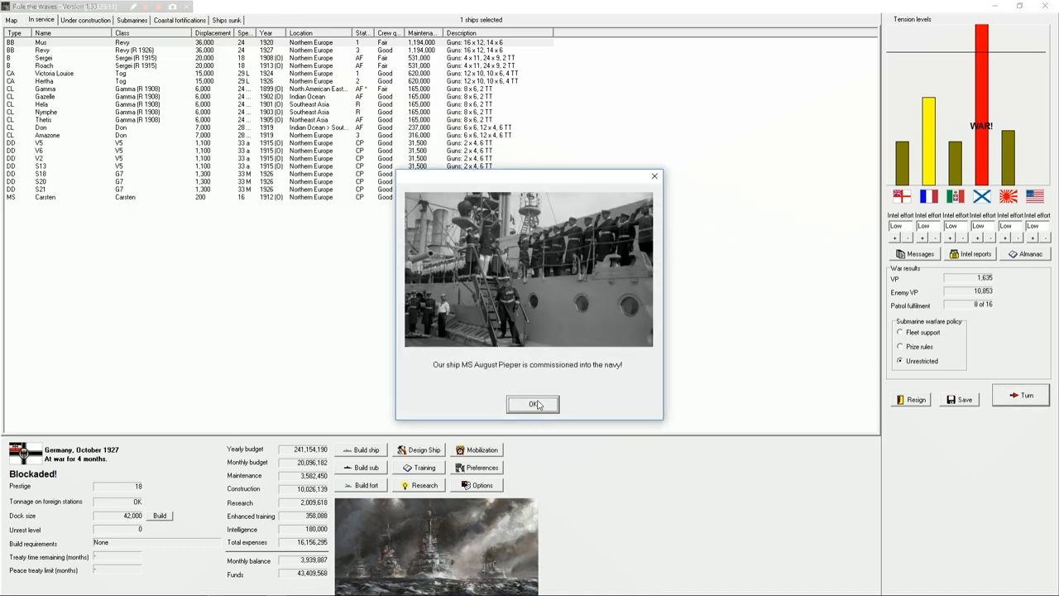
pyautogui.click(531, 404)
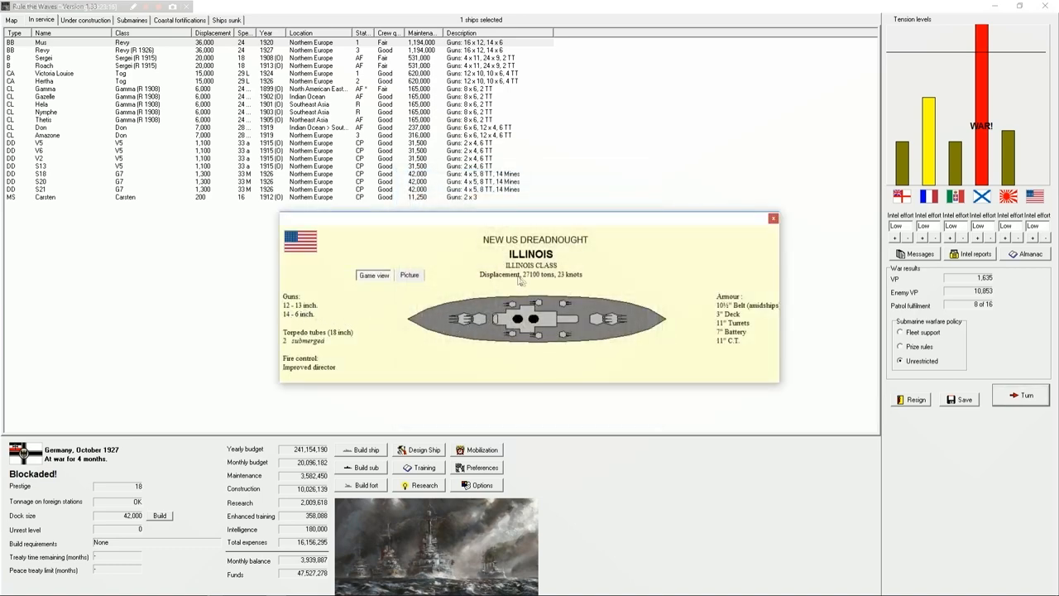
pyautogui.moveTo(358, 228)
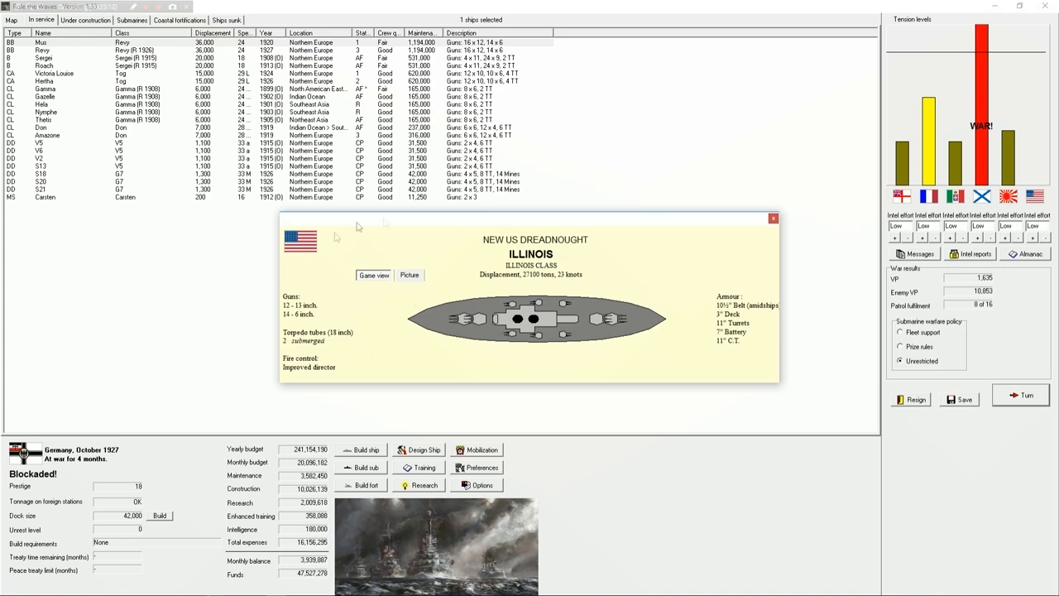
# Acknowledge the Illinois, research and Eide Siebs loss reports, then accept the cruiser battle against Russia.
pyautogui.click(1023, 395)
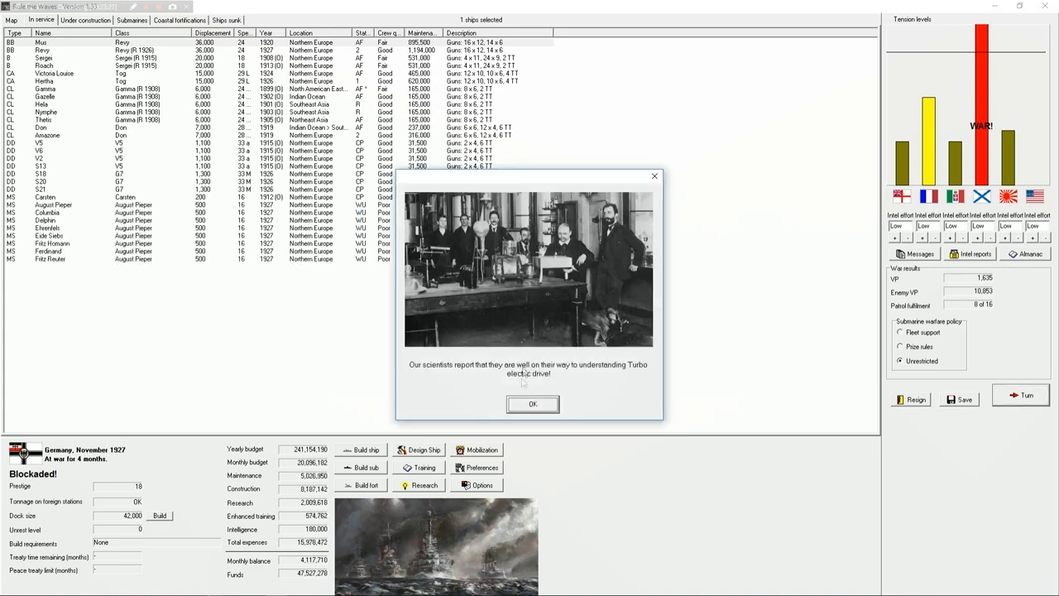
pyautogui.click(533, 404)
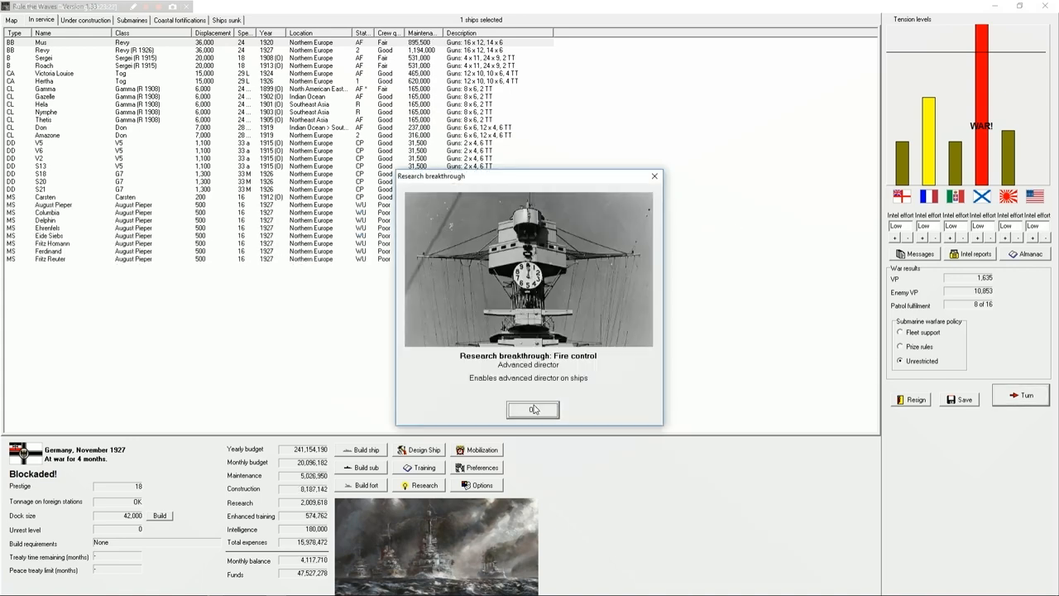
pyautogui.click(533, 409)
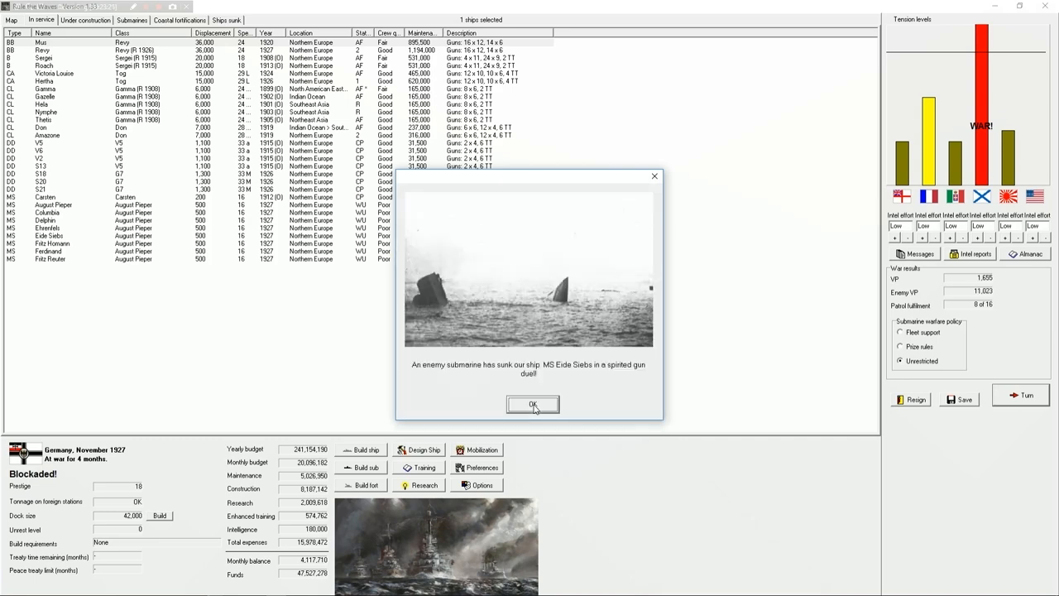
pyautogui.click(533, 404)
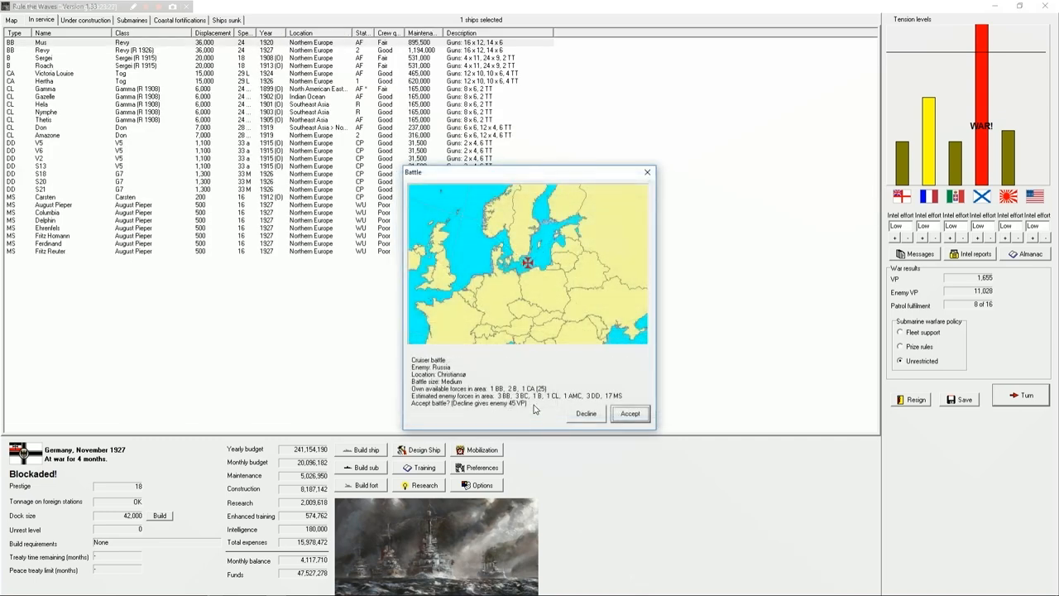
pyautogui.click(631, 413)
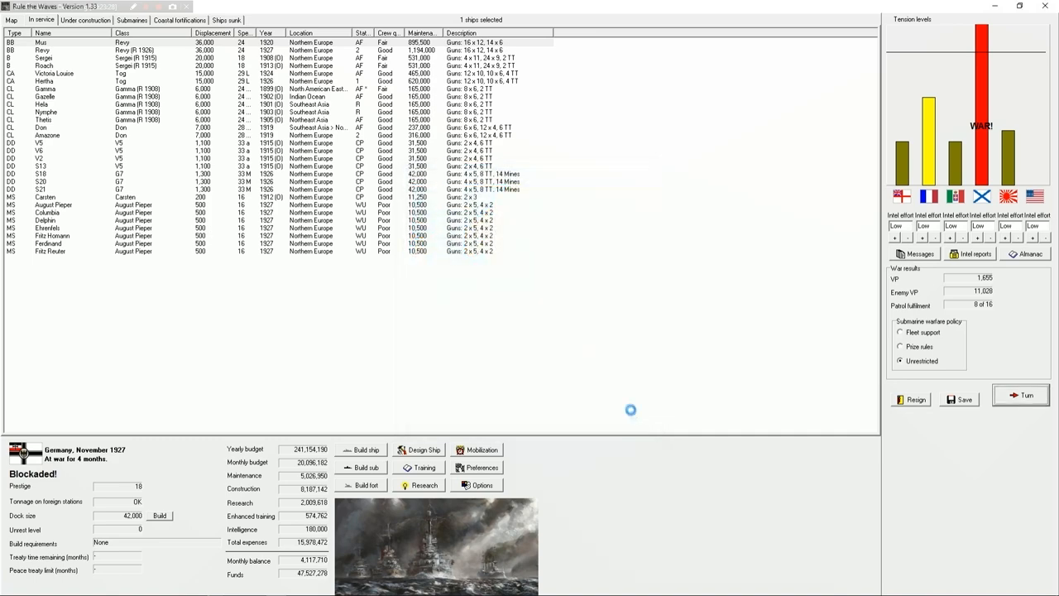
pyautogui.click(1020, 398)
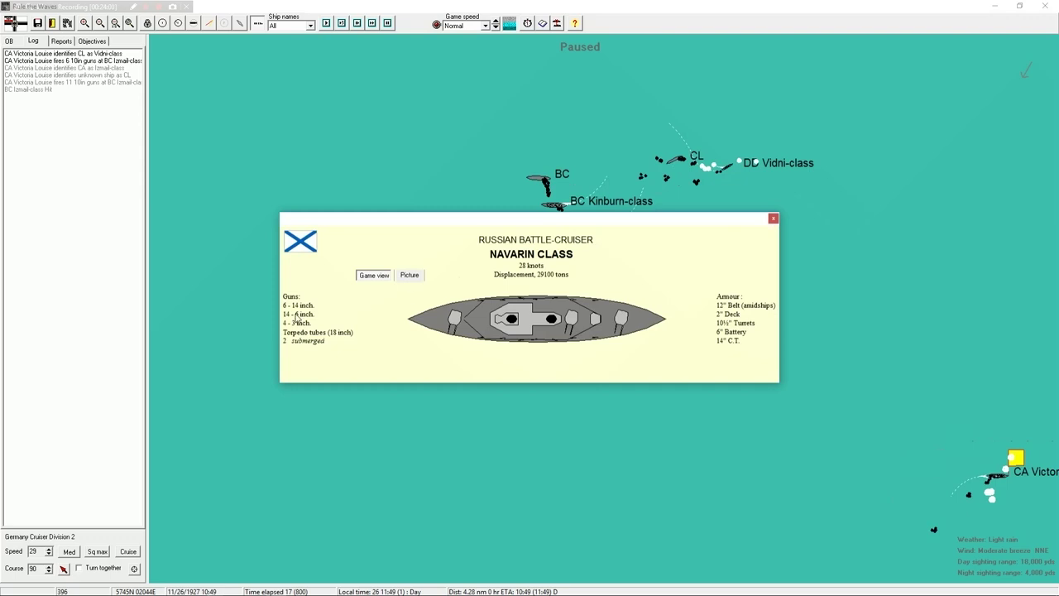
# Close the Russian battlecruiser's Navarin class sheet.
pyautogui.click(773, 219)
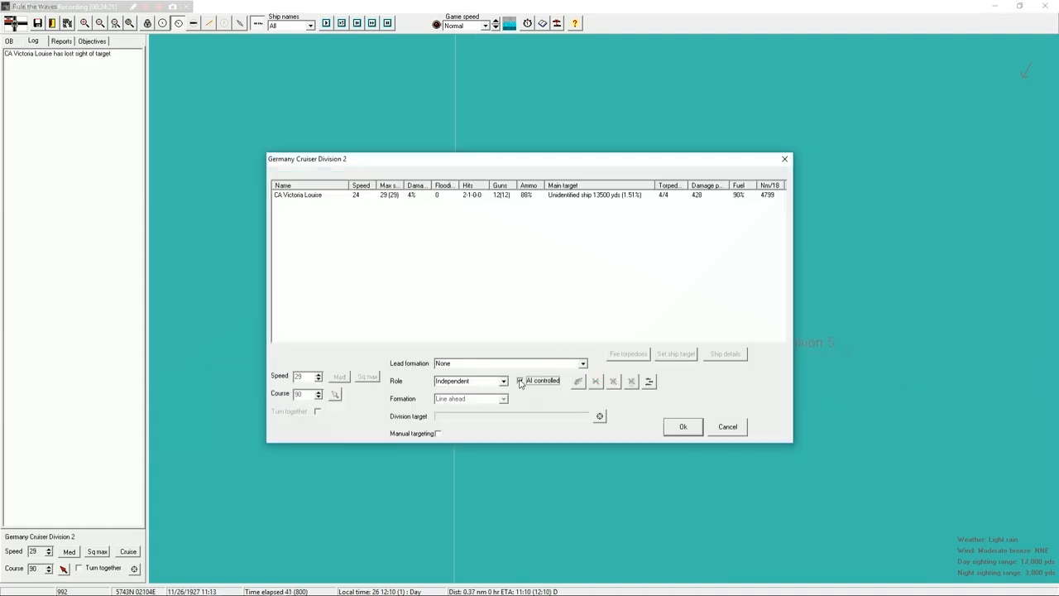
# Close Cruiser Division 2's orders and let the battle run until BB Mus is torpedoed.
pyautogui.click(499, 381)
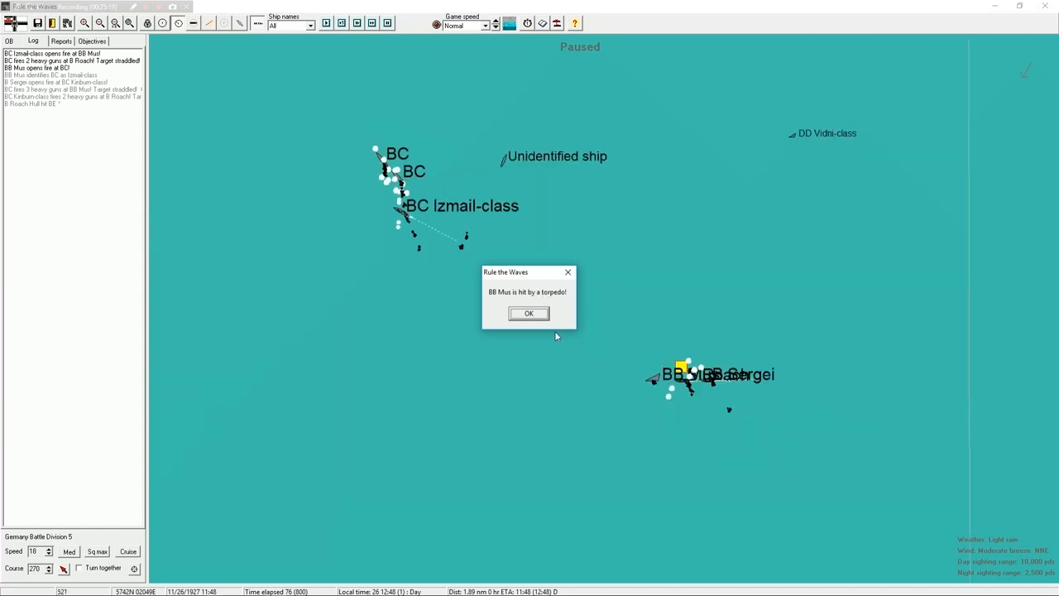
# Acknowledge the torpedo hit message so the battle continues and BB Mus sinks.
pyautogui.click(529, 313)
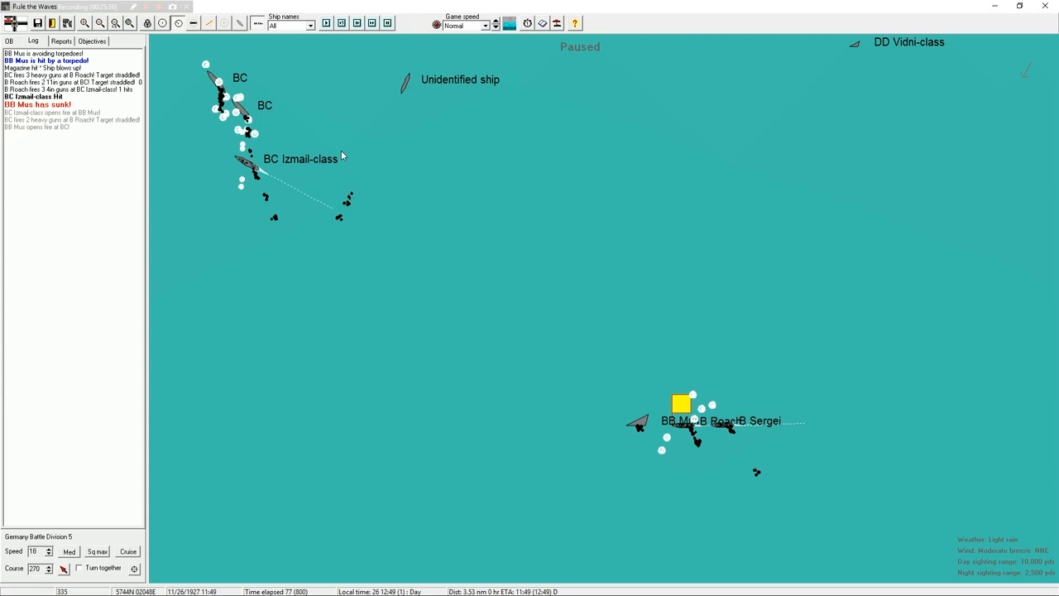
pyautogui.moveTo(440, 155)
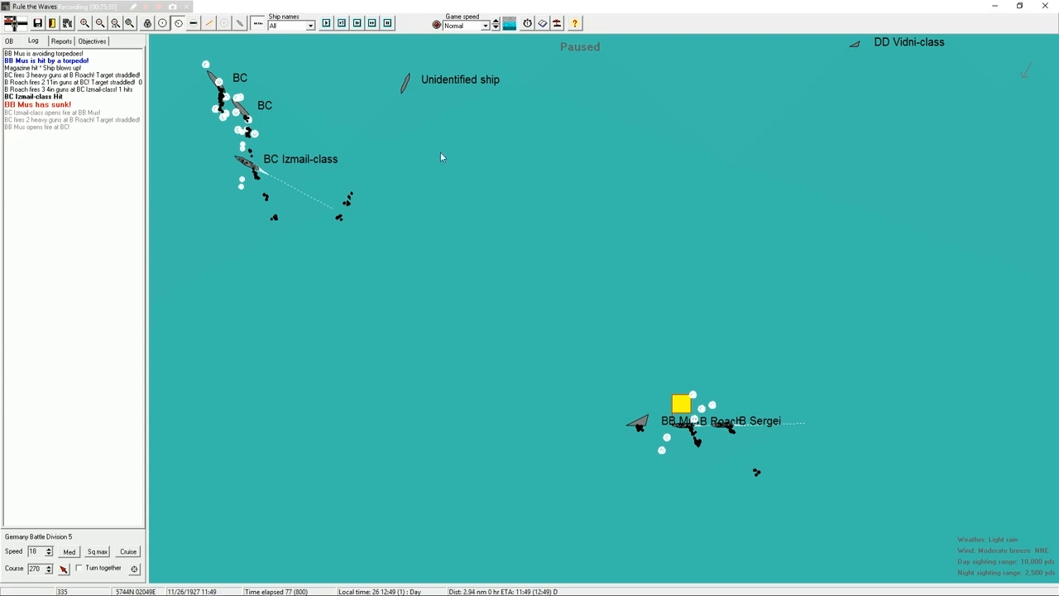